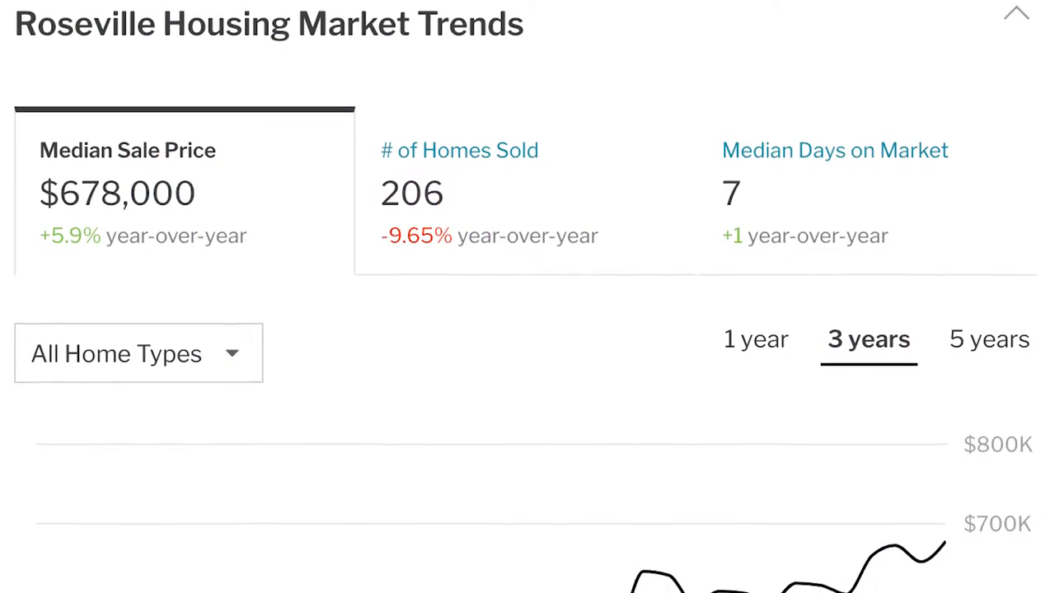
# Scroll the Redfin Roseville trends section down to the 3-year median sale price chart
pyautogui.scroll(-3)
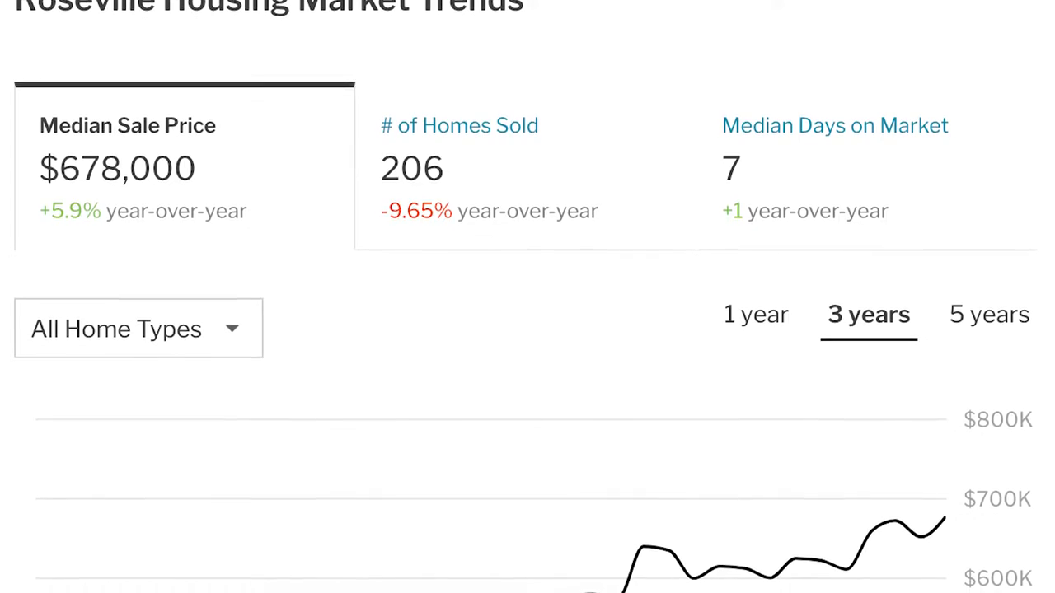
pyautogui.scroll(-3)
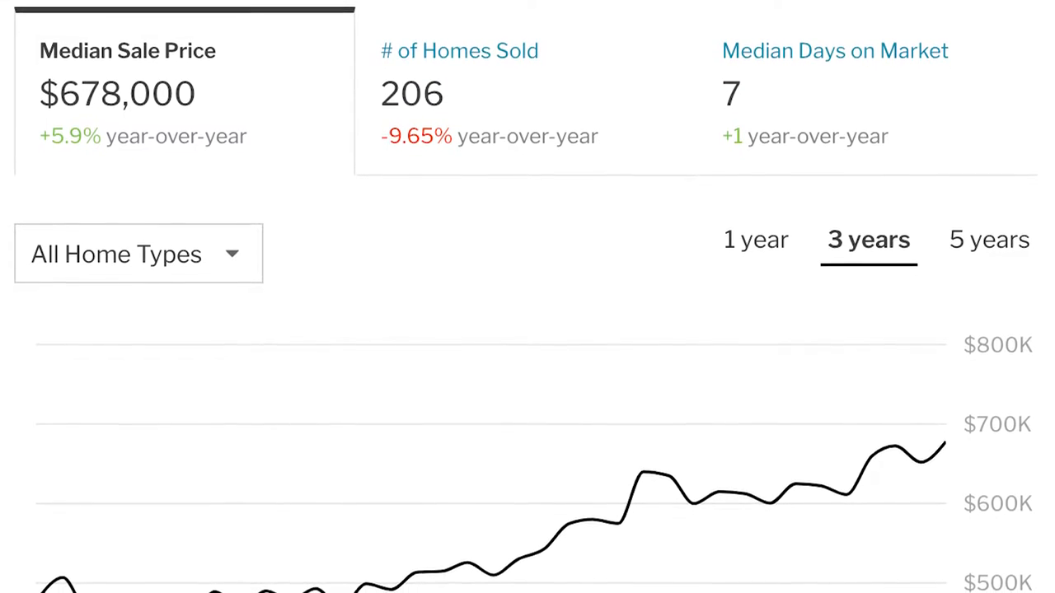
pyautogui.scroll(-3)
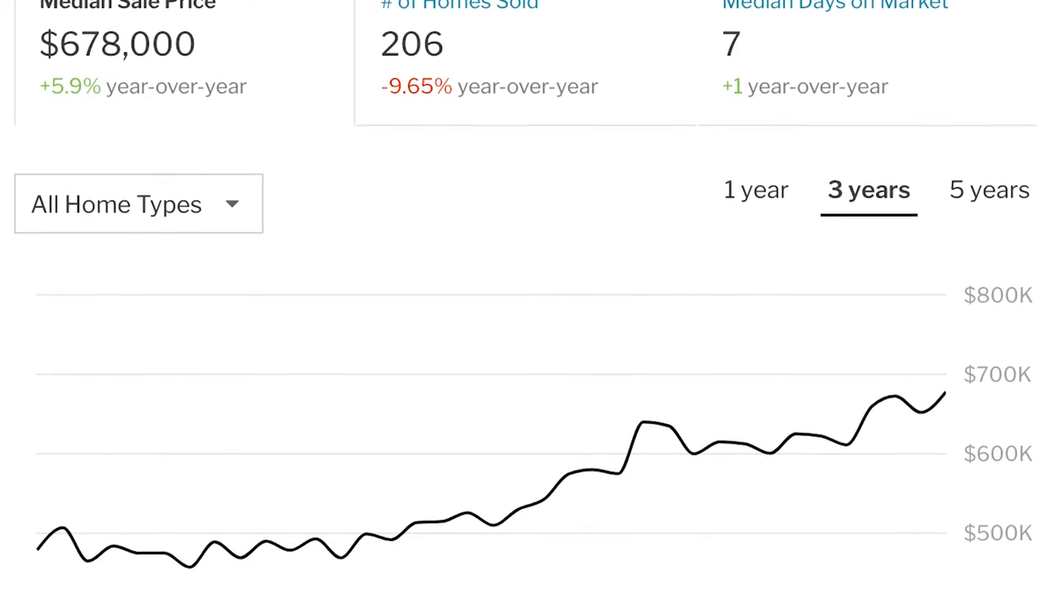
pyautogui.scroll(-3)
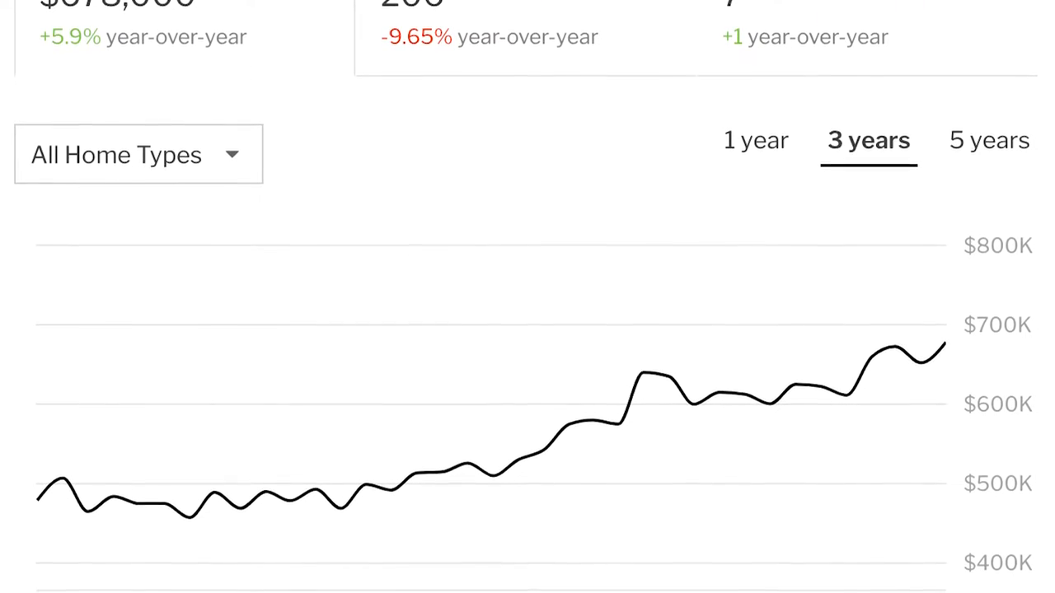
pyautogui.scroll(-3)
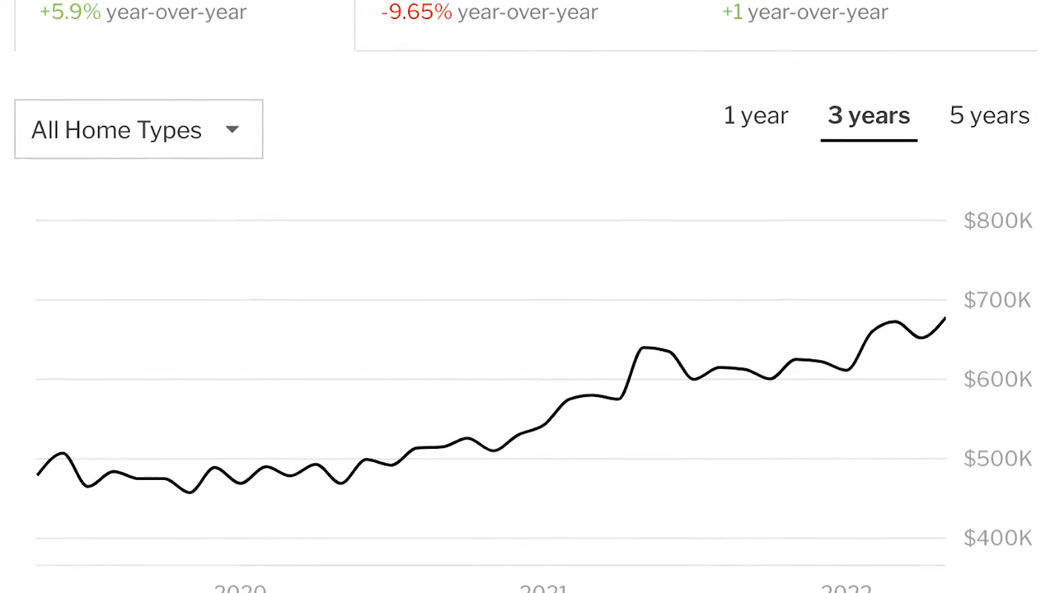
pyautogui.scroll(-3)
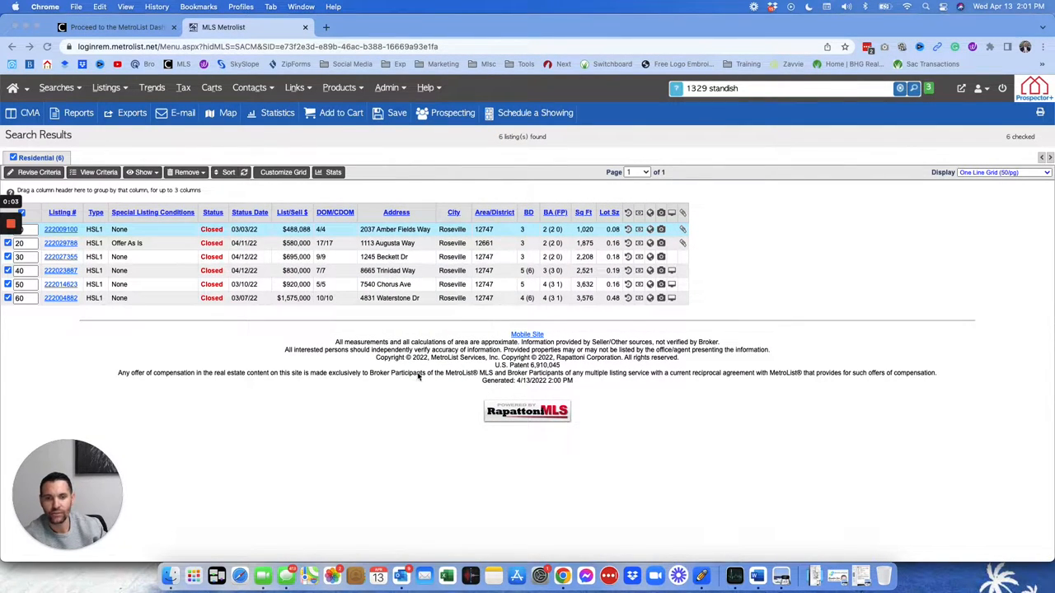
pyautogui.moveTo(399, 429)
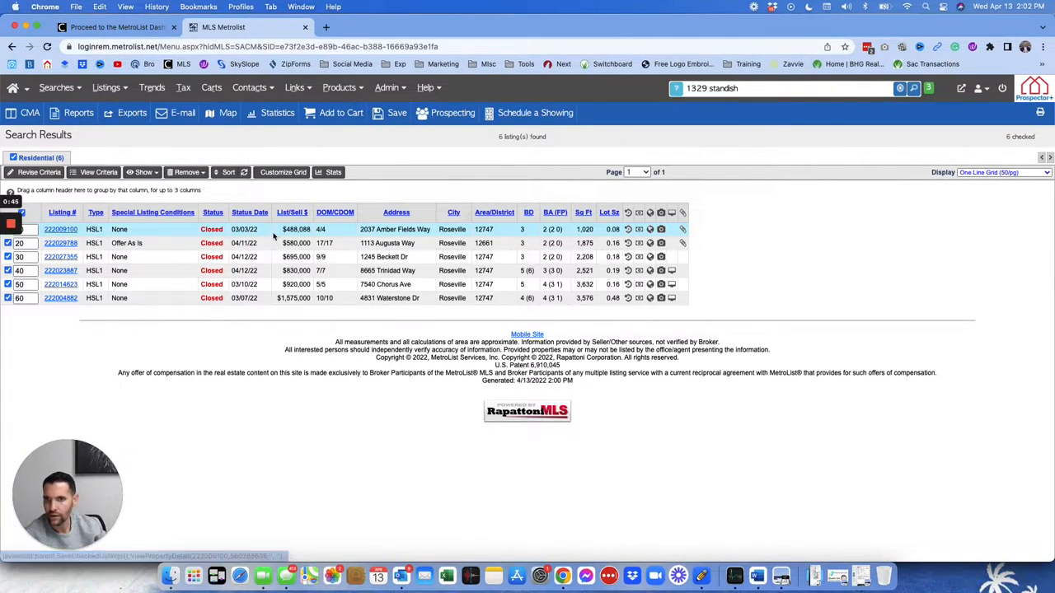
pyautogui.click(60, 229)
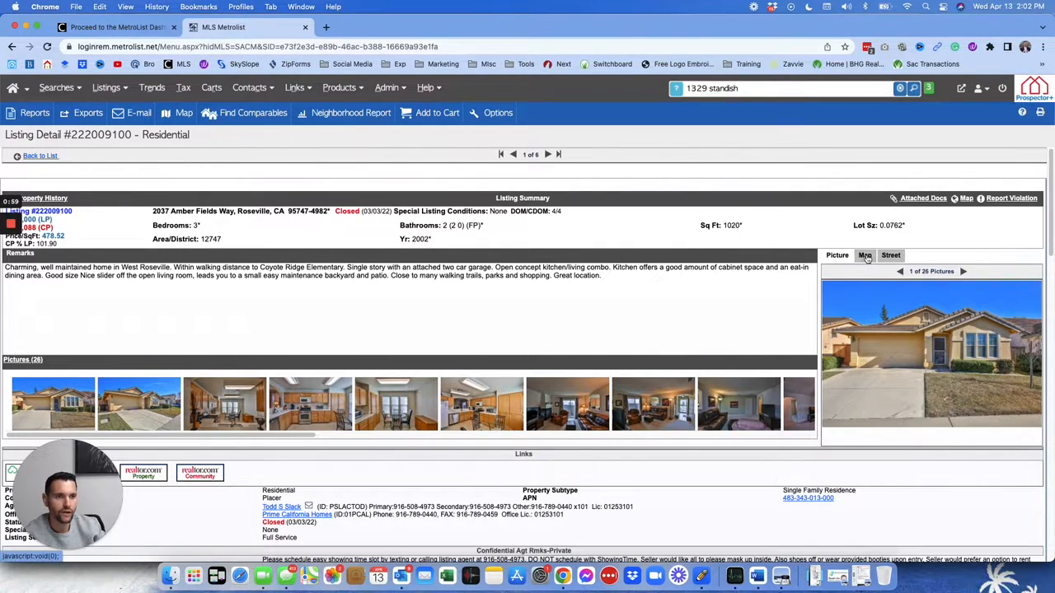
pyautogui.click(864, 255)
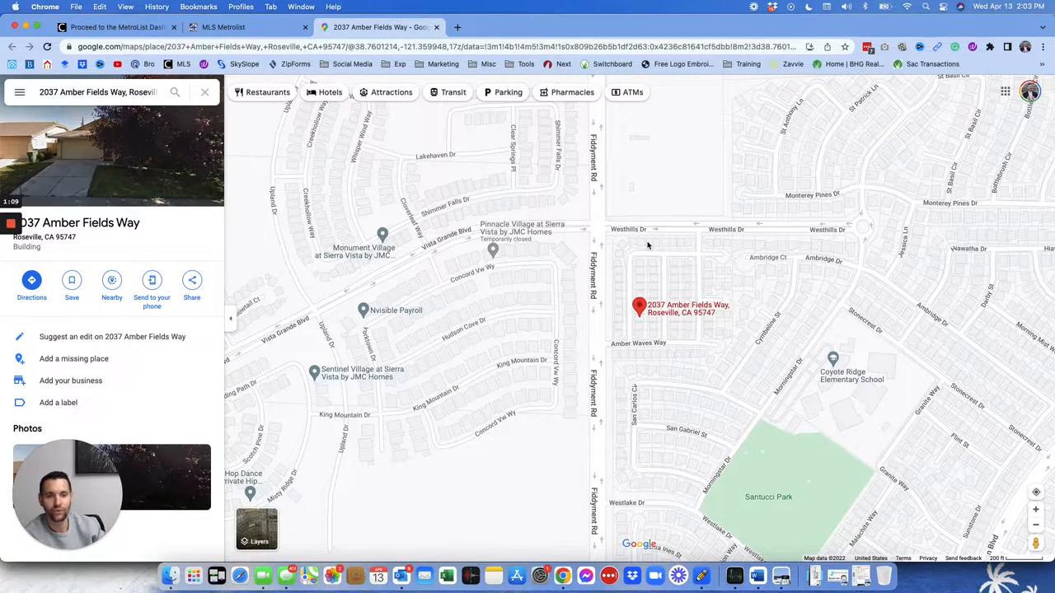
pyautogui.moveTo(683, 203)
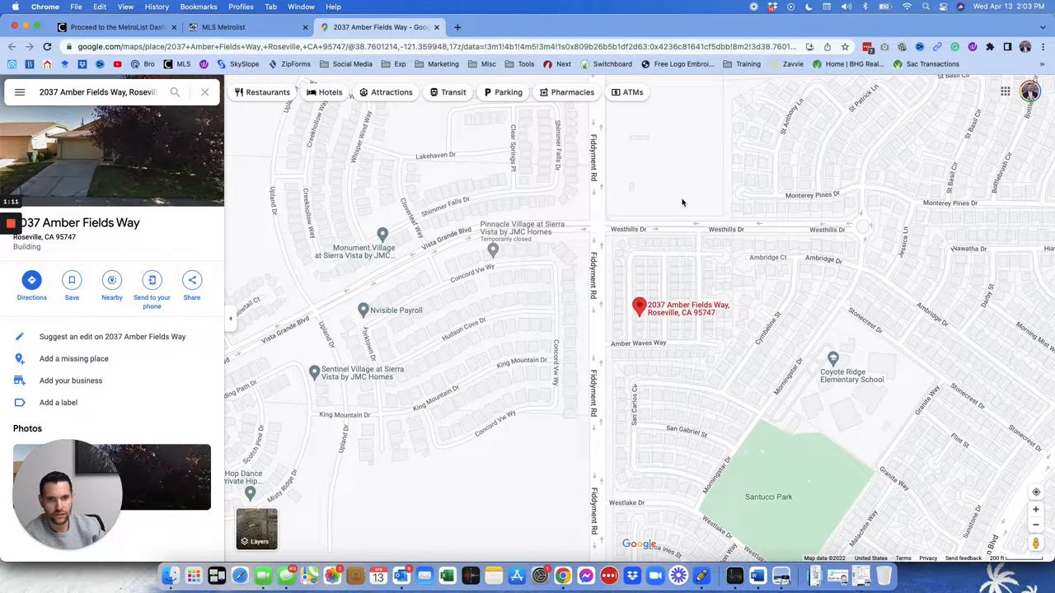
pyautogui.moveTo(675, 343)
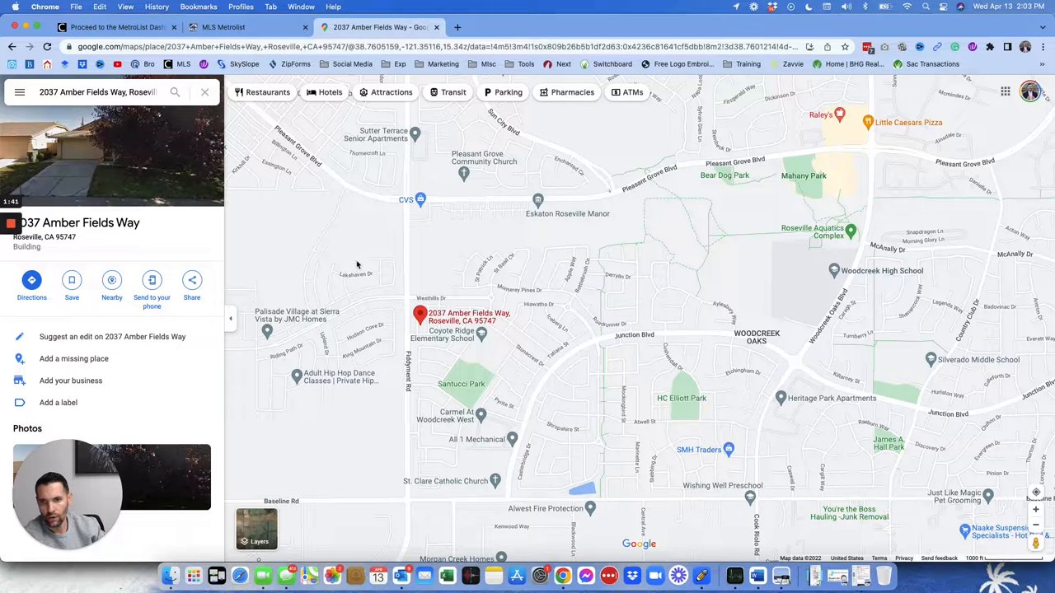
pyautogui.moveTo(346, 264)
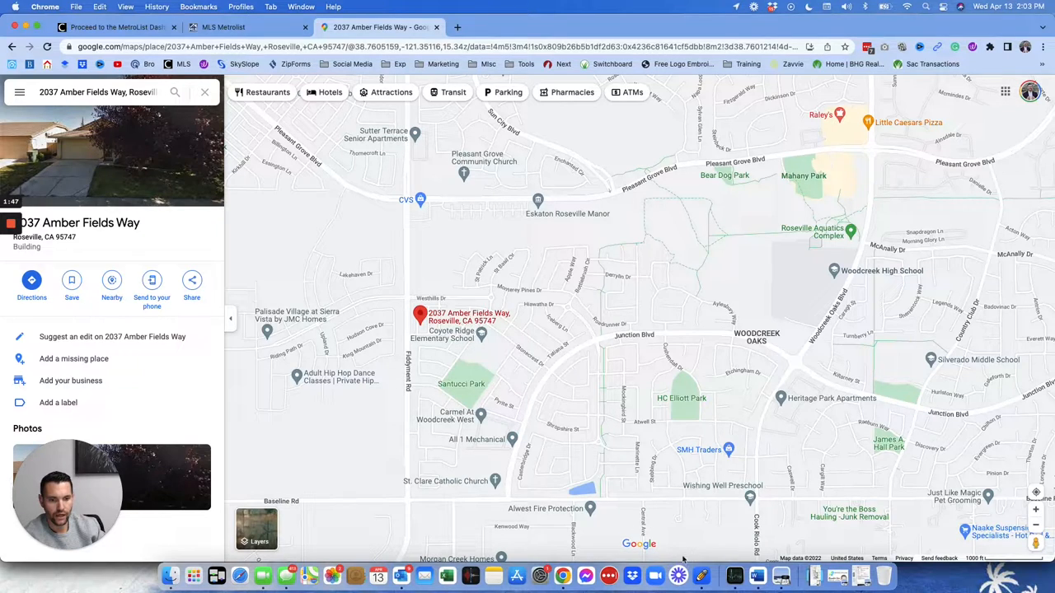
pyautogui.moveTo(460, 299)
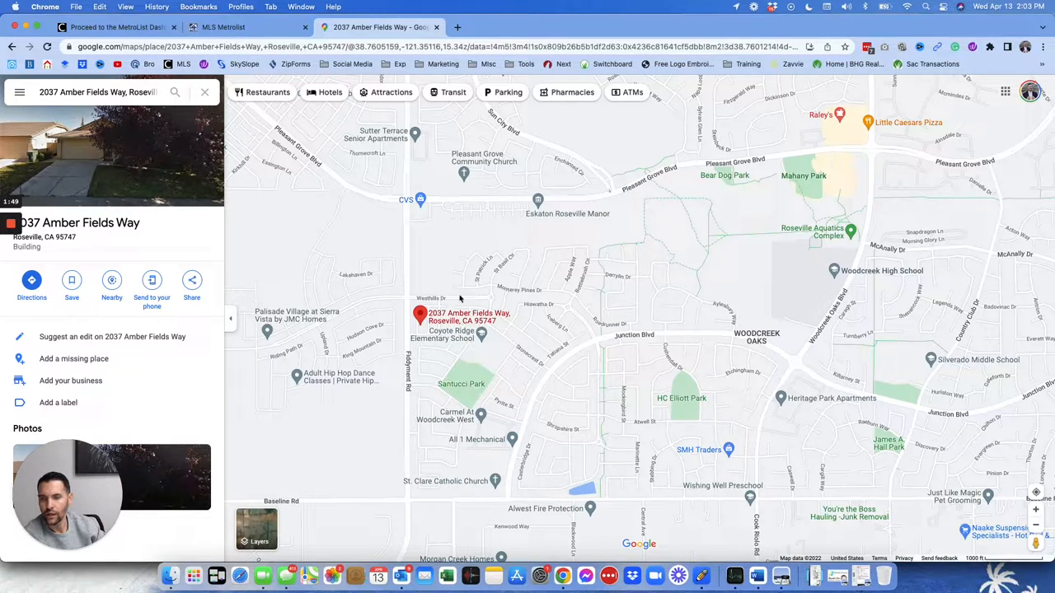
pyautogui.moveTo(354, 339)
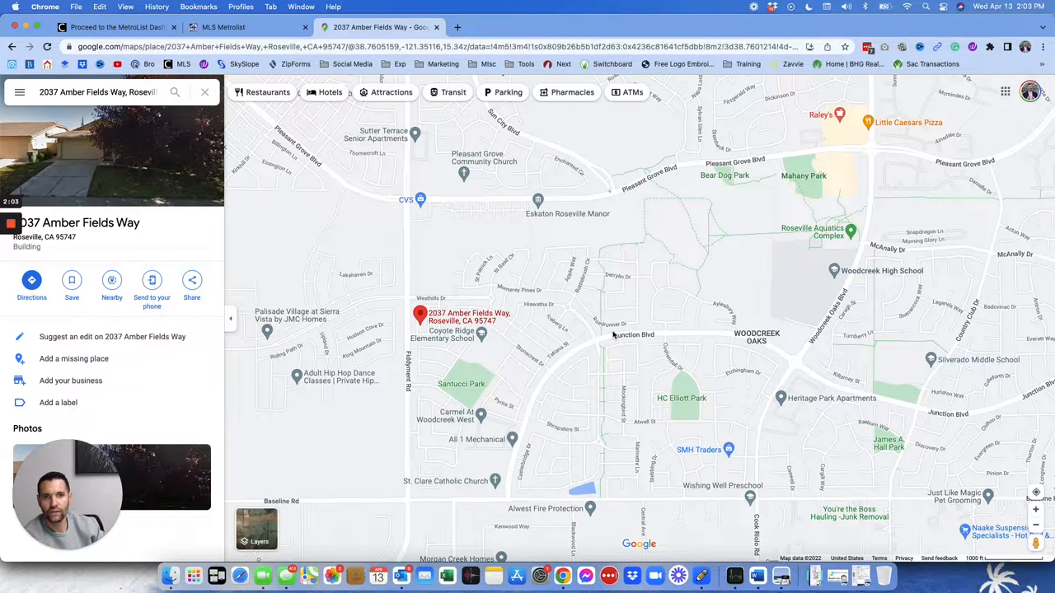
pyautogui.moveTo(311, 124)
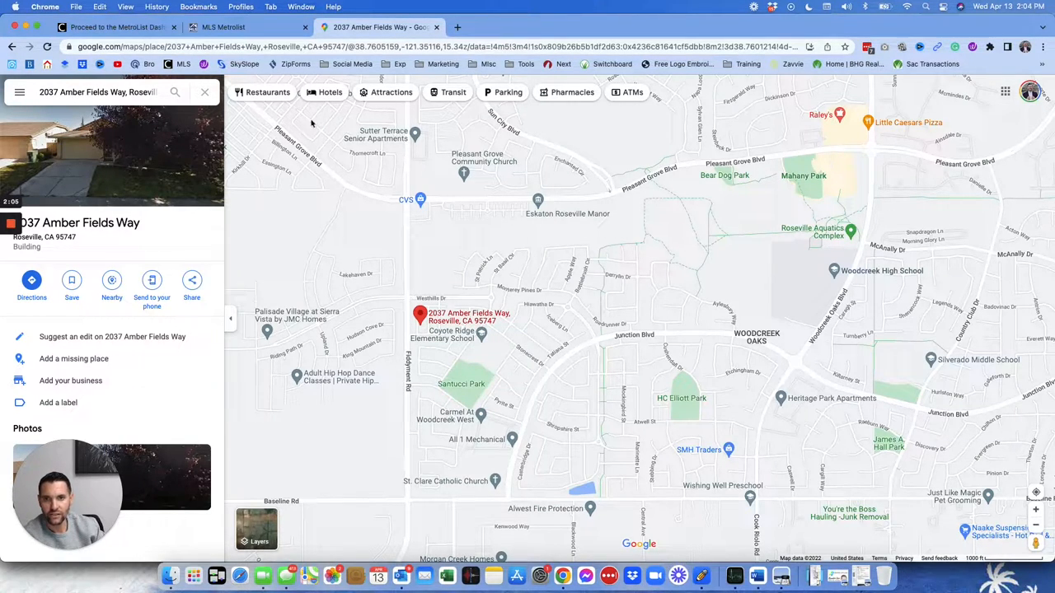
pyautogui.moveTo(383, 180)
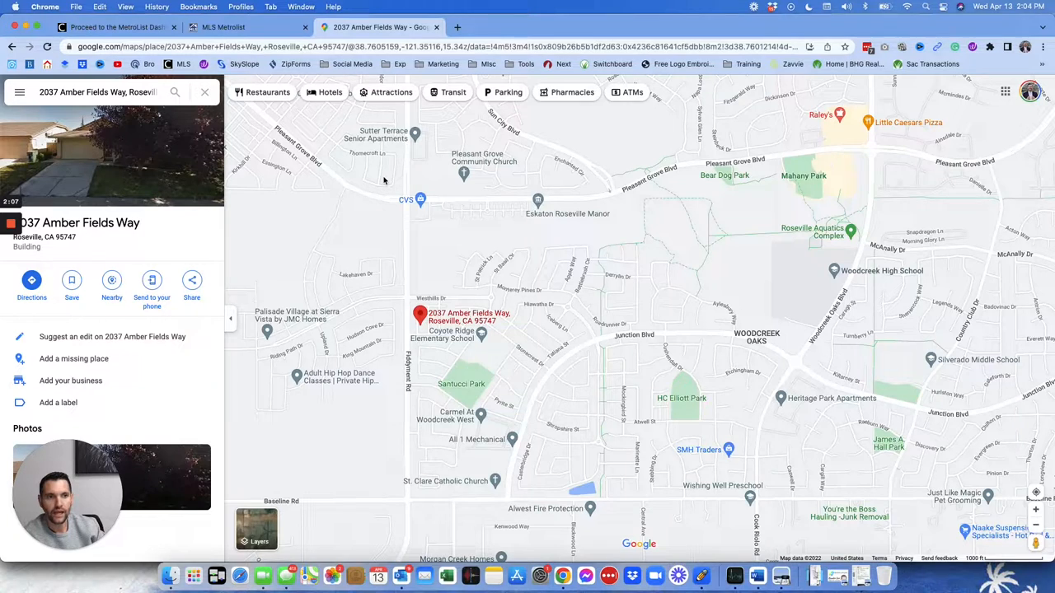
pyautogui.moveTo(744, 191)
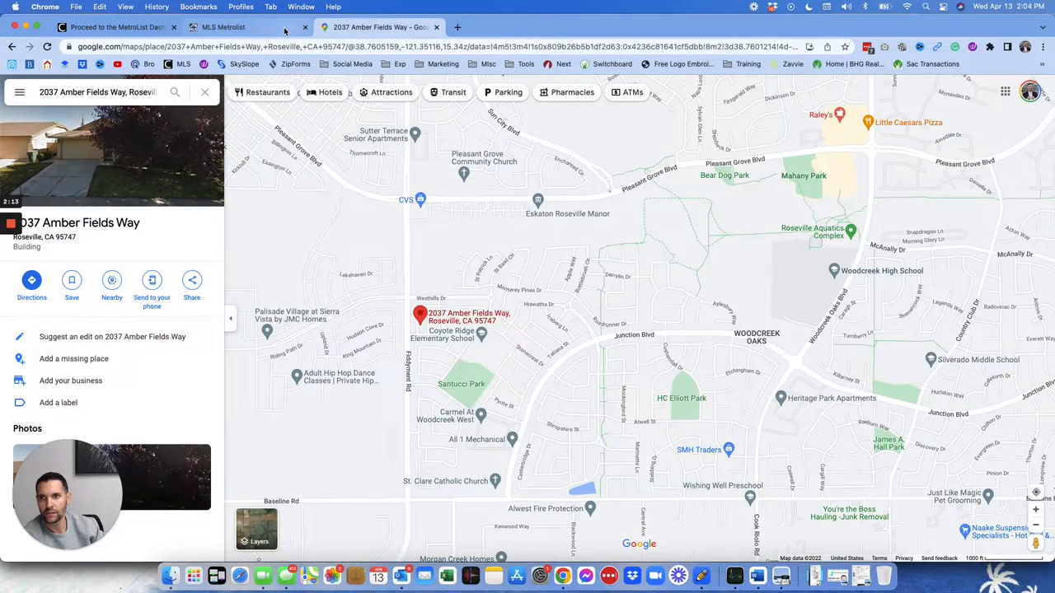
# Return to the MLS listing and advance the gallery through the kitchen and living room photos
pyautogui.click(224, 27)
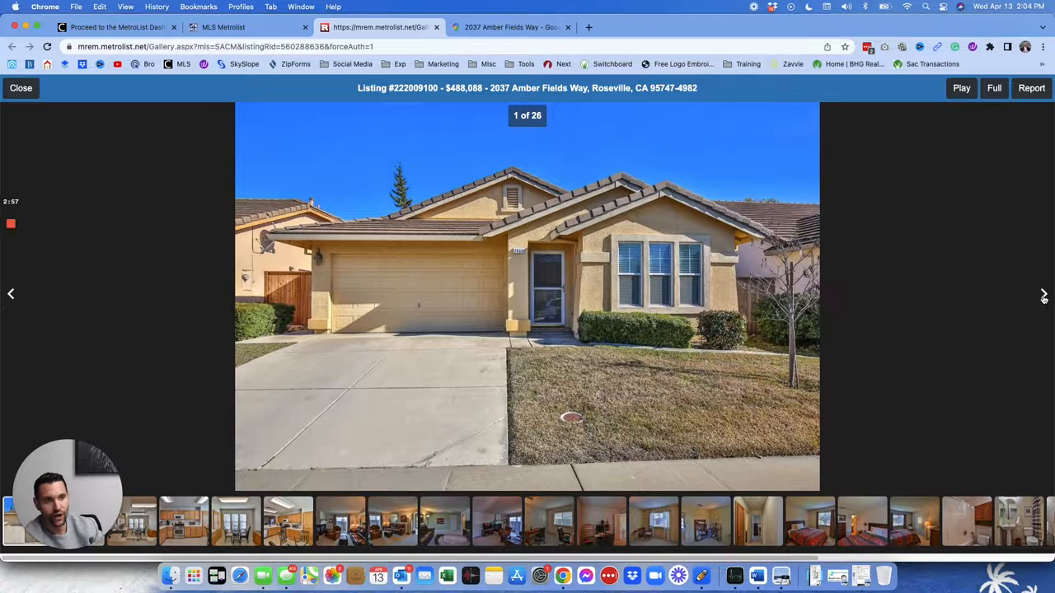
pyautogui.click(1044, 294)
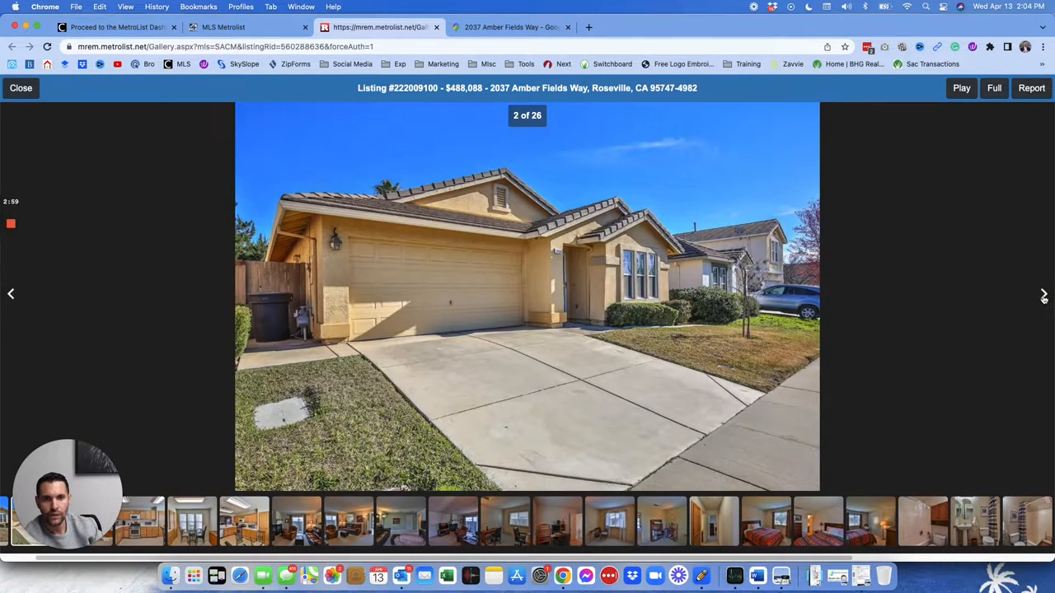
pyautogui.click(1045, 293)
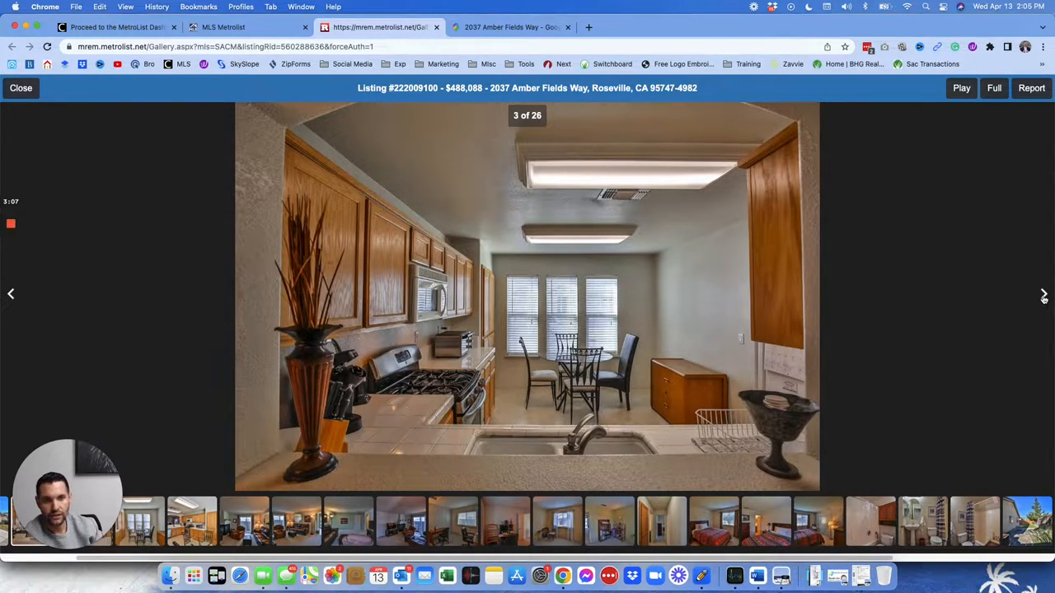
pyautogui.click(1045, 294)
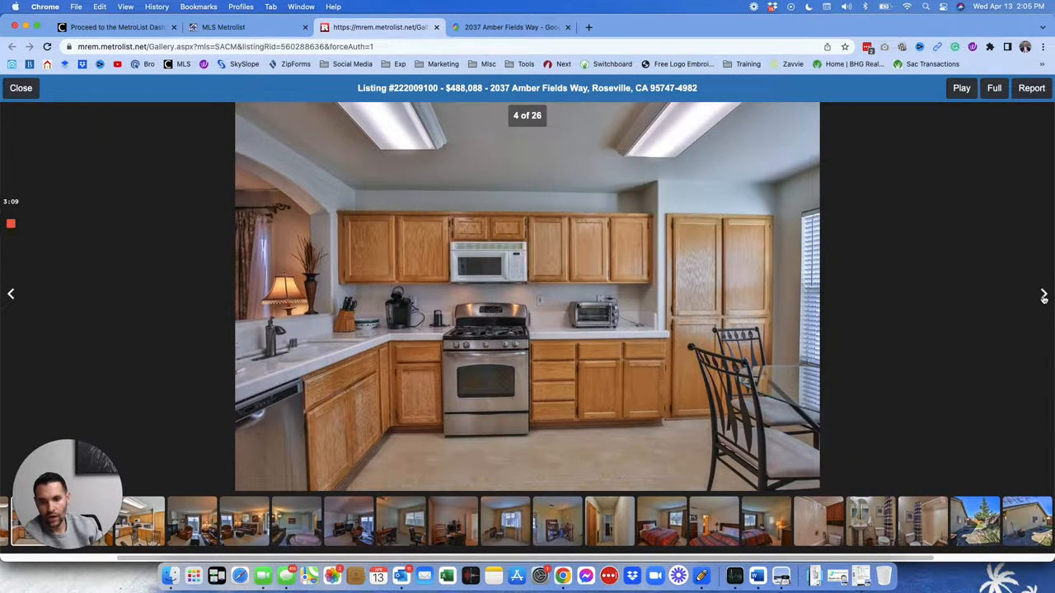
pyautogui.click(1044, 293)
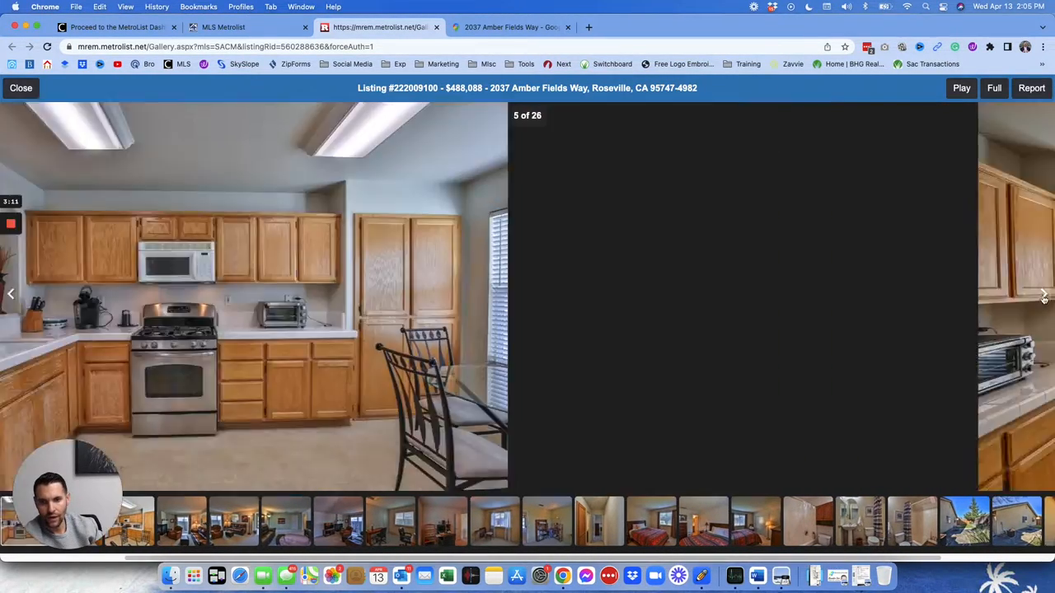
pyautogui.click(1042, 293)
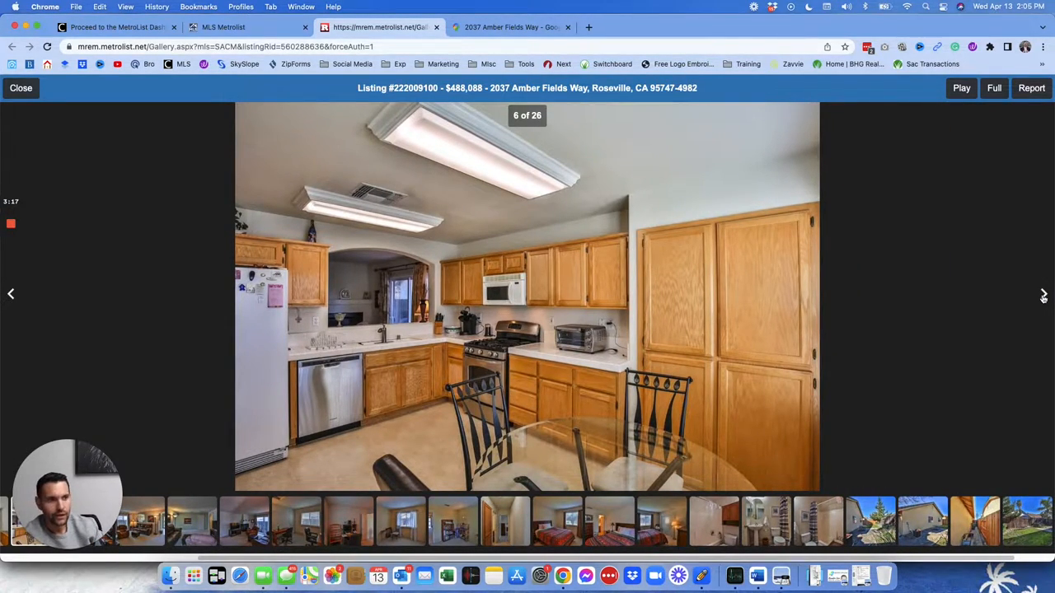
pyautogui.click(1044, 294)
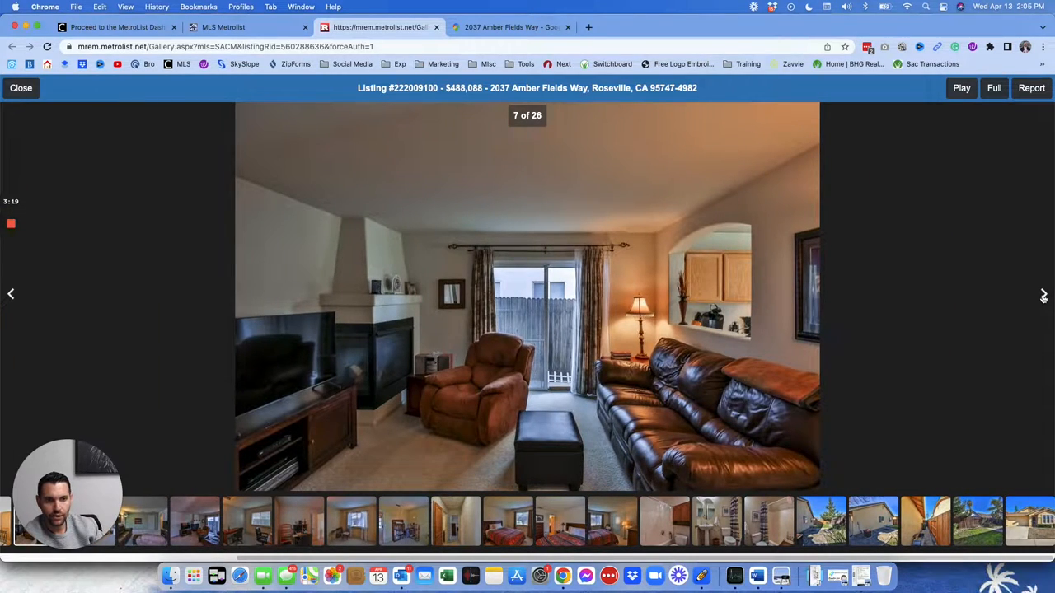
pyautogui.click(1045, 293)
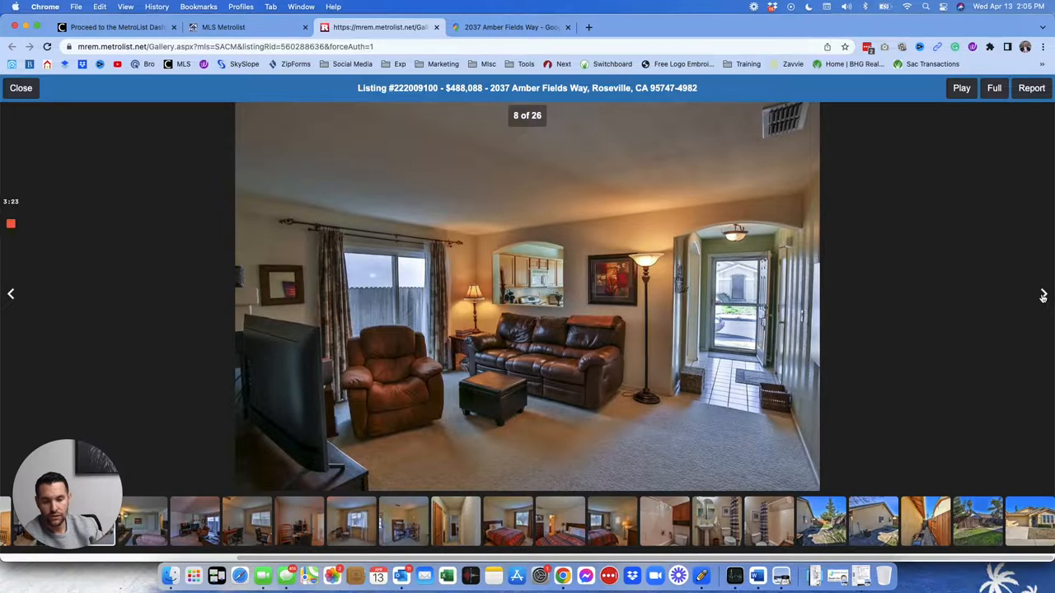
# Continue through the bedroom, bathroom and backyard photos, wrapping back to photo 1 of 26
pyautogui.click(1042, 293)
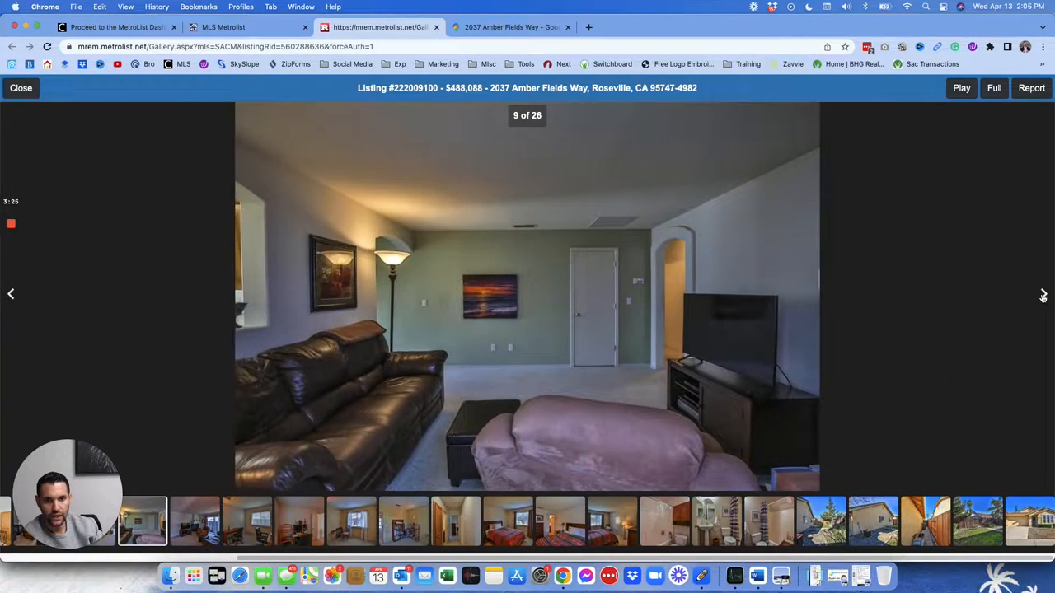
pyautogui.click(1042, 293)
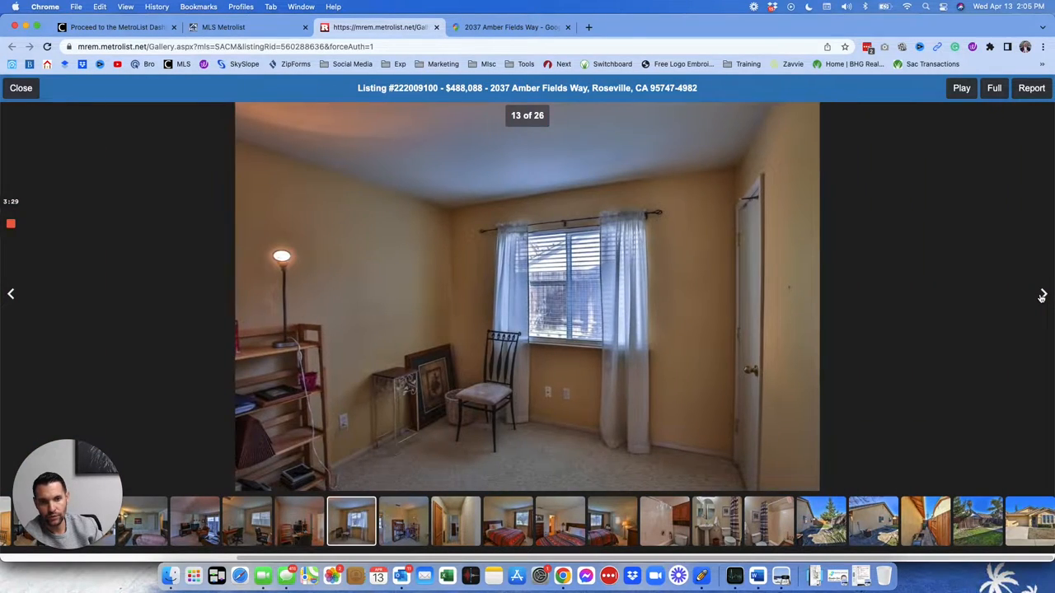
pyautogui.click(1041, 294)
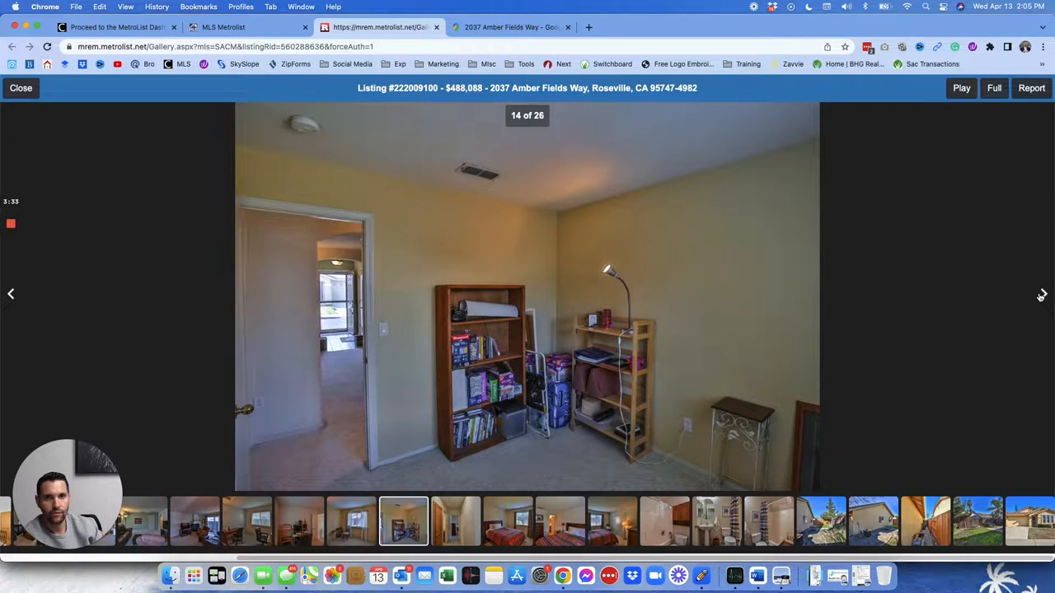
pyautogui.click(1042, 294)
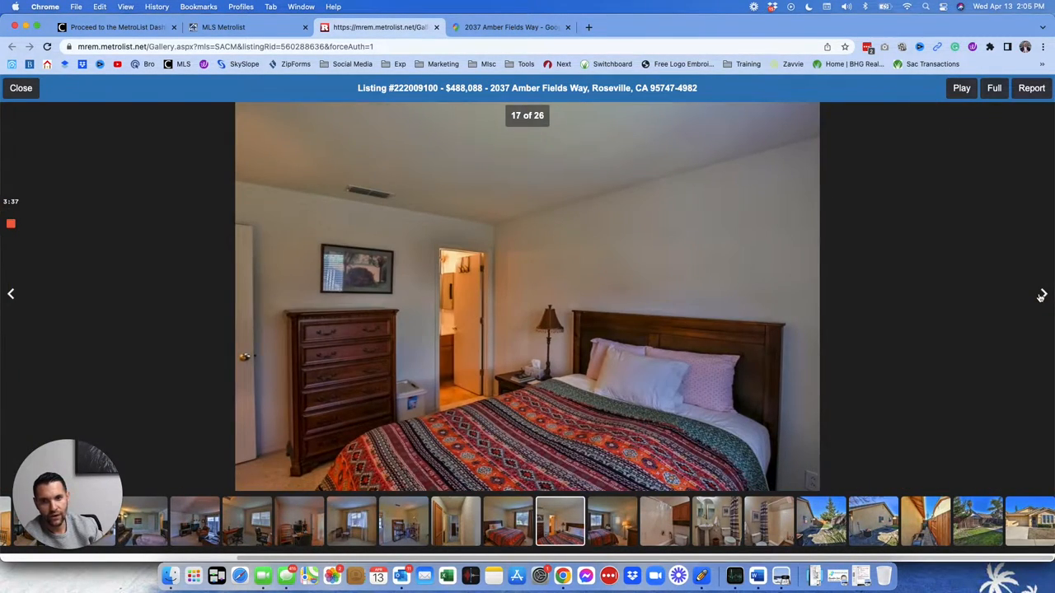
pyautogui.click(1041, 293)
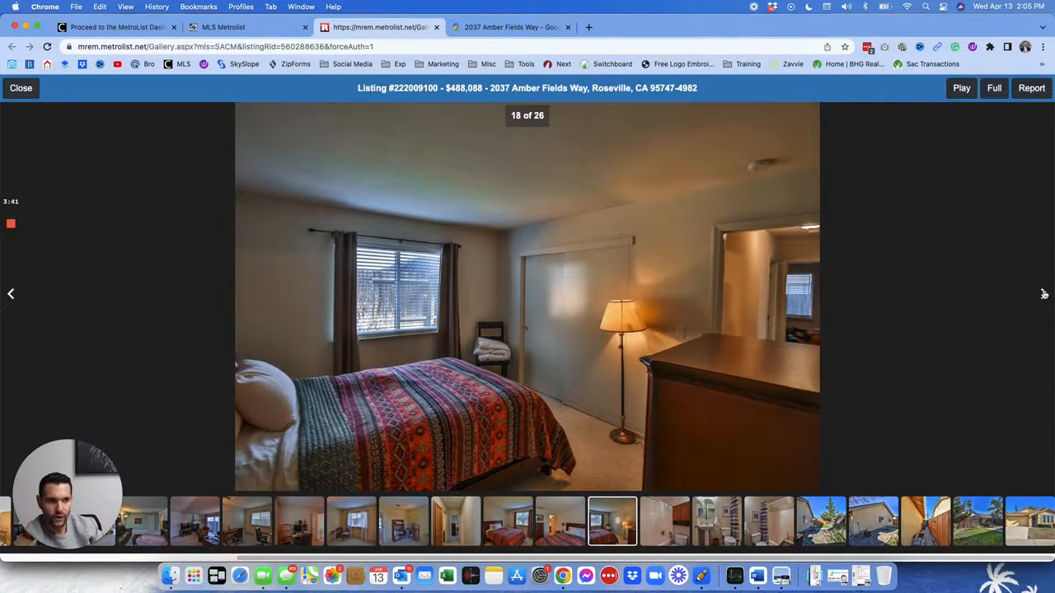
pyautogui.click(1041, 293)
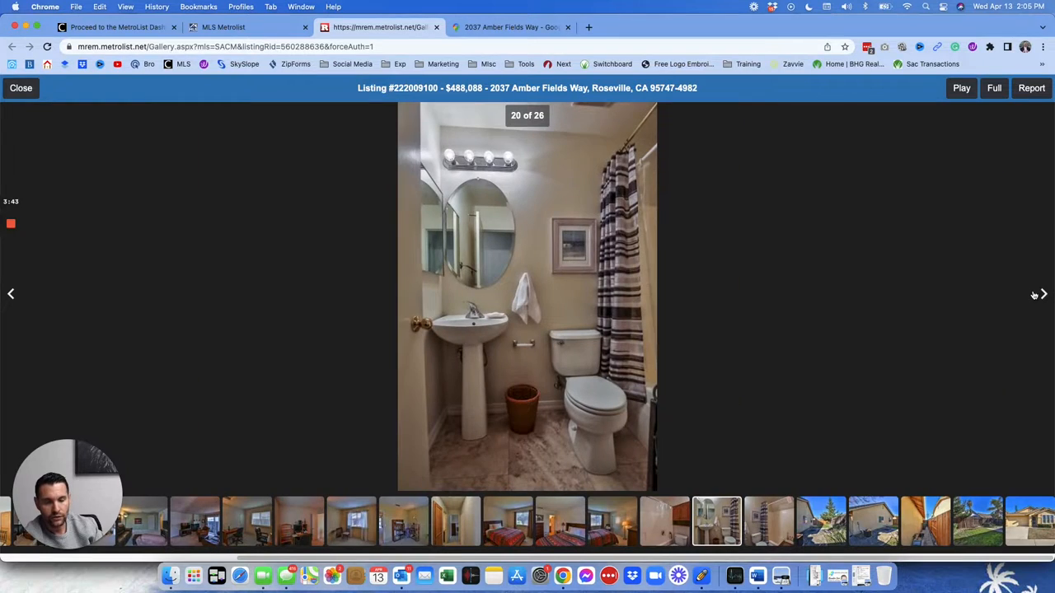
pyautogui.click(1042, 293)
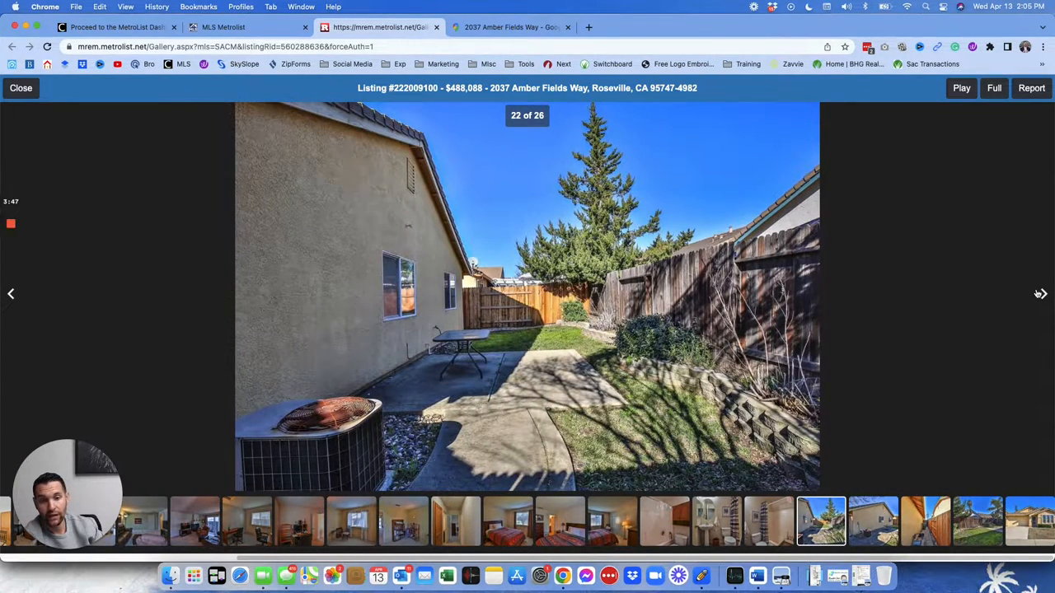
pyautogui.click(1041, 293)
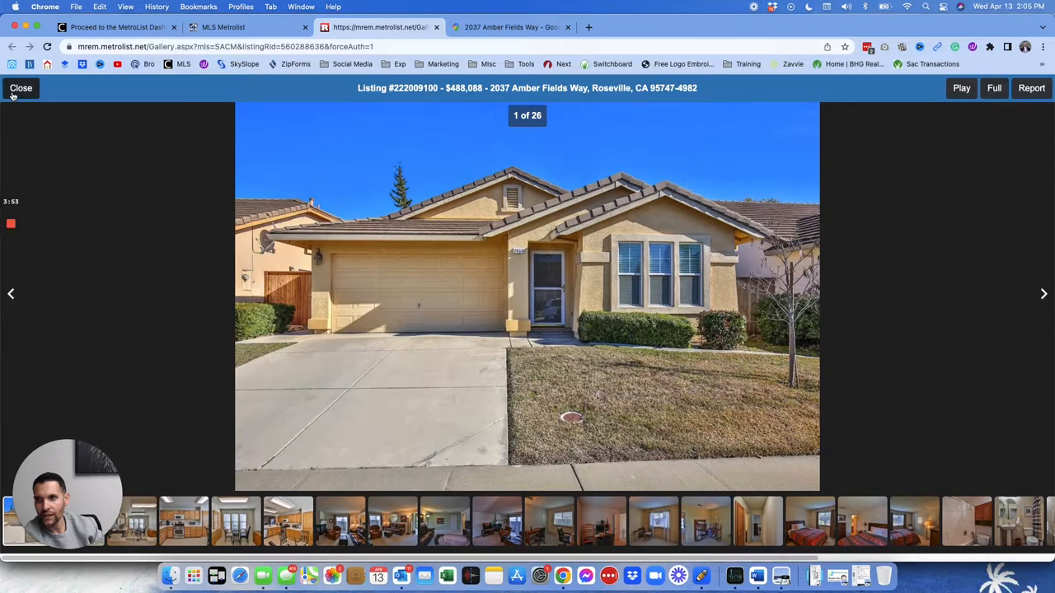
pyautogui.click(20, 87)
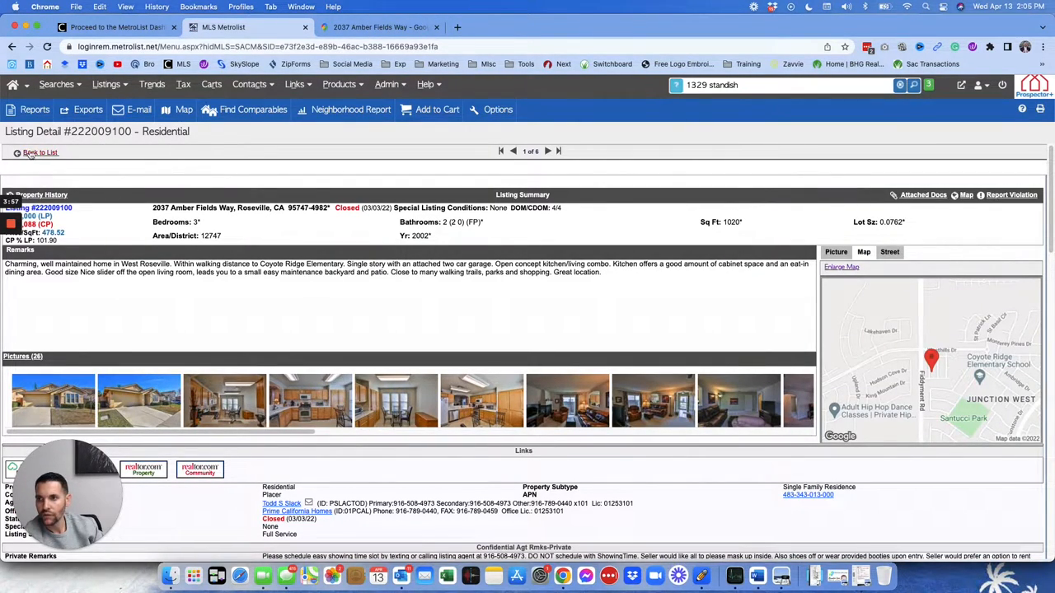
pyautogui.click(40, 152)
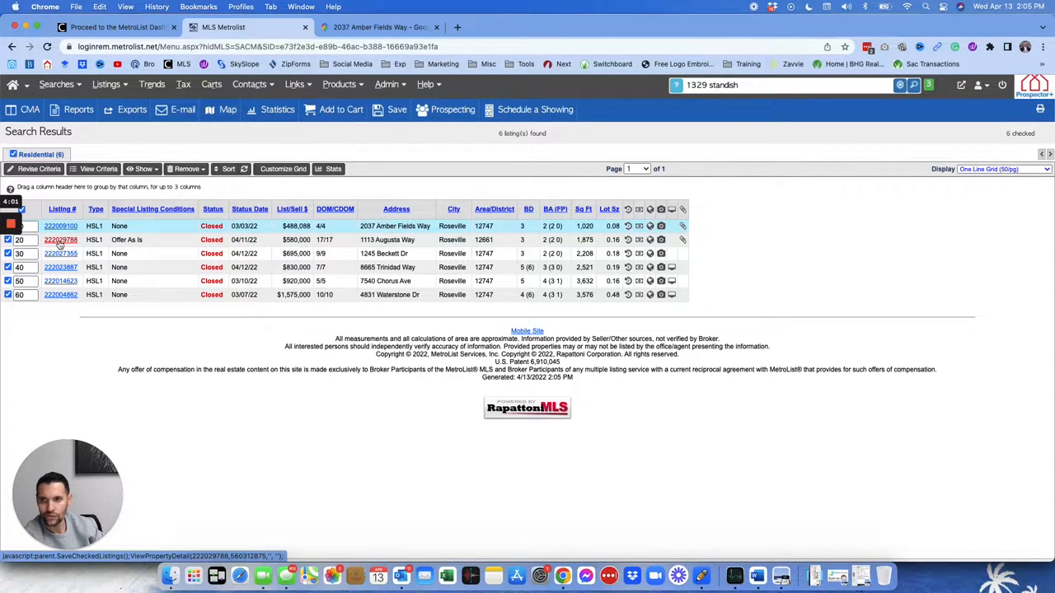
pyautogui.click(59, 240)
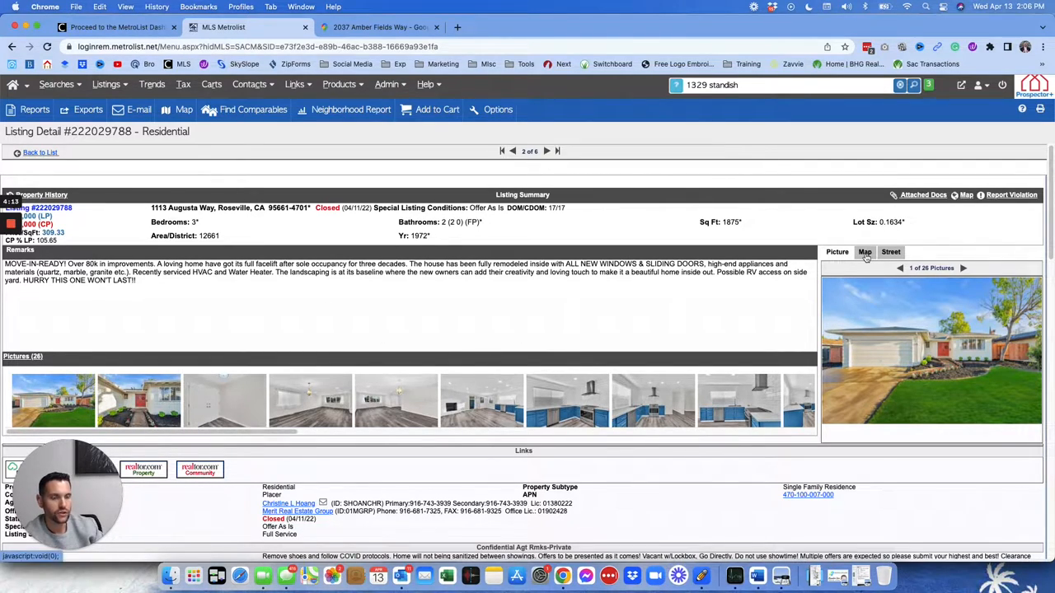
pyautogui.click(864, 250)
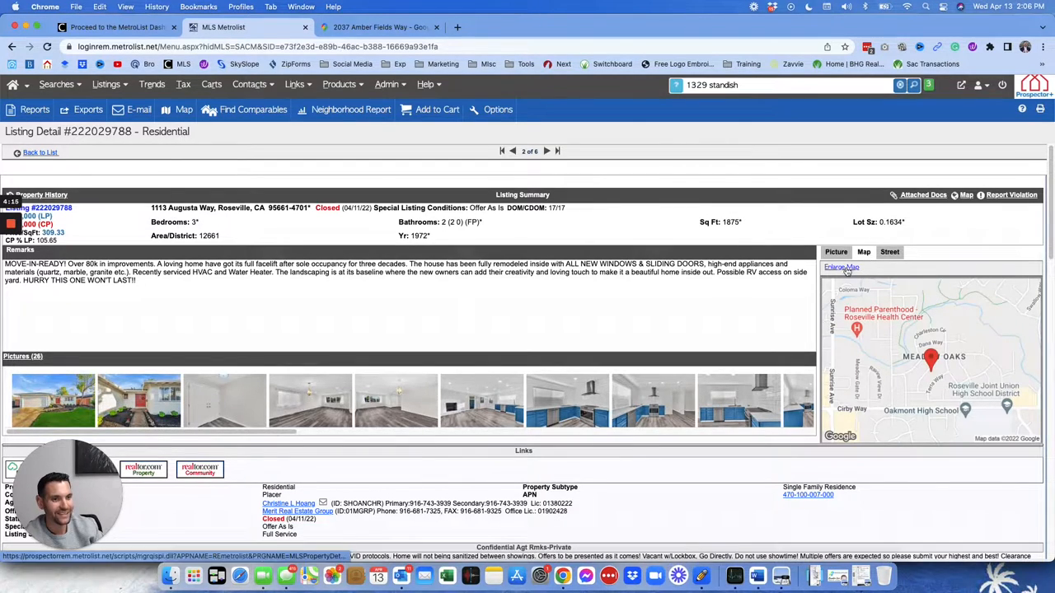
pyautogui.click(841, 267)
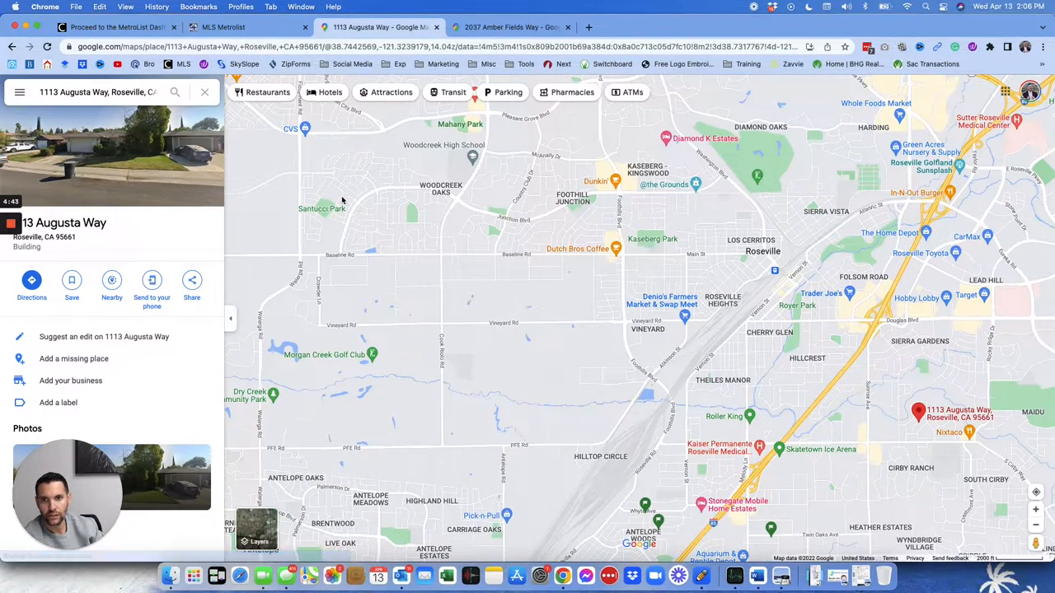
pyautogui.moveTo(821, 420)
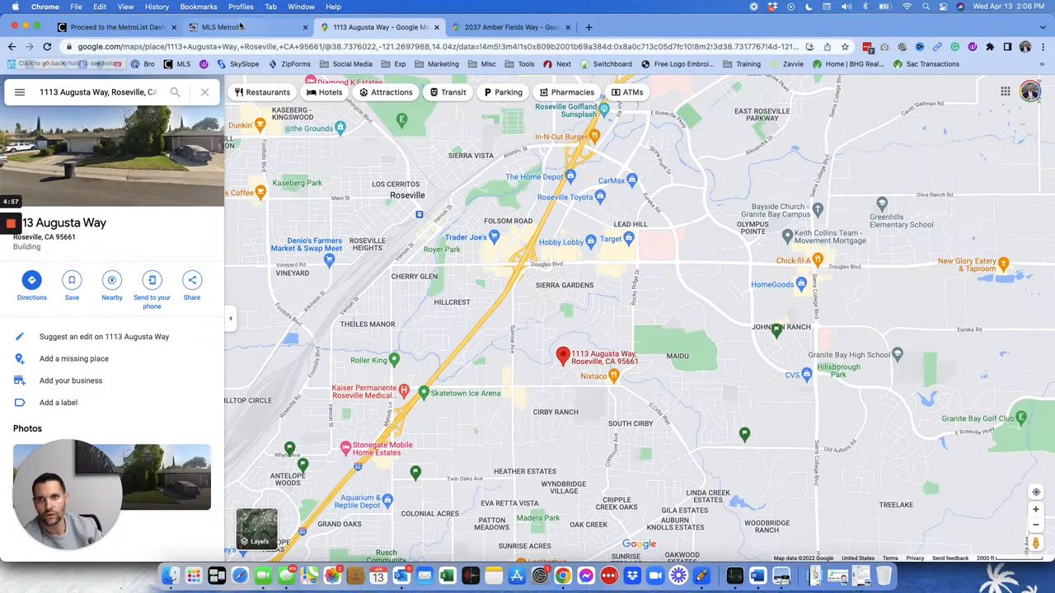
pyautogui.click(247, 27)
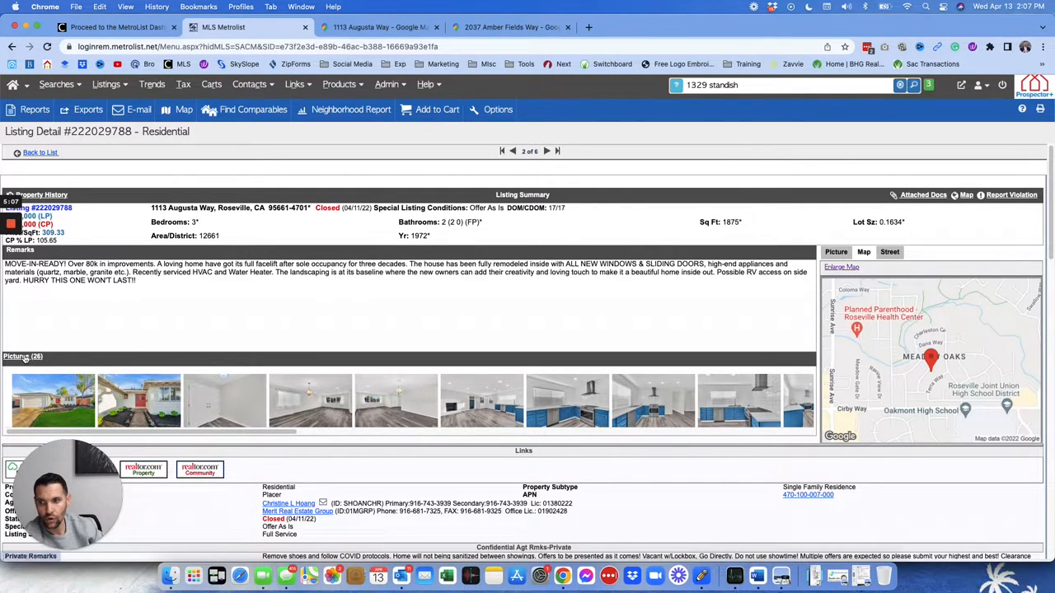
# Open Pictures (26) and step through the kitchen, living area, hallway and pantry photos
pyautogui.click(53, 402)
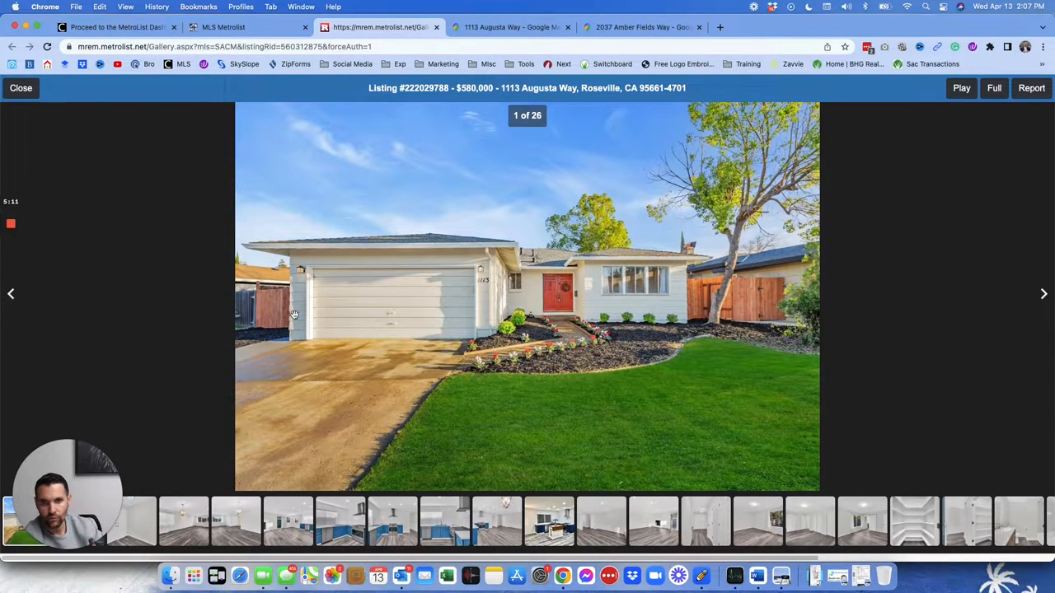
pyautogui.moveTo(547, 273)
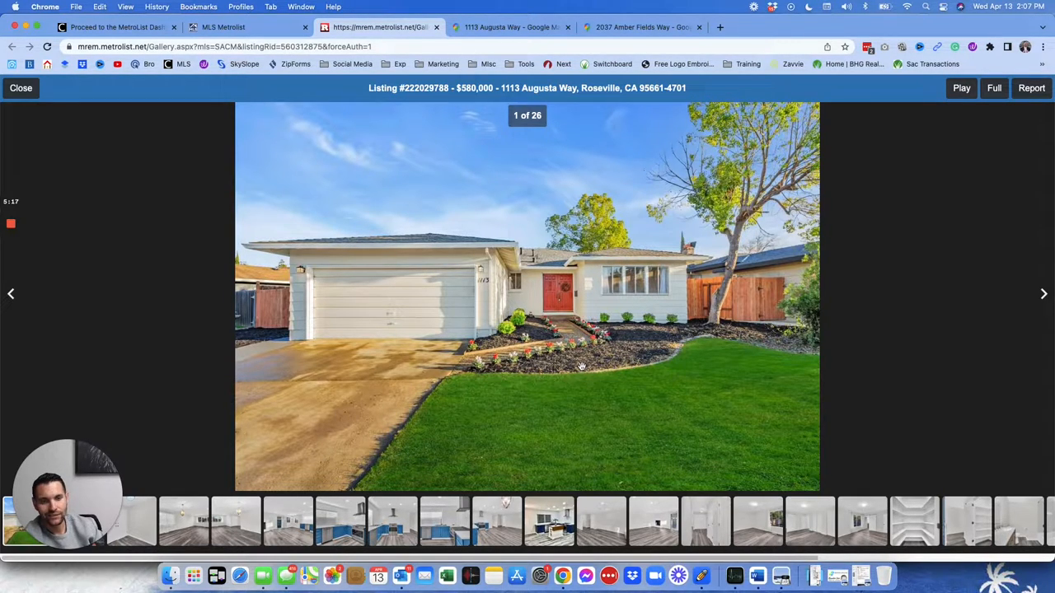
pyautogui.moveTo(1040, 298)
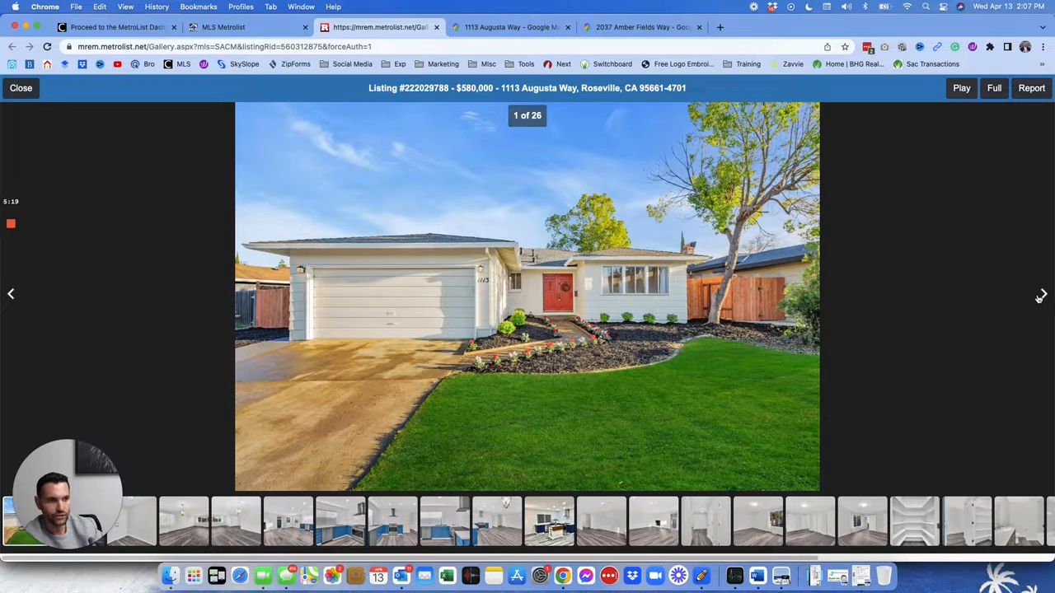
pyautogui.click(1042, 294)
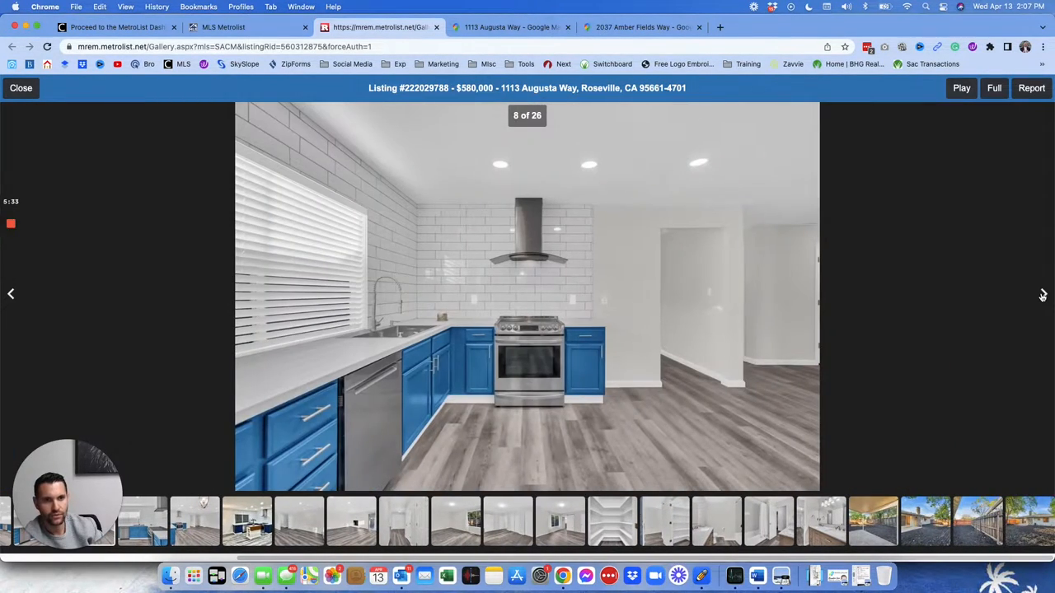
pyautogui.click(1042, 293)
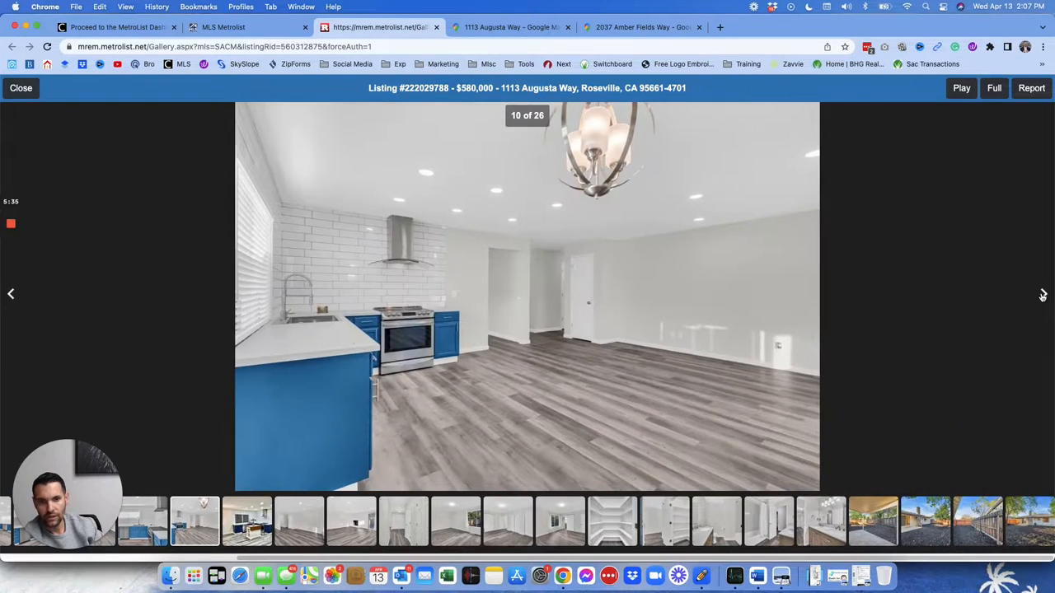
pyautogui.click(1042, 293)
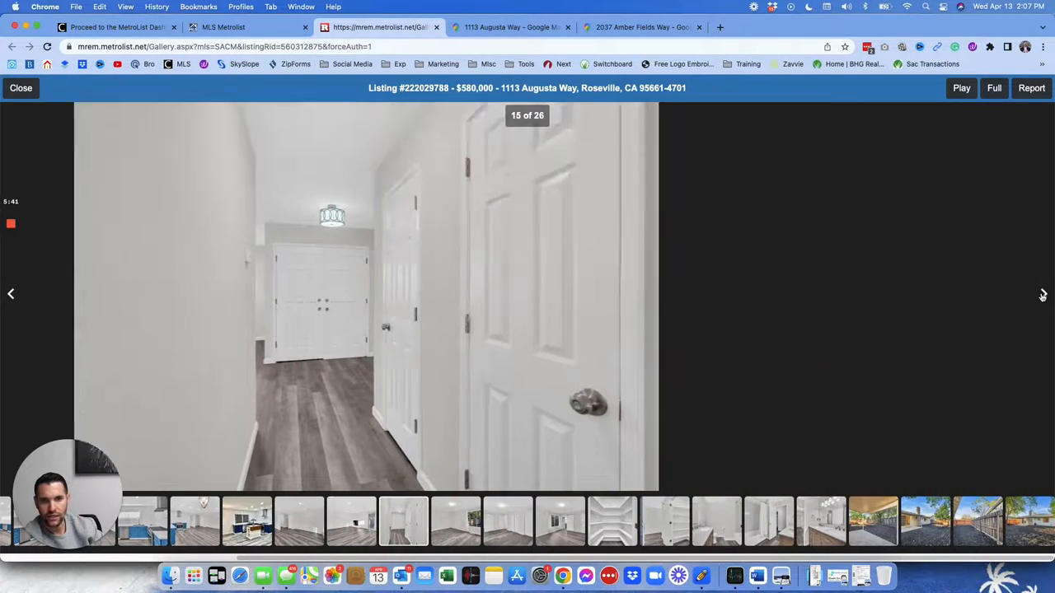
pyautogui.click(1041, 293)
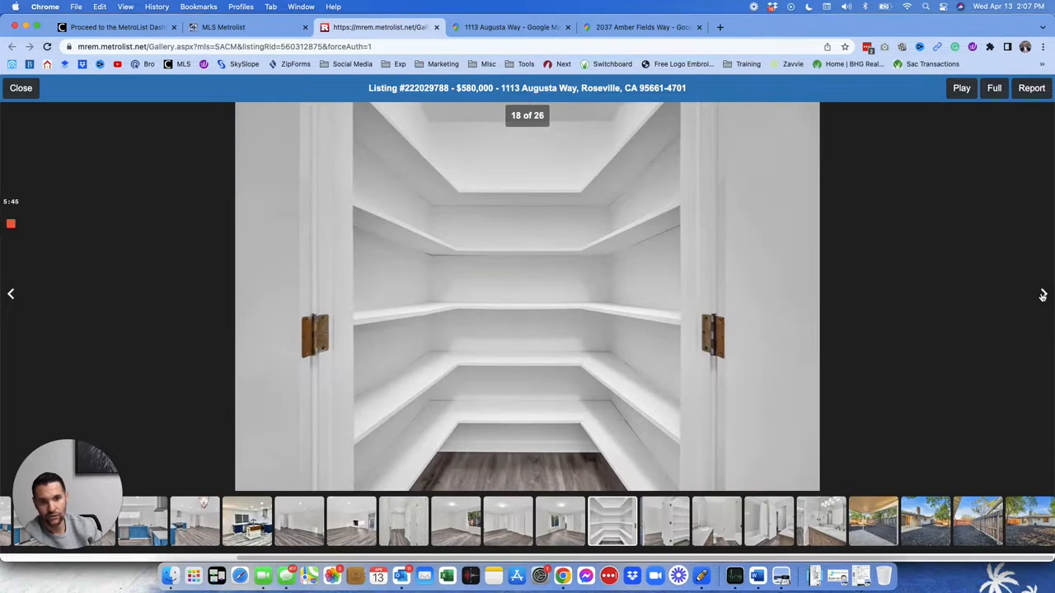
# Continue through the bathroom, backyard and side-yard photos, wrapping back to the front exterior
pyautogui.click(1041, 293)
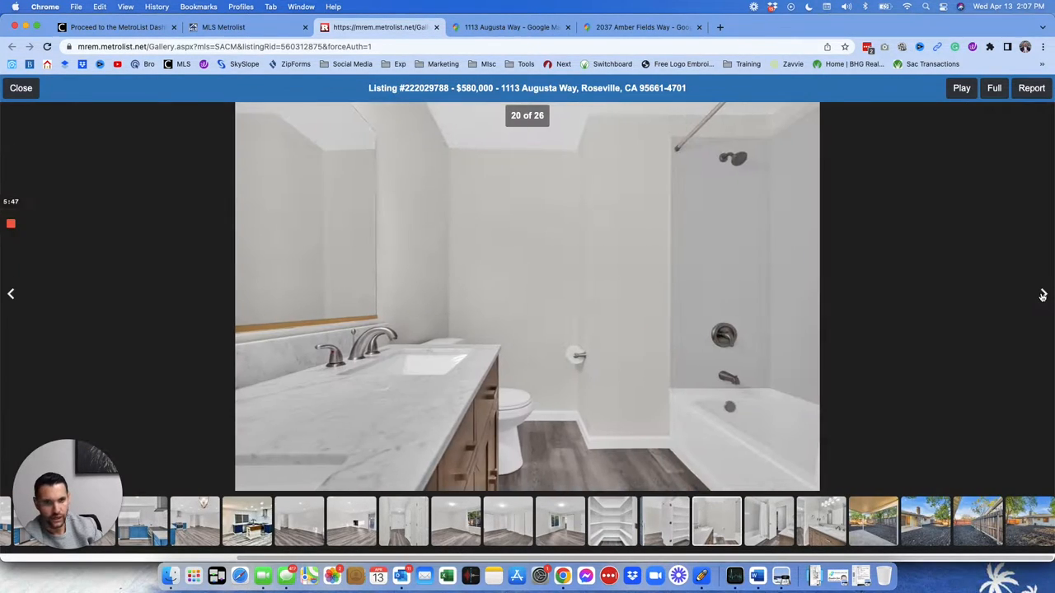
pyautogui.click(1042, 294)
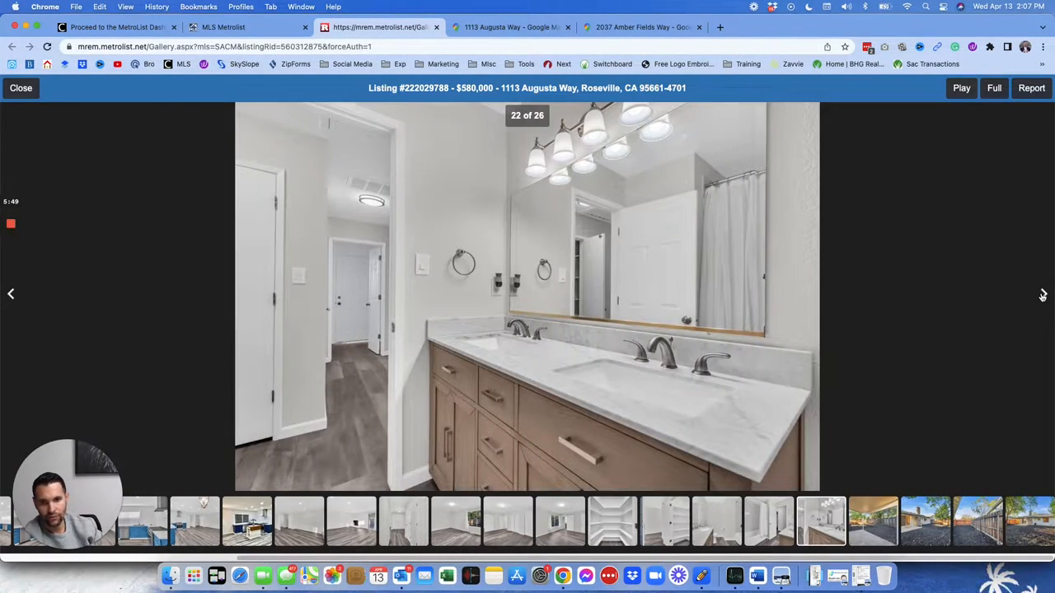
pyautogui.click(1042, 293)
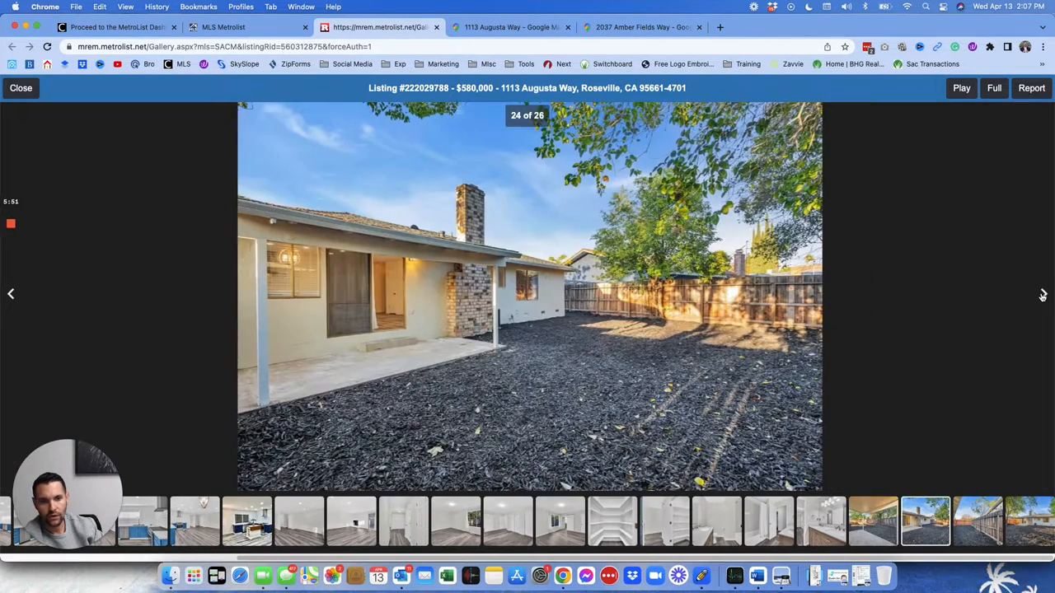
pyautogui.click(1042, 293)
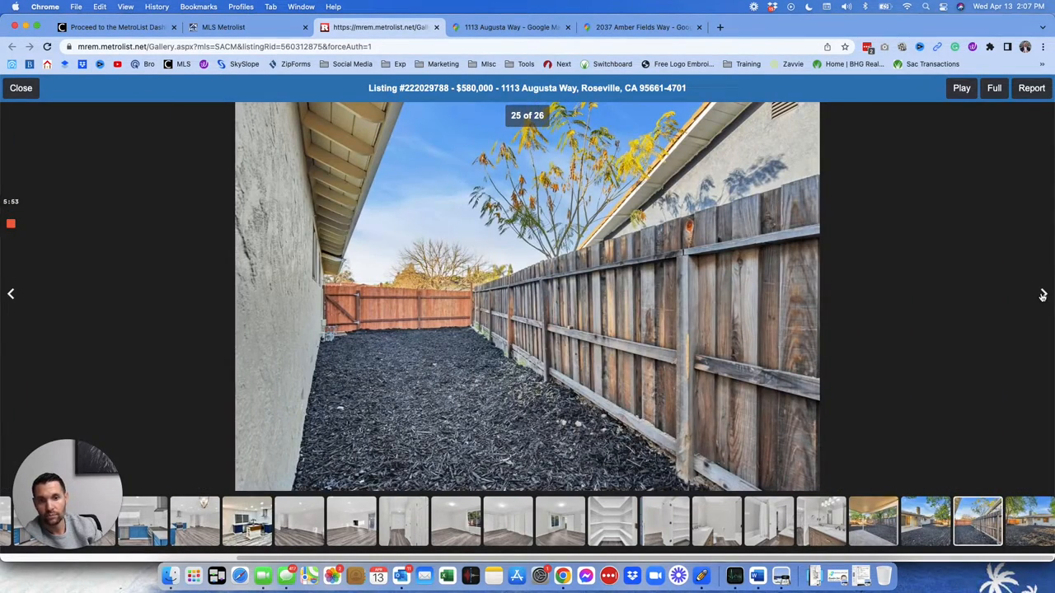
pyautogui.click(1042, 293)
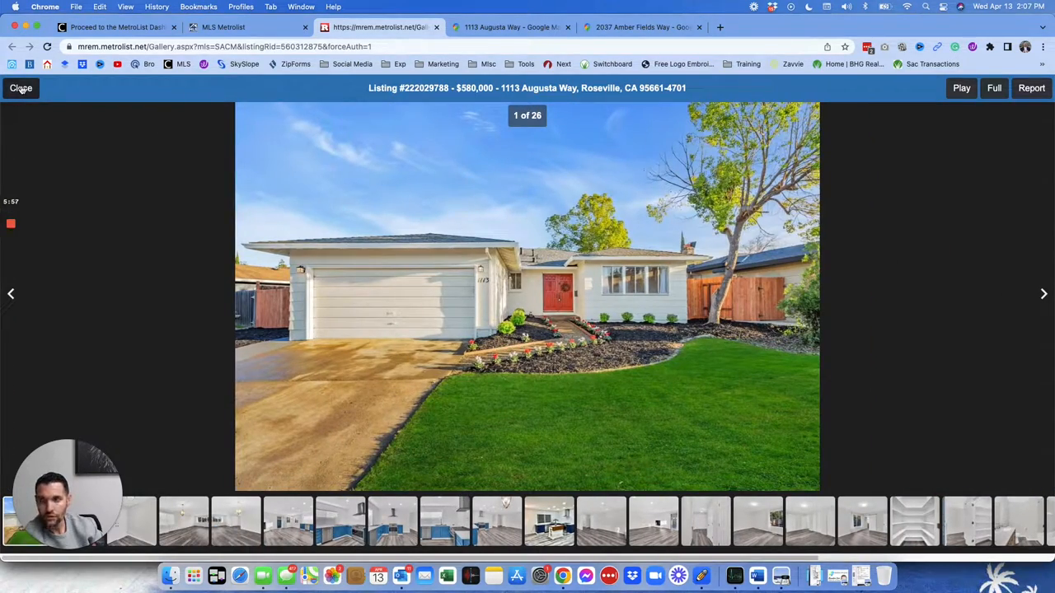
pyautogui.click(19, 89)
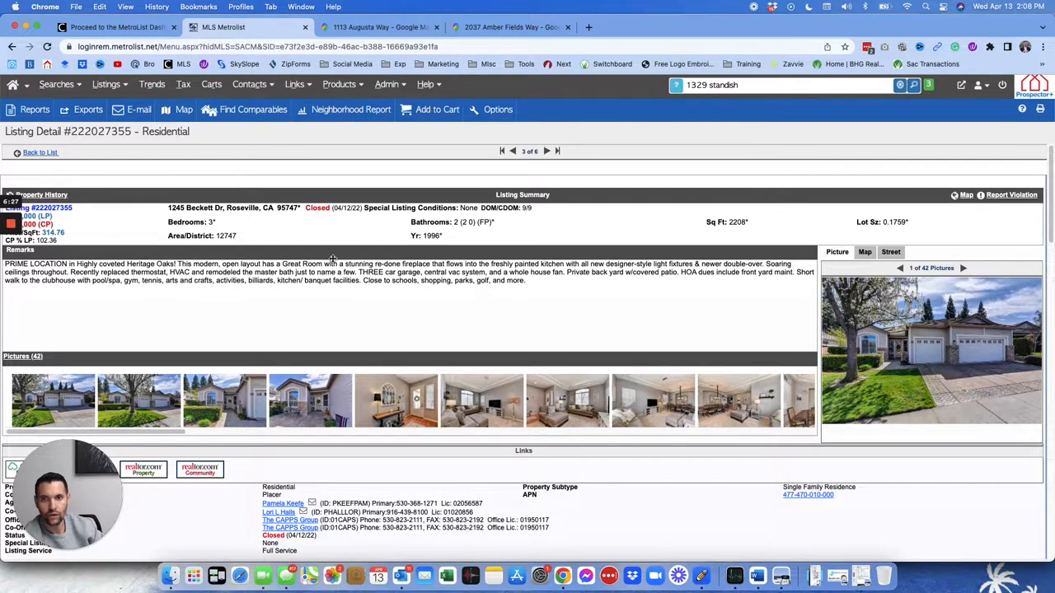
pyautogui.moveTo(416, 317)
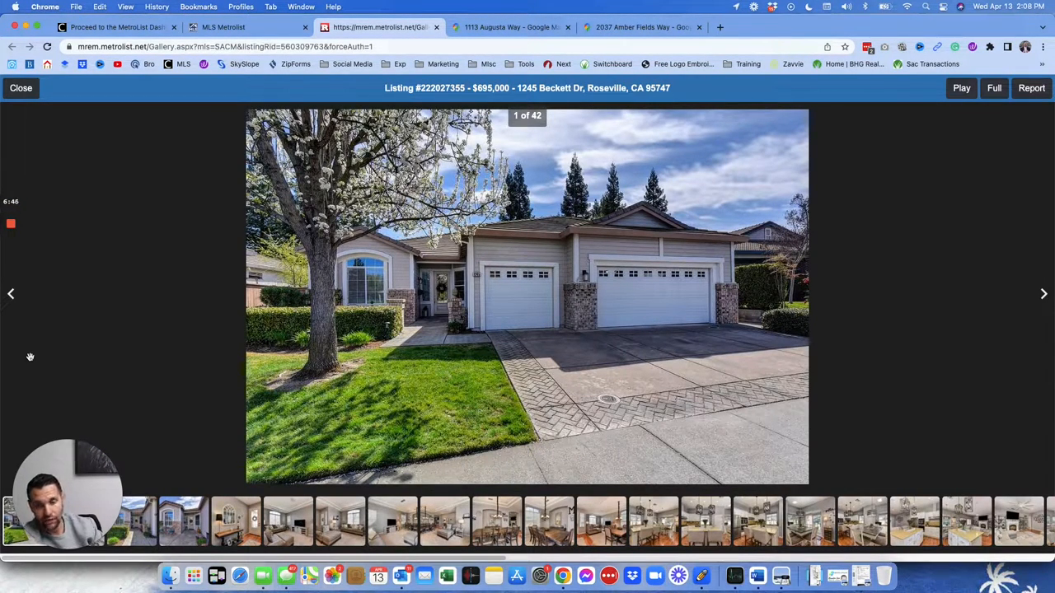
pyautogui.moveTo(39, 353)
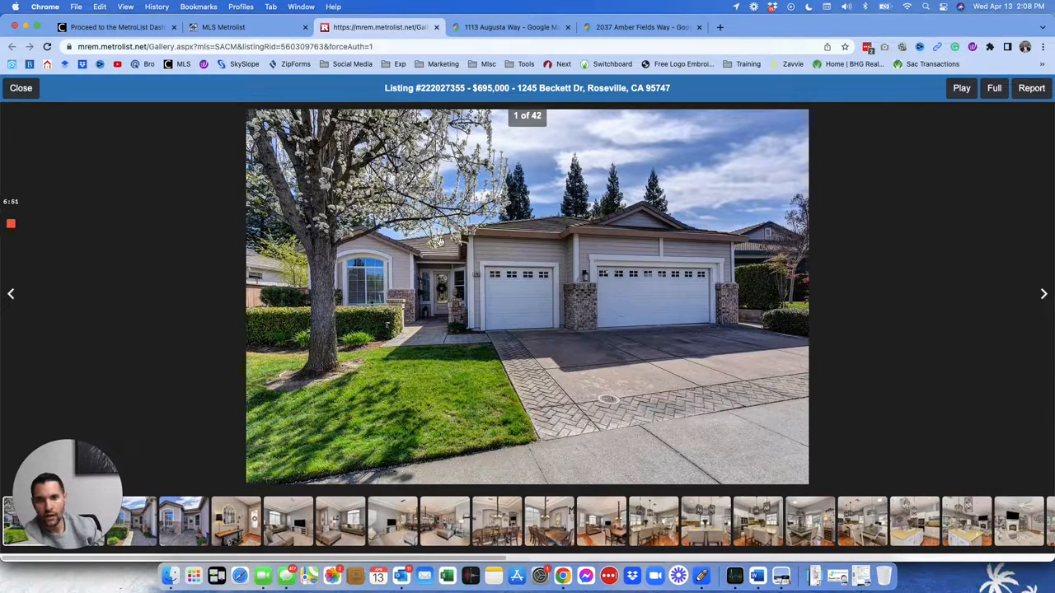
pyautogui.moveTo(1029, 293)
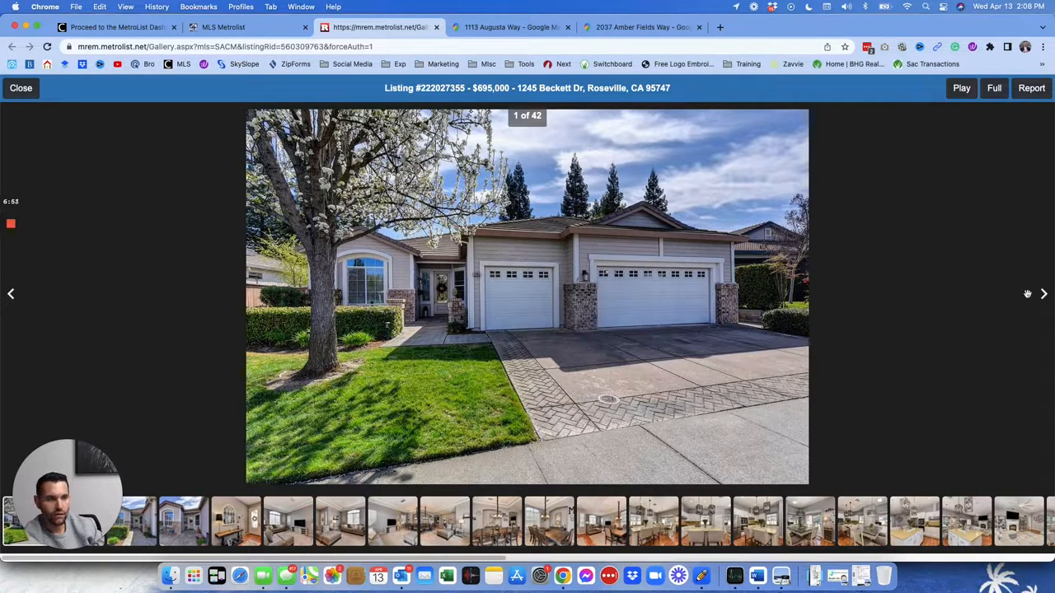
pyautogui.click(1043, 293)
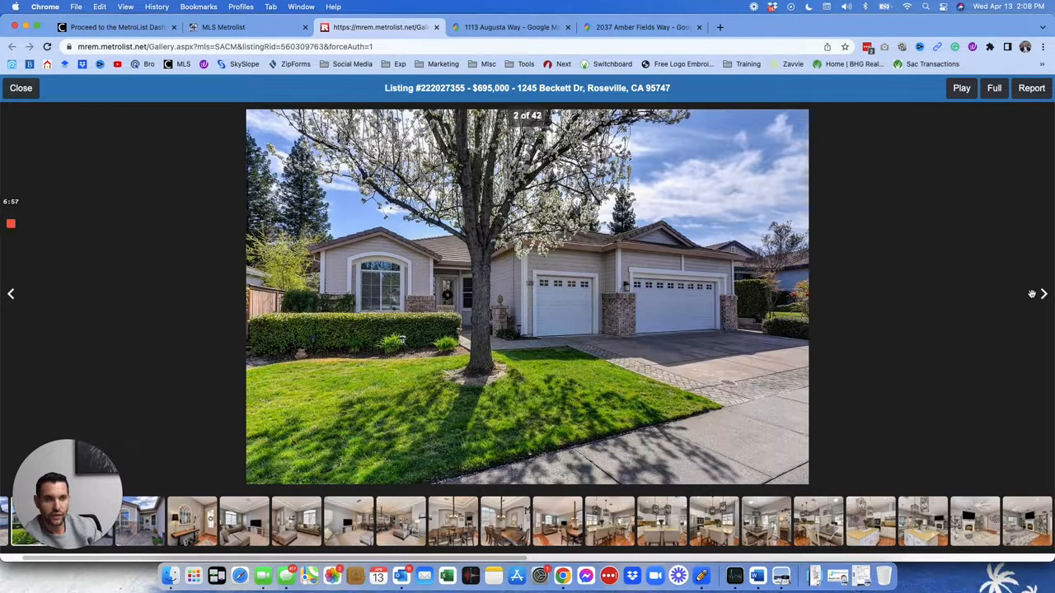
pyautogui.click(1042, 293)
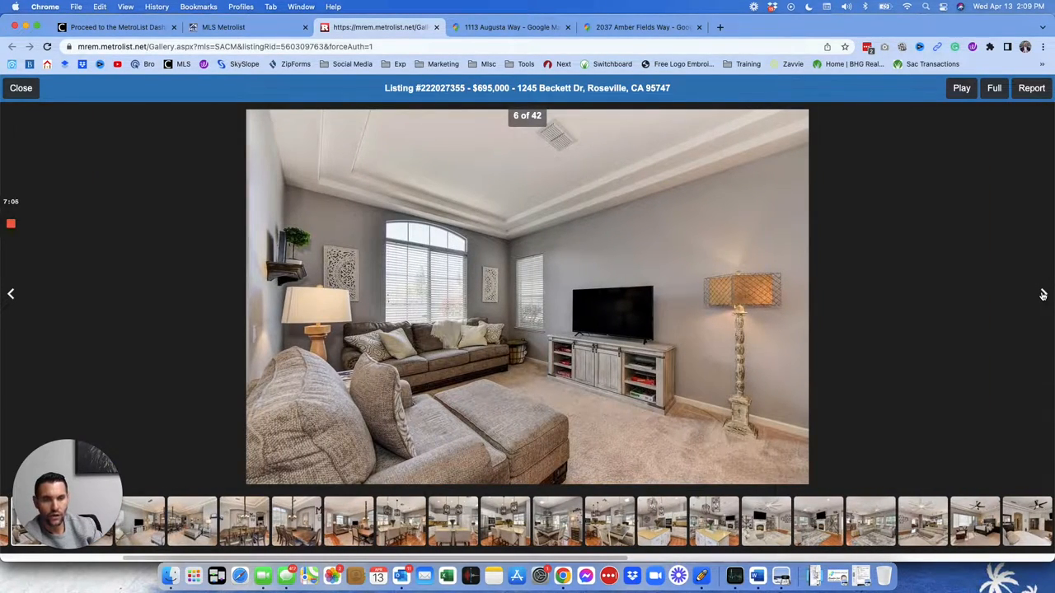
pyautogui.click(1042, 294)
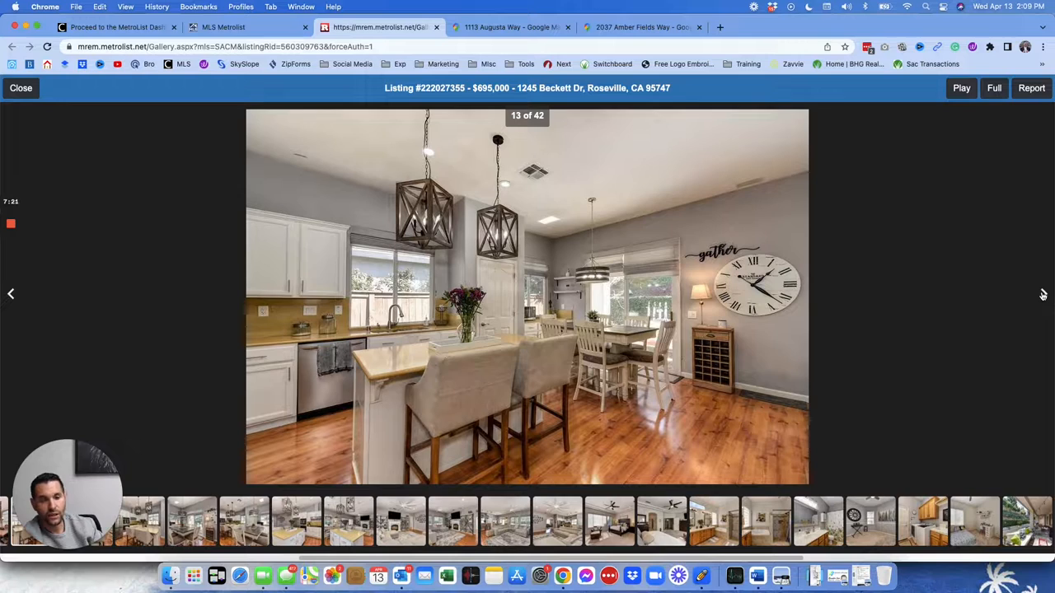
pyautogui.click(1042, 294)
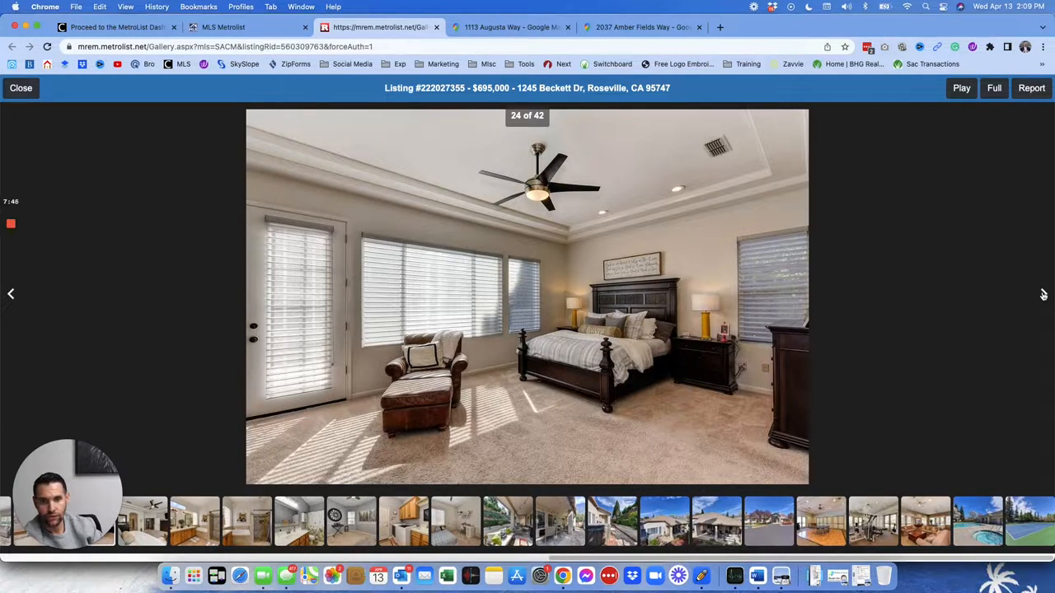
pyautogui.click(1044, 293)
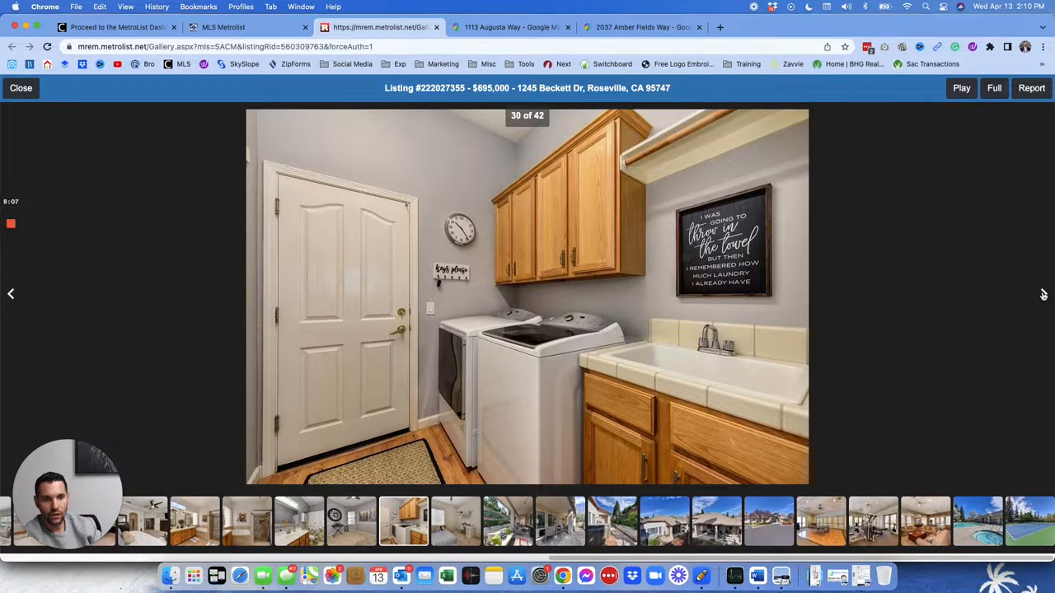
pyautogui.moveTo(1045, 296)
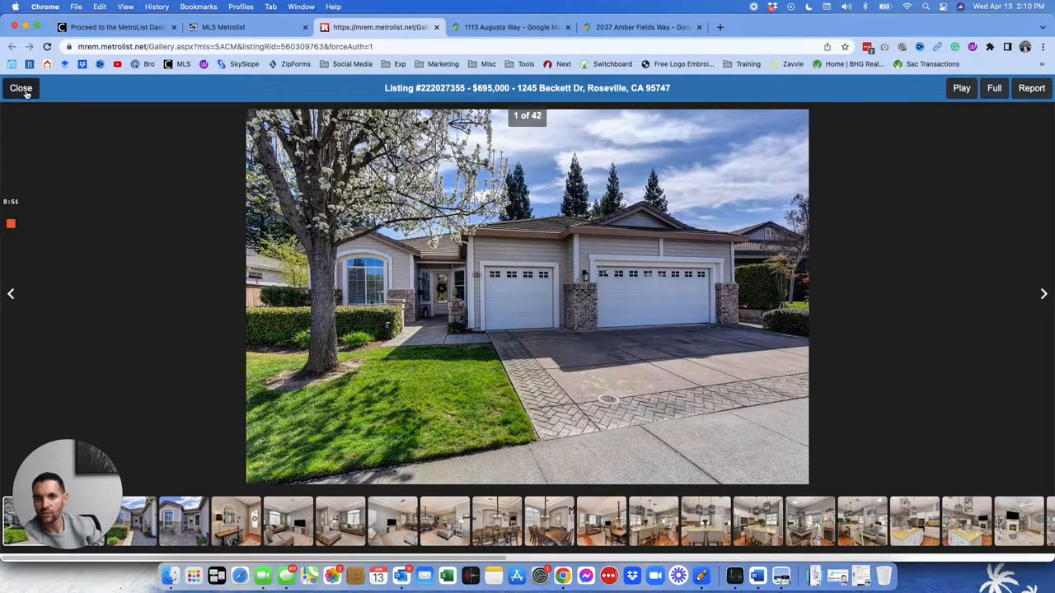
# Close the Beckett Dr gallery and move to the next sold listing, 8665 Trinidad Way ($830,000)
pyautogui.click(19, 89)
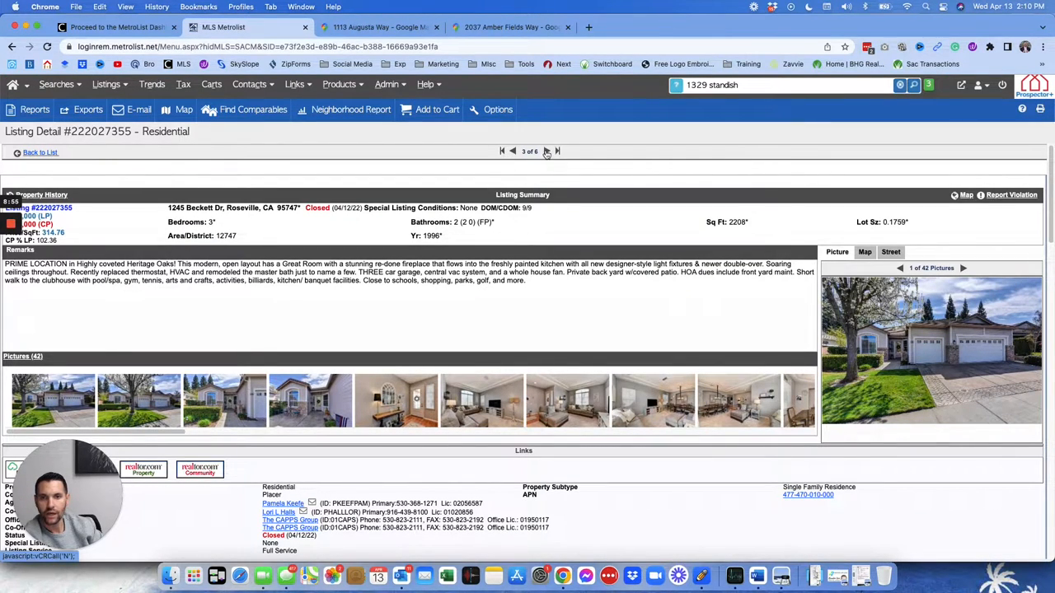
pyautogui.click(548, 152)
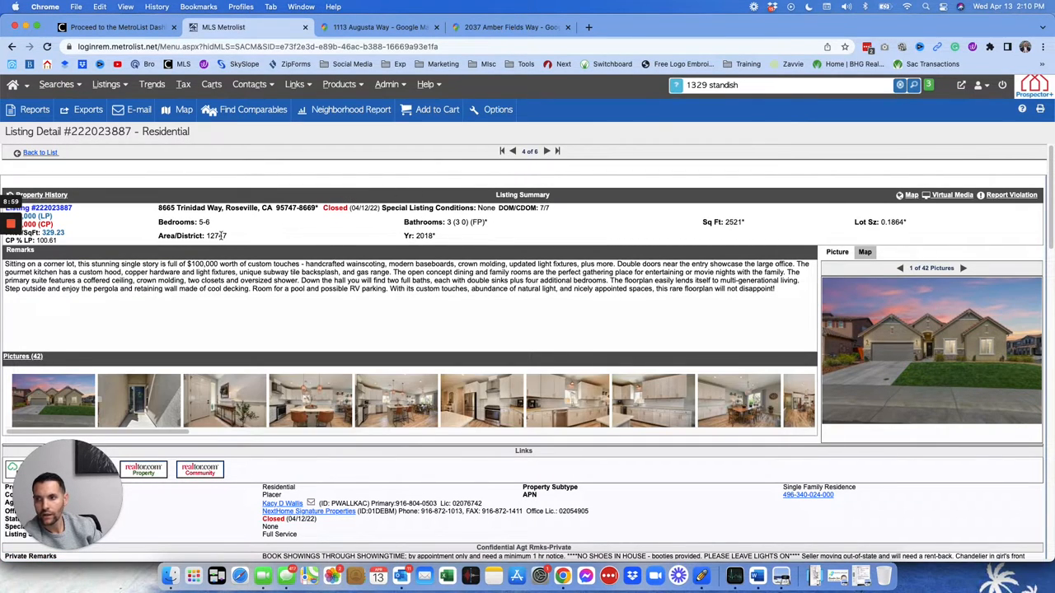
pyautogui.scroll(-3)
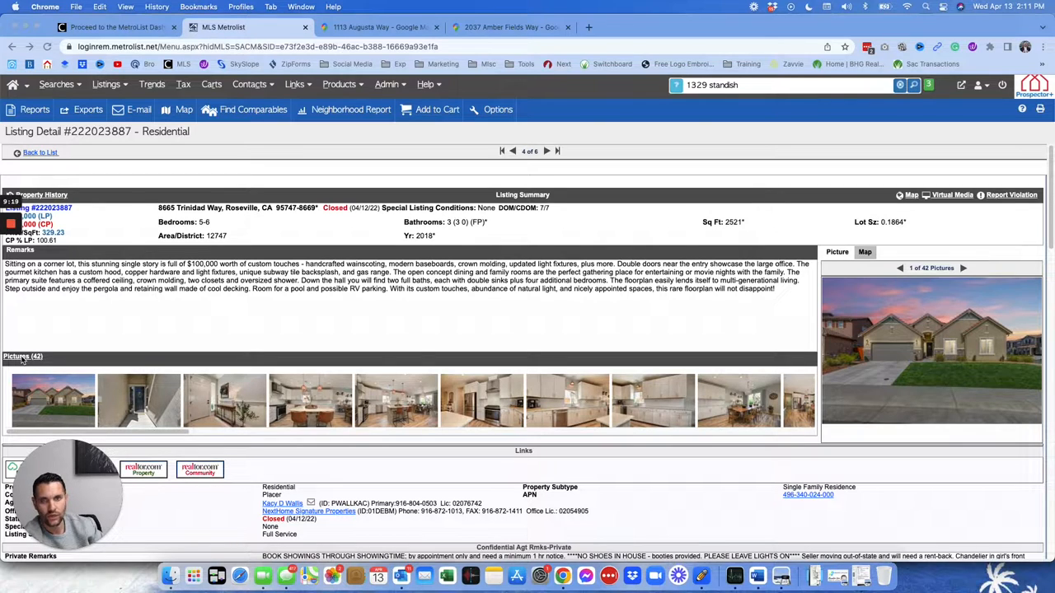
pyautogui.moveTo(33, 363)
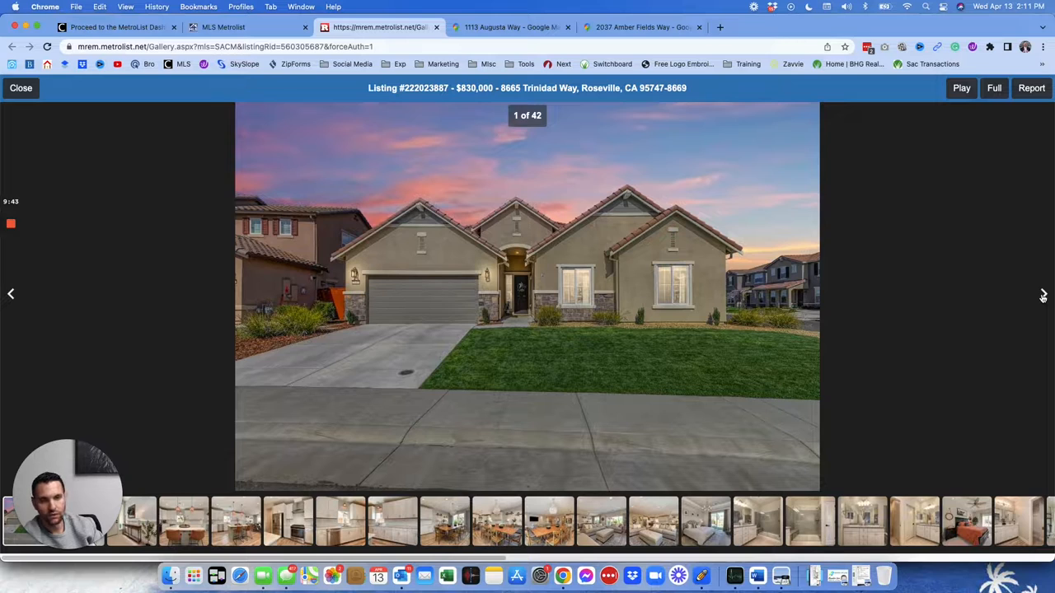
# Page through Trinidad Way's entry, kitchen, dining, living, bedroom and bath photos to photo 27, the patio
pyautogui.click(1042, 294)
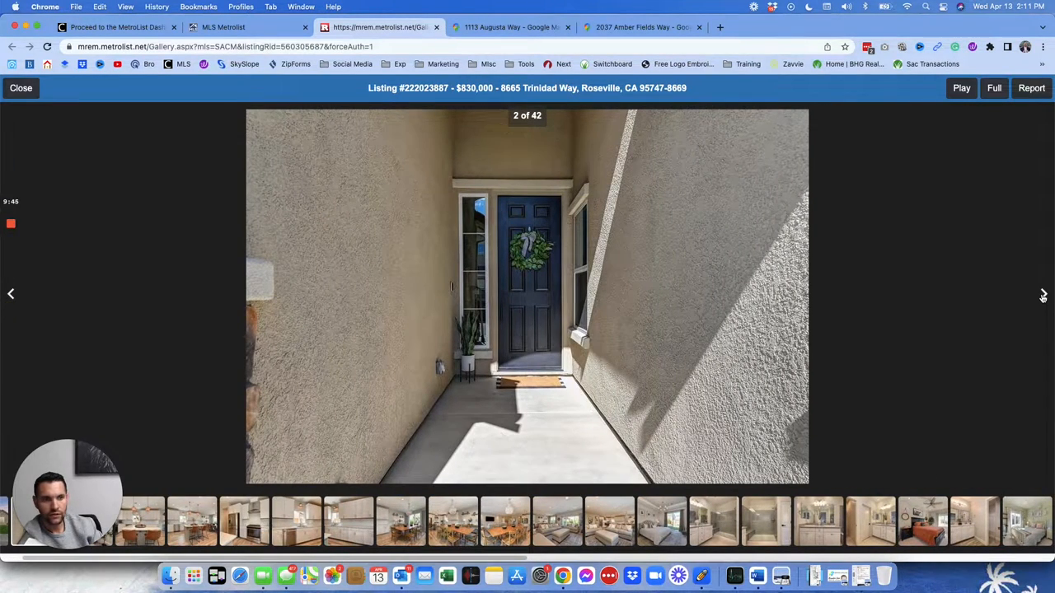
pyautogui.click(1042, 294)
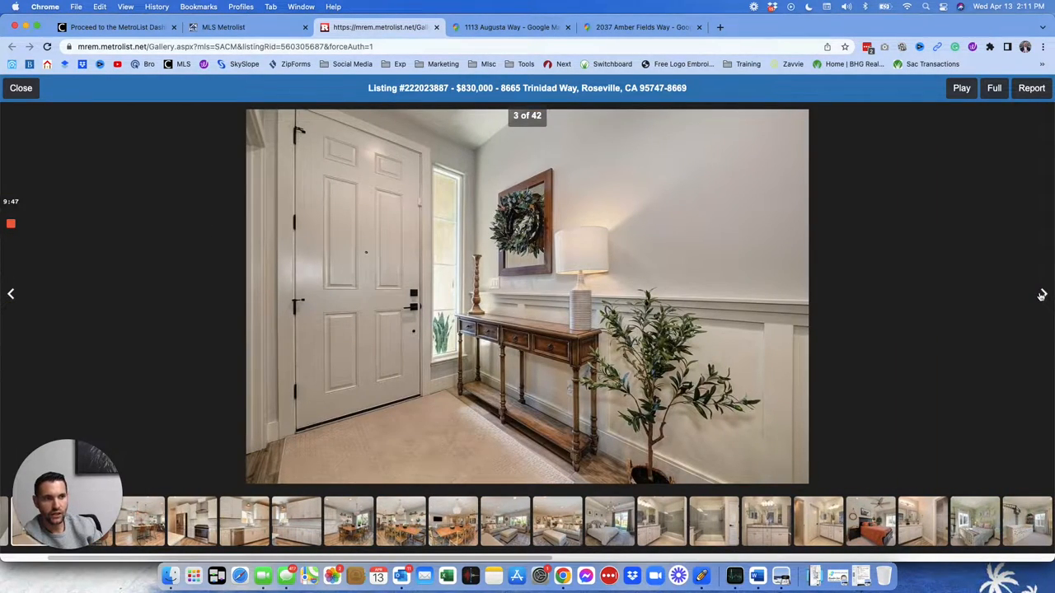
pyautogui.click(1042, 293)
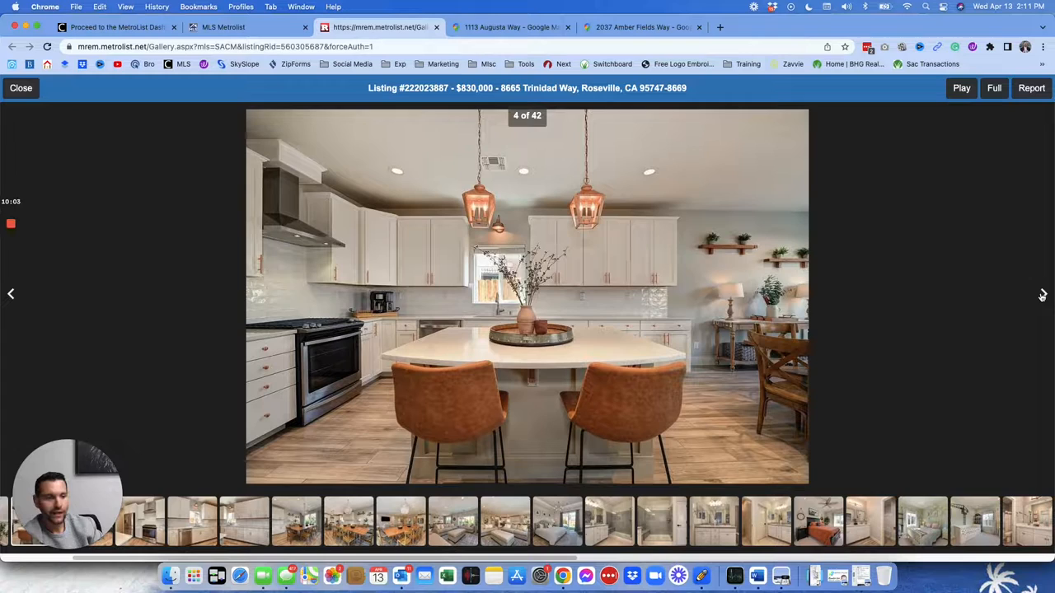
pyautogui.click(1042, 293)
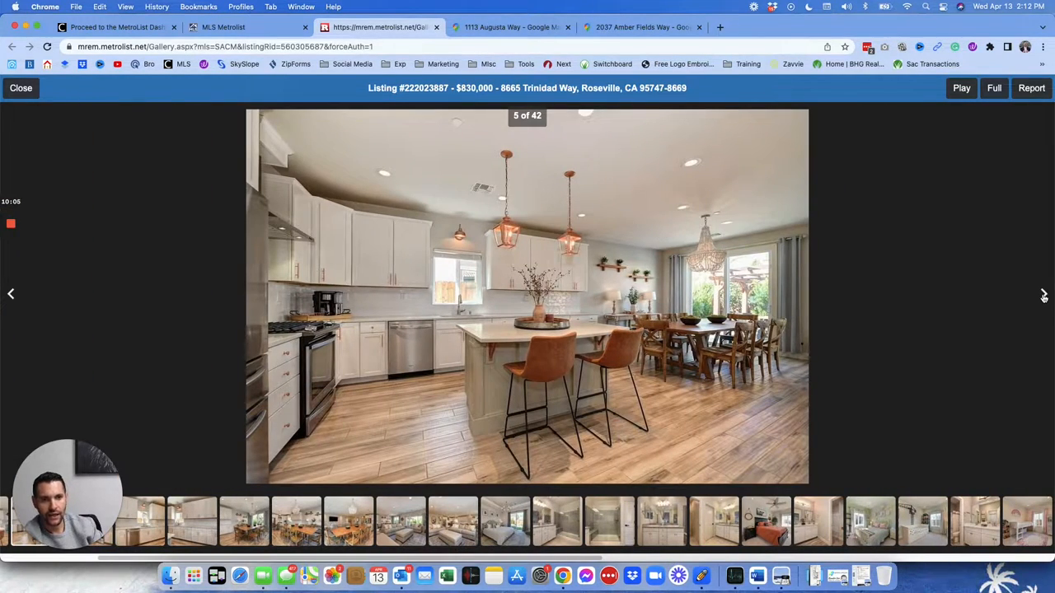
pyautogui.click(1044, 294)
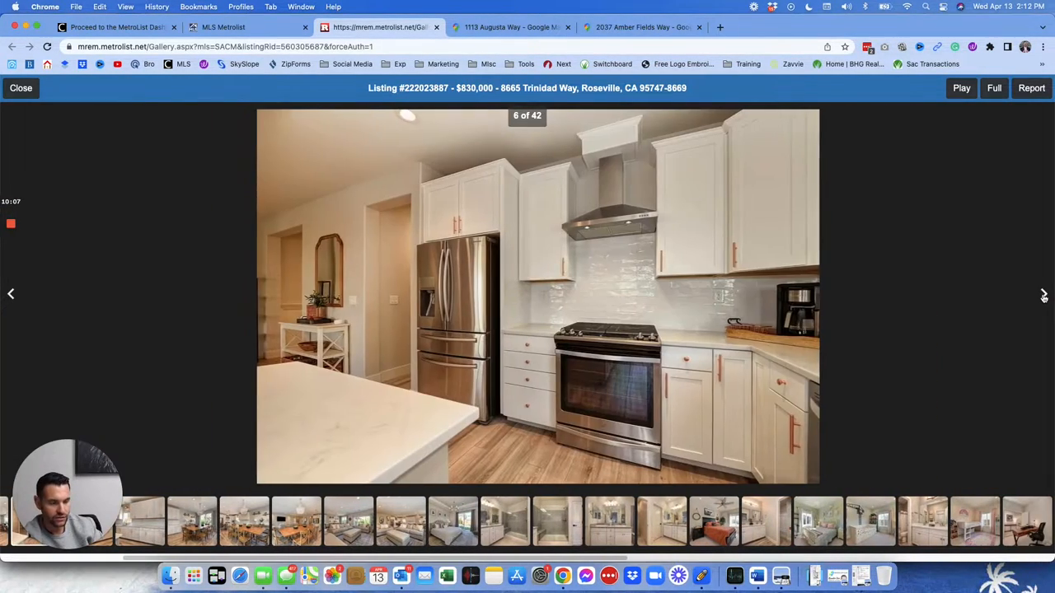
pyautogui.click(1043, 294)
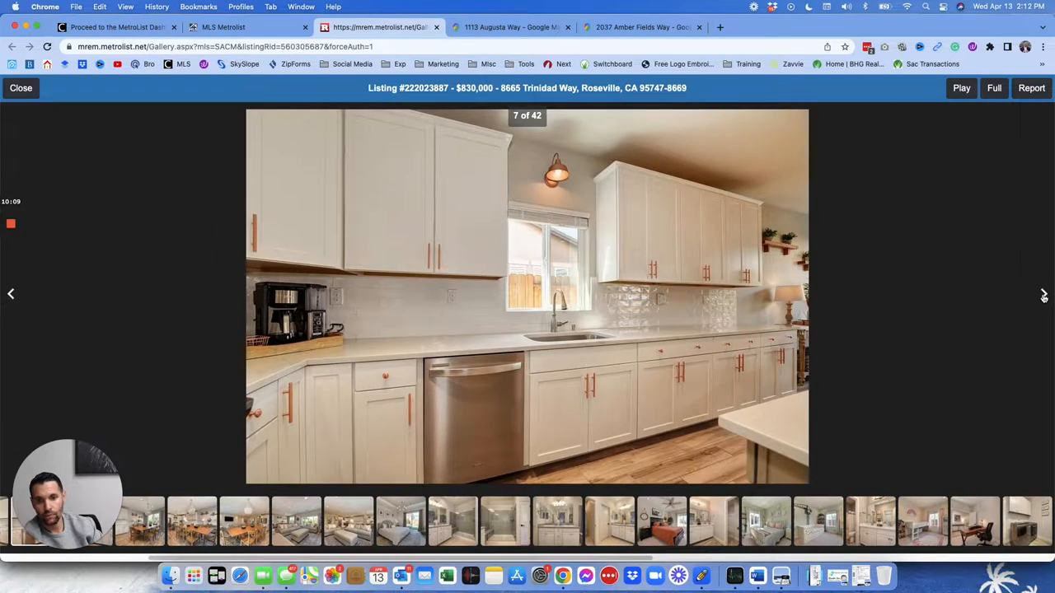
pyautogui.click(1044, 294)
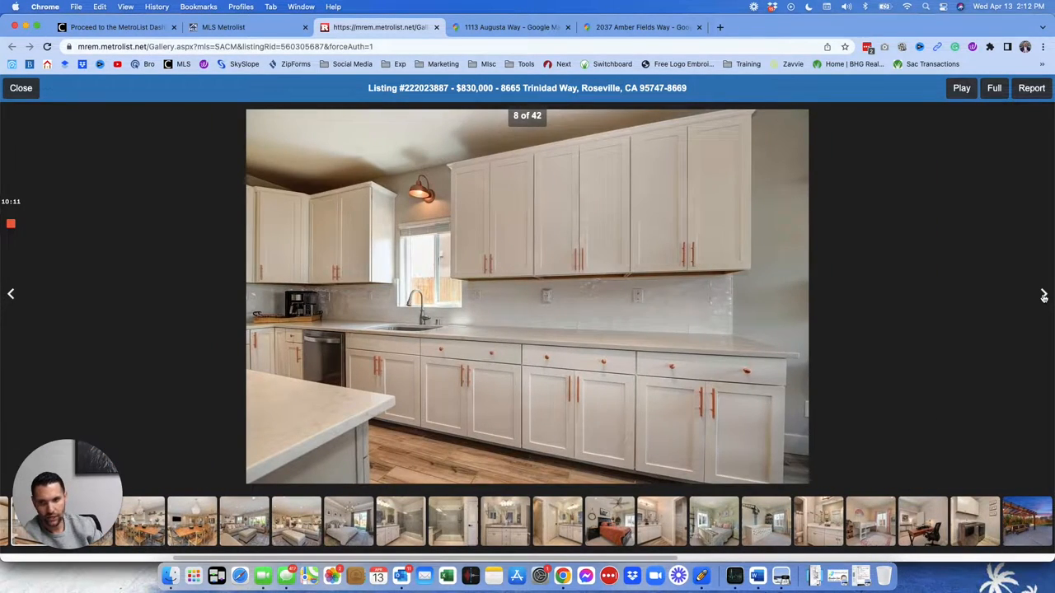
pyautogui.click(1044, 293)
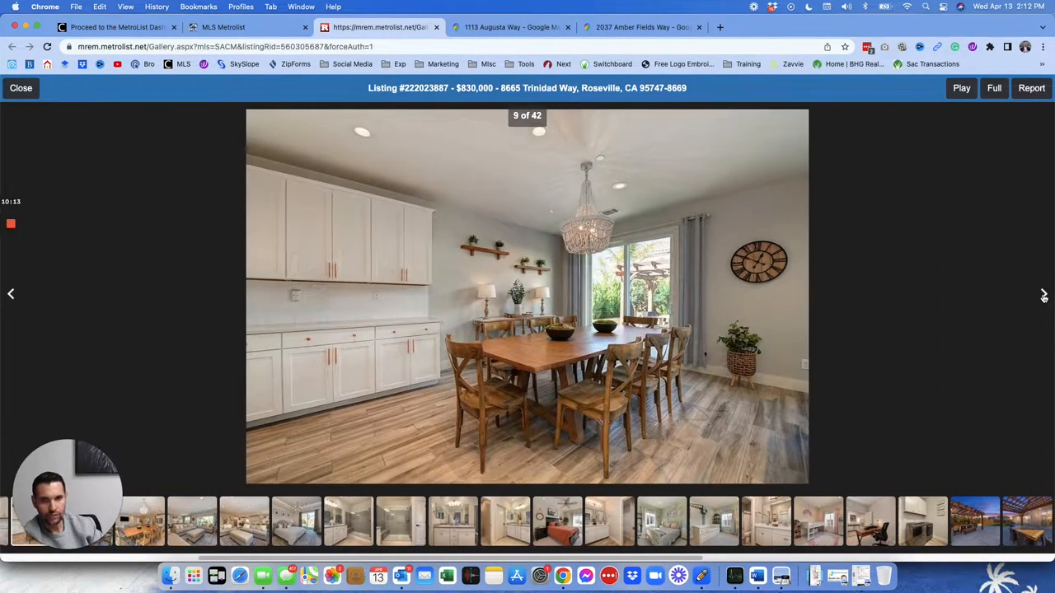
pyautogui.click(1045, 294)
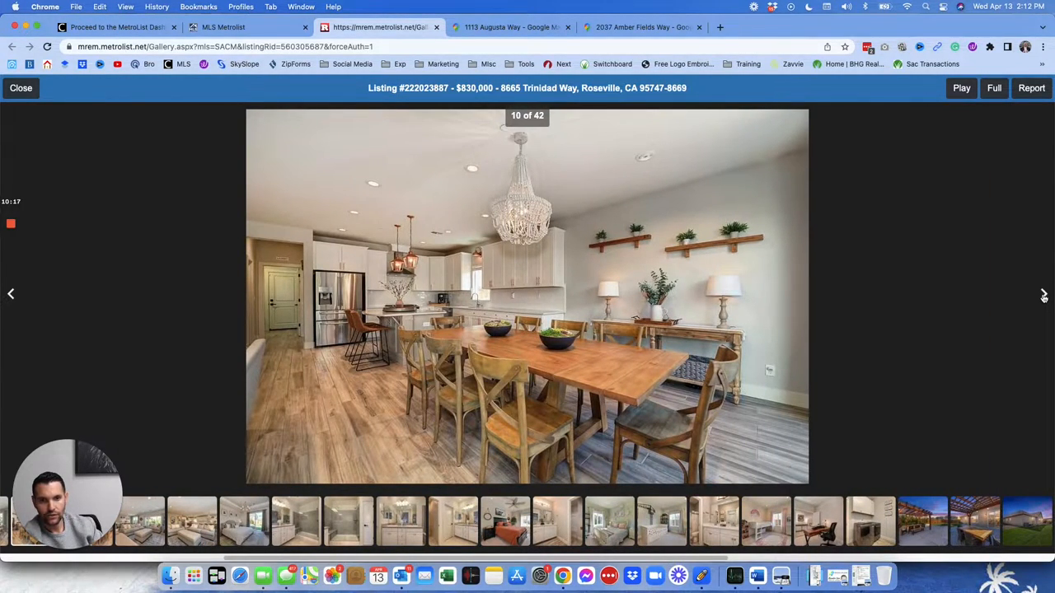
pyautogui.click(1044, 294)
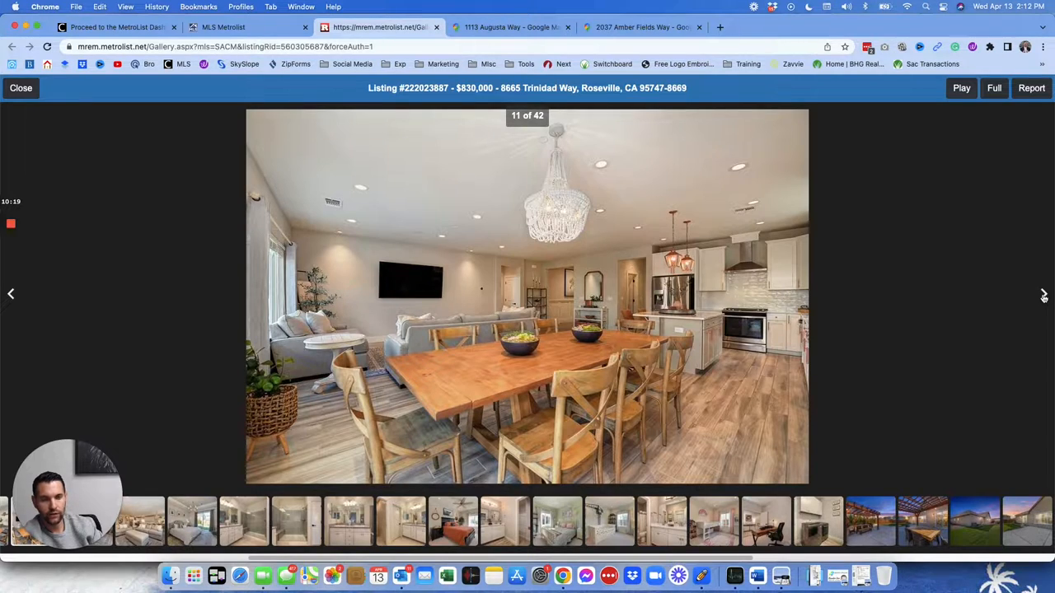
pyautogui.click(1043, 294)
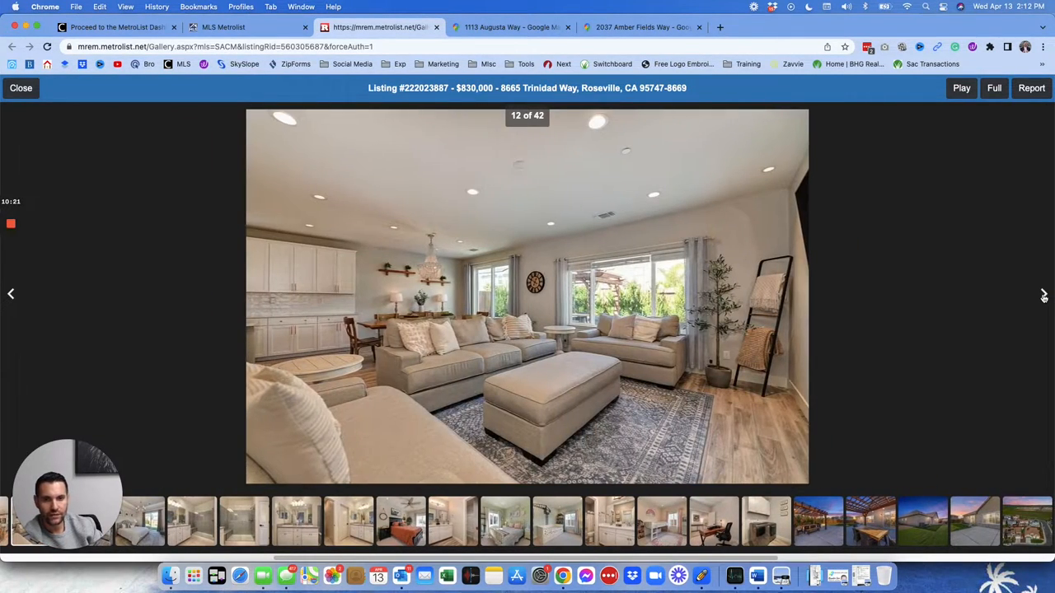
pyautogui.click(1044, 294)
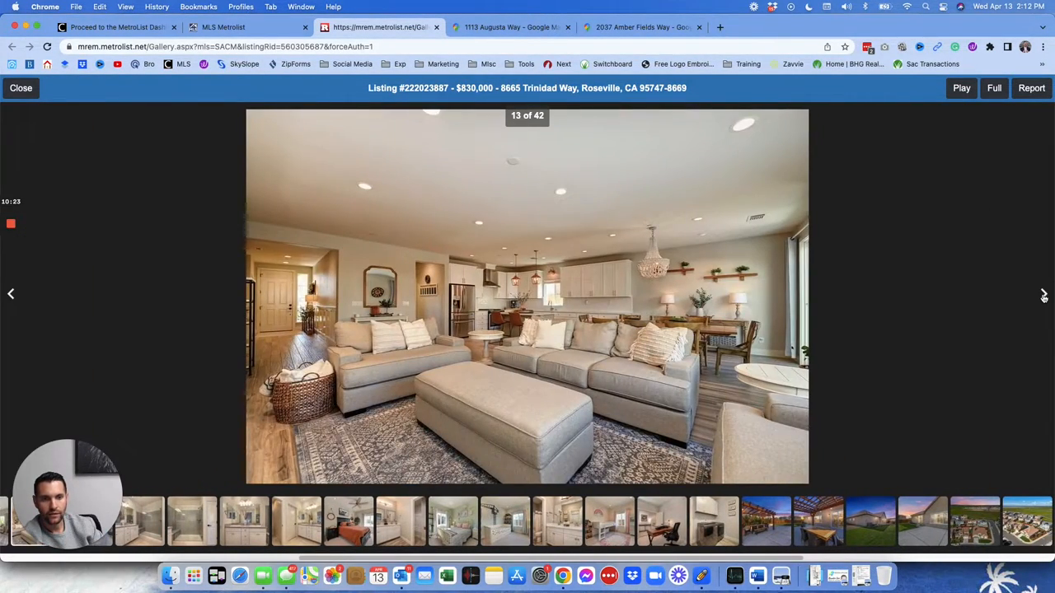
pyautogui.click(1044, 293)
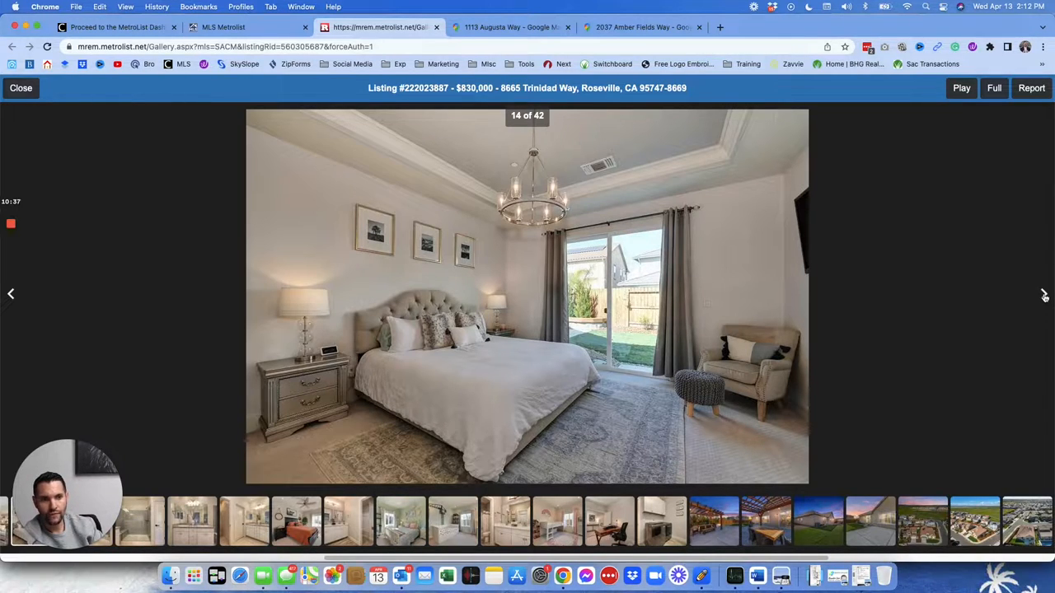
pyautogui.click(1045, 293)
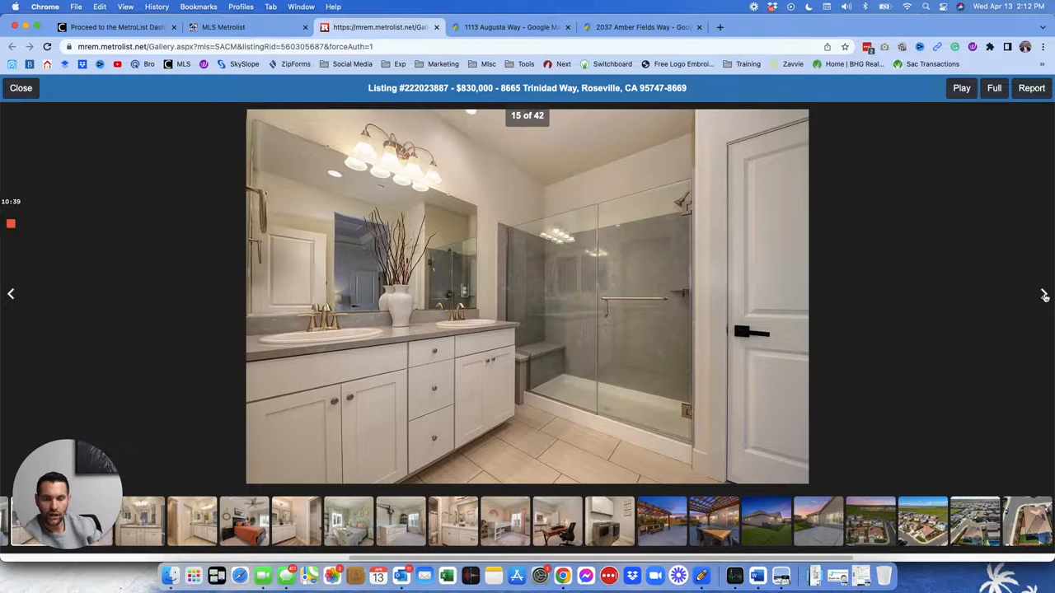
pyautogui.click(1045, 293)
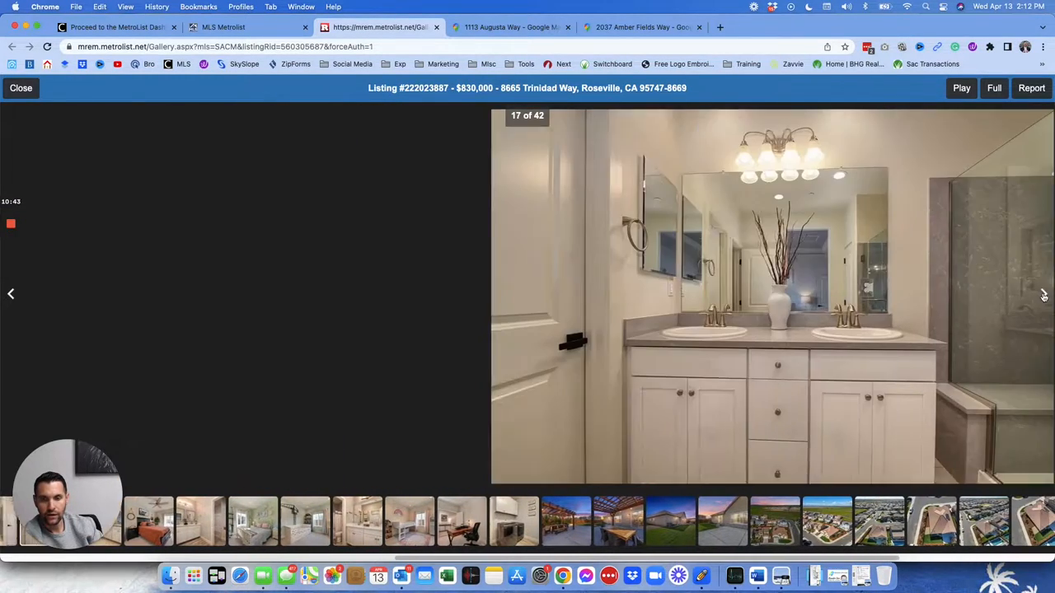
pyautogui.click(1044, 293)
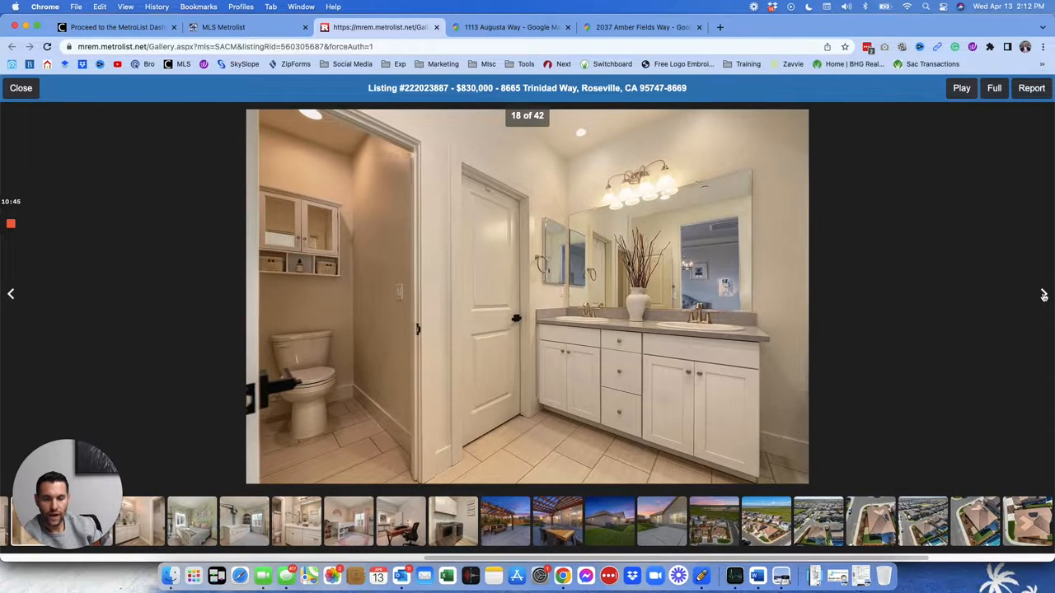
pyautogui.click(1044, 294)
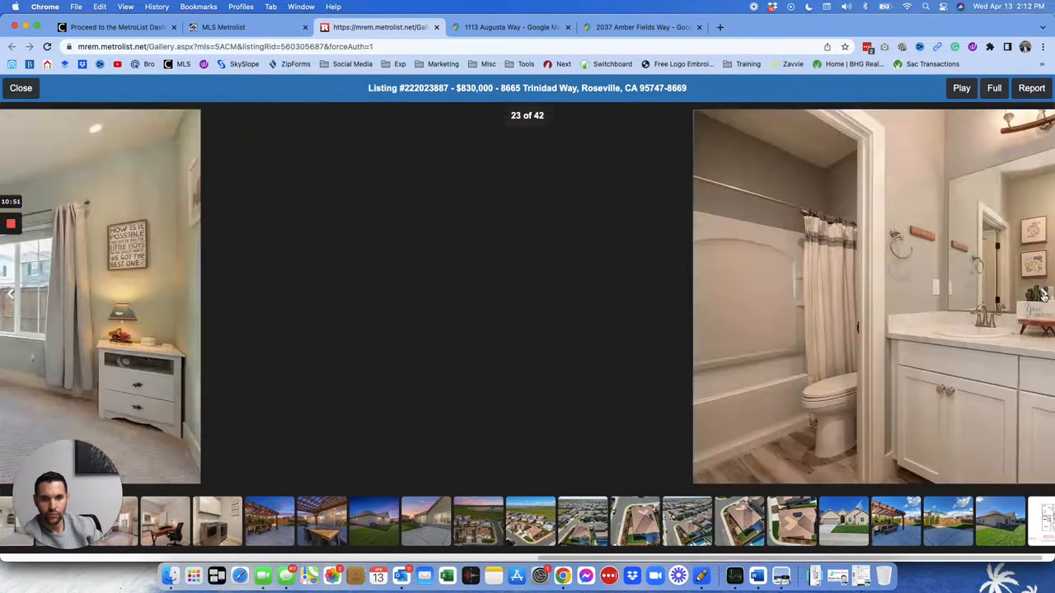
pyautogui.click(1046, 293)
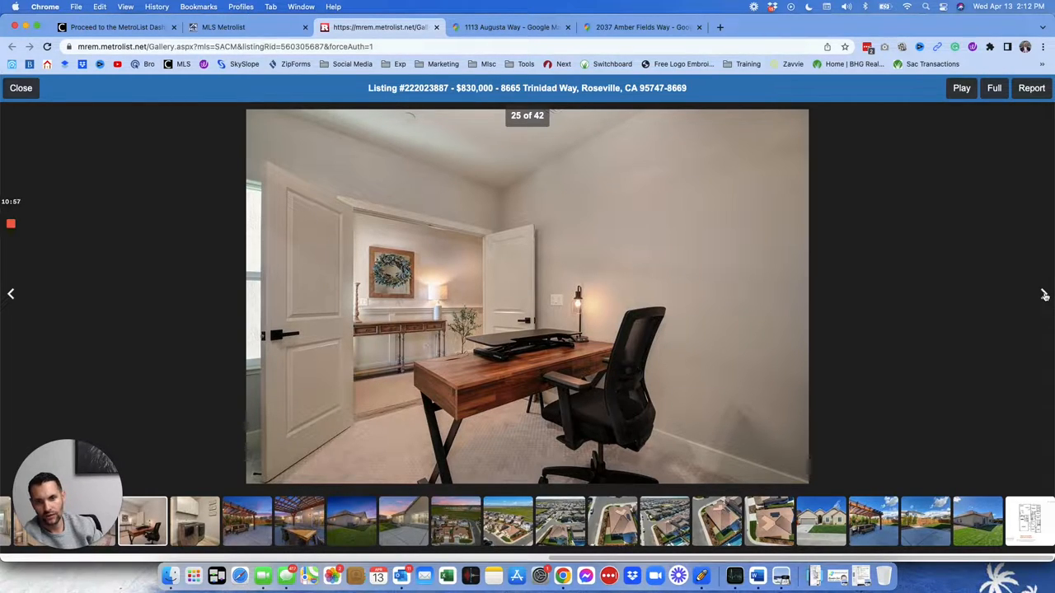
pyautogui.click(1045, 293)
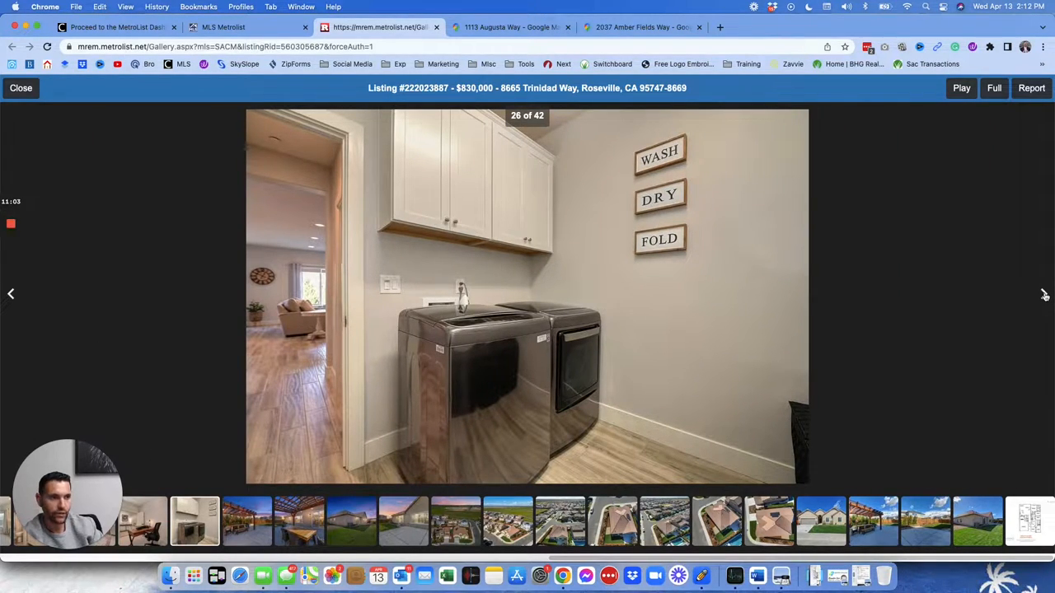
pyautogui.click(1045, 294)
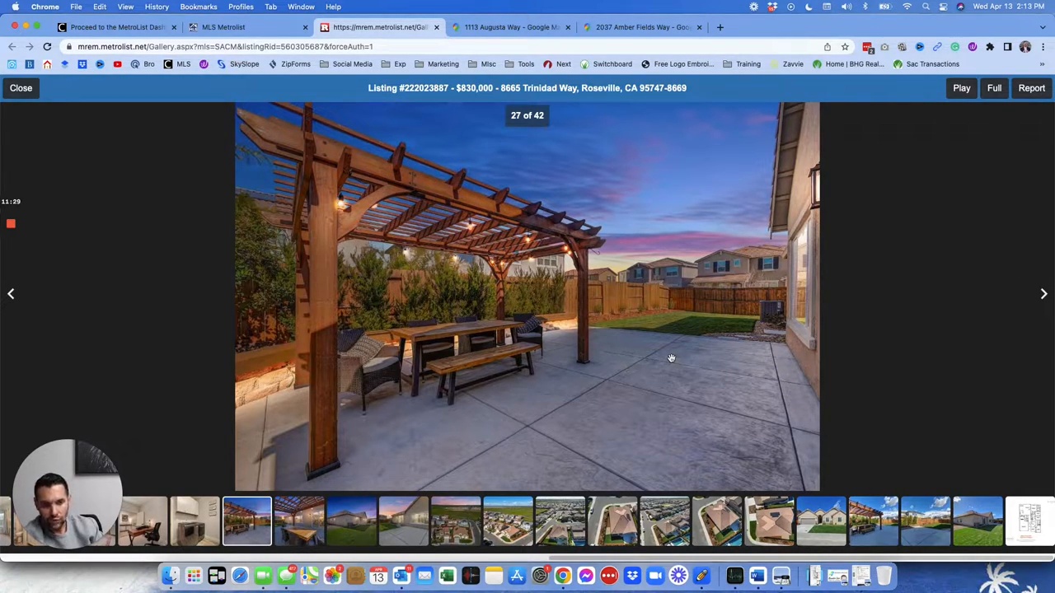
pyautogui.moveTo(984, 322)
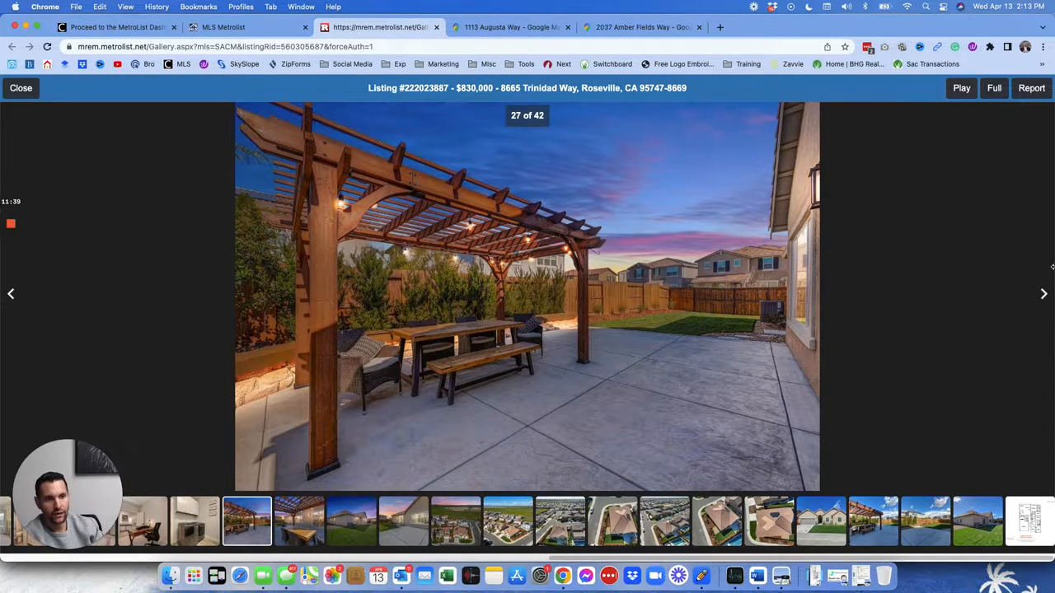
pyautogui.moveTo(998, 254)
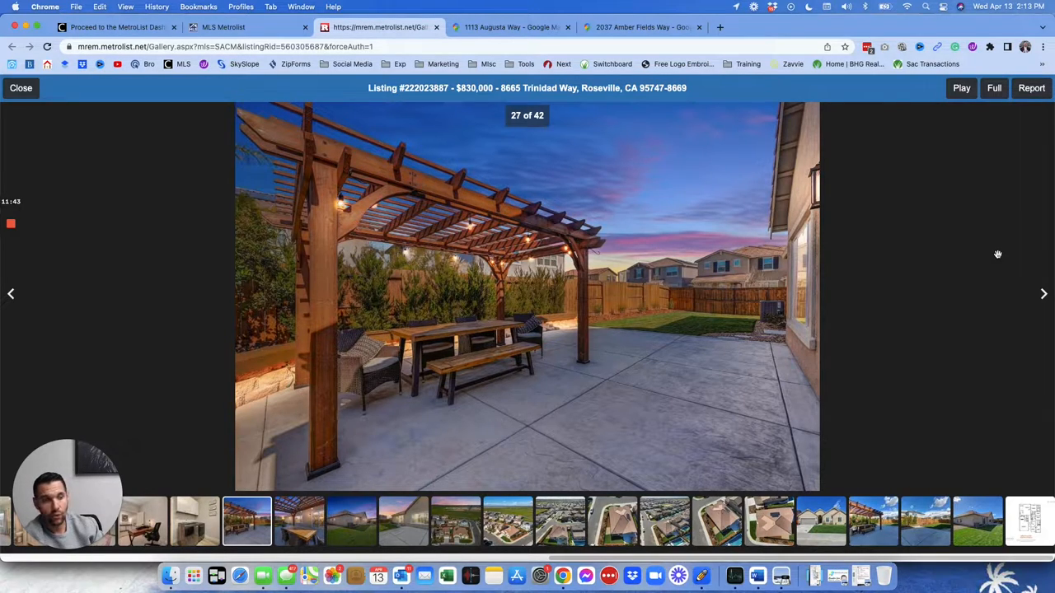
# View the backyard and aerial photos up to photo 39, then close the gallery to the listing detail
pyautogui.click(1044, 294)
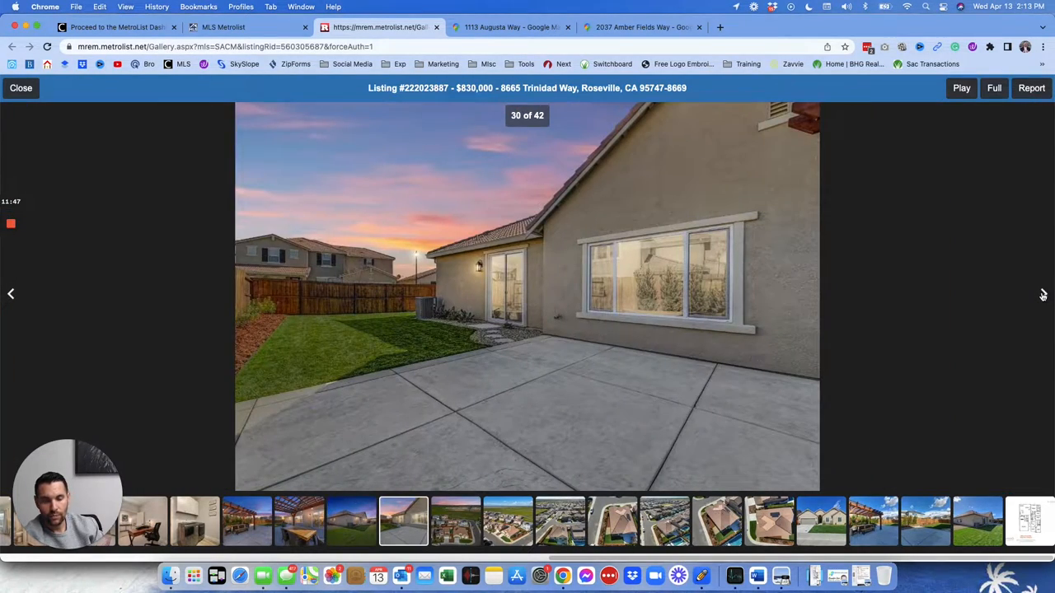
pyautogui.click(1042, 293)
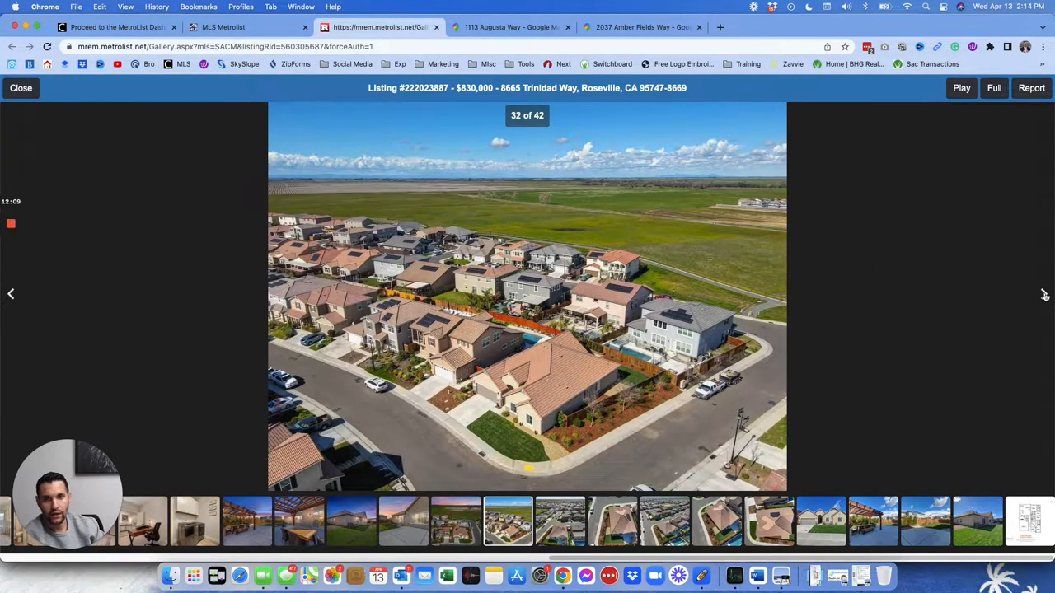
pyautogui.click(1045, 293)
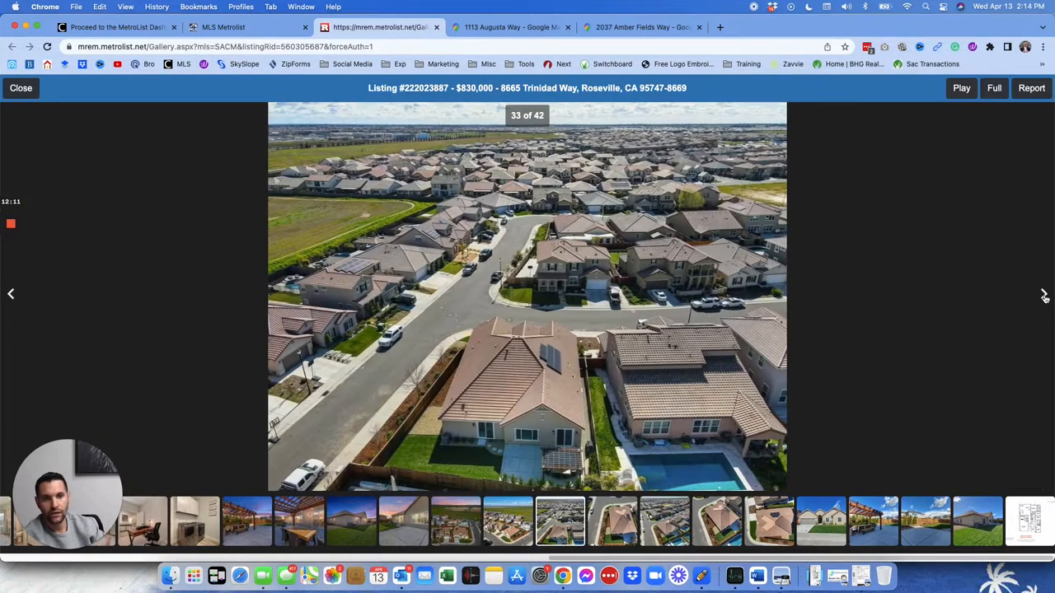
pyautogui.click(1045, 294)
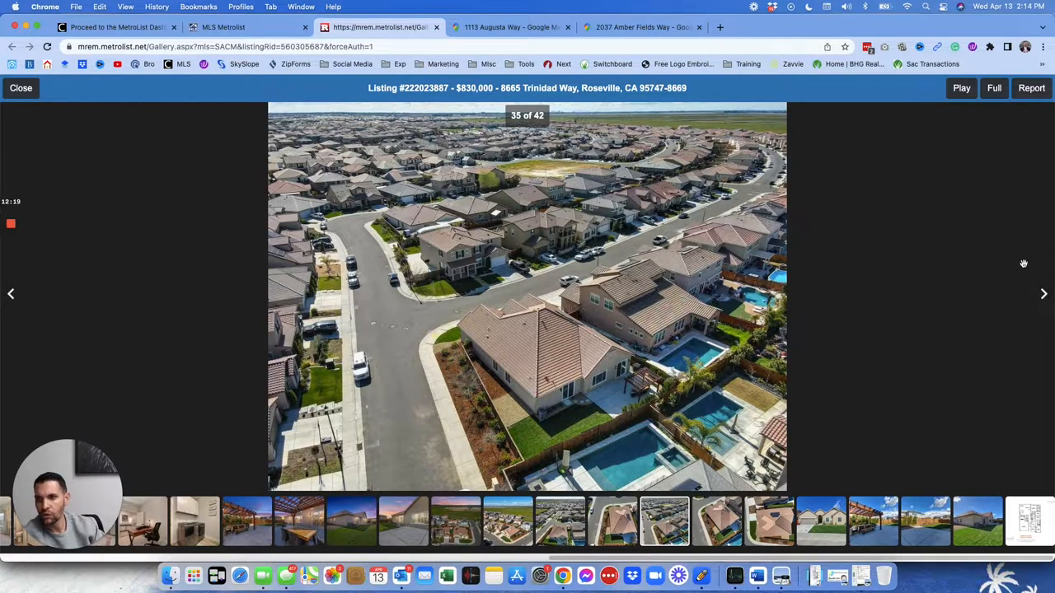
pyautogui.click(1044, 293)
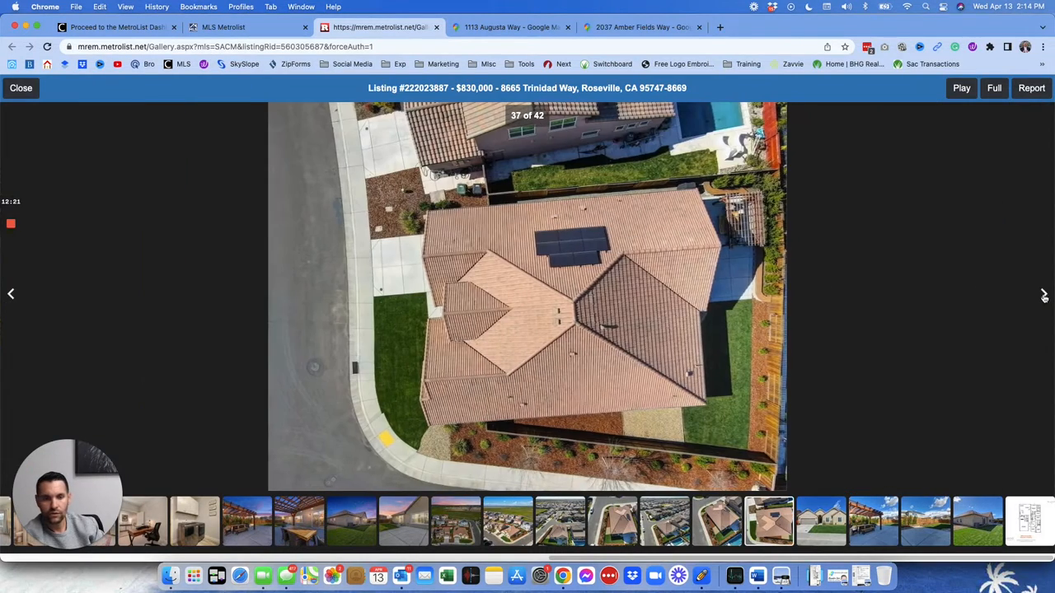
pyautogui.click(1045, 294)
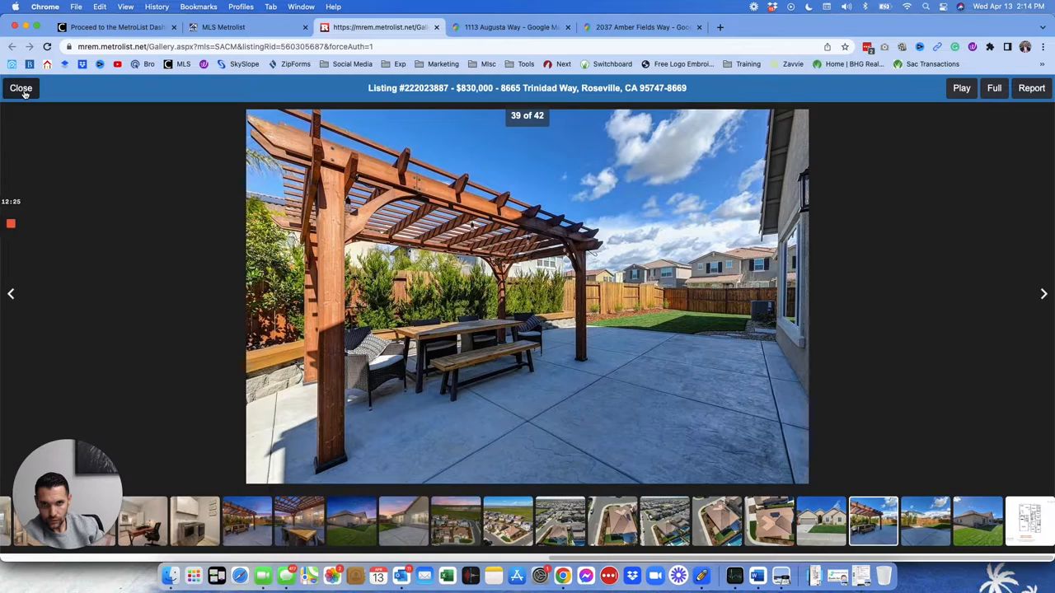
pyautogui.click(20, 89)
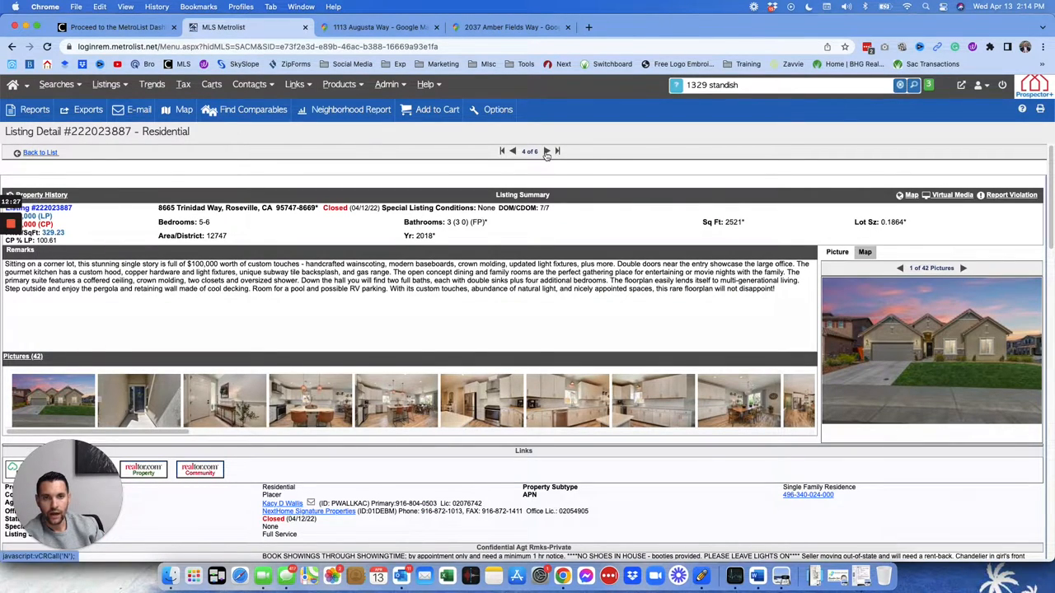
# Move to the next sold listing, 7540 Chorus Ave, and open its location in a full Google Map
pyautogui.click(547, 152)
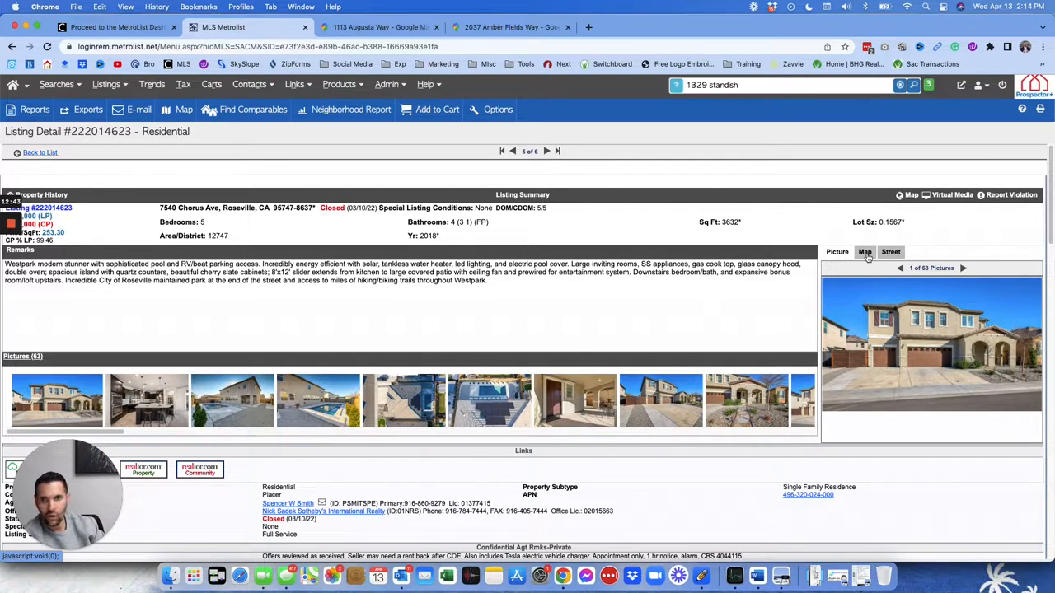
pyautogui.scroll(-3)
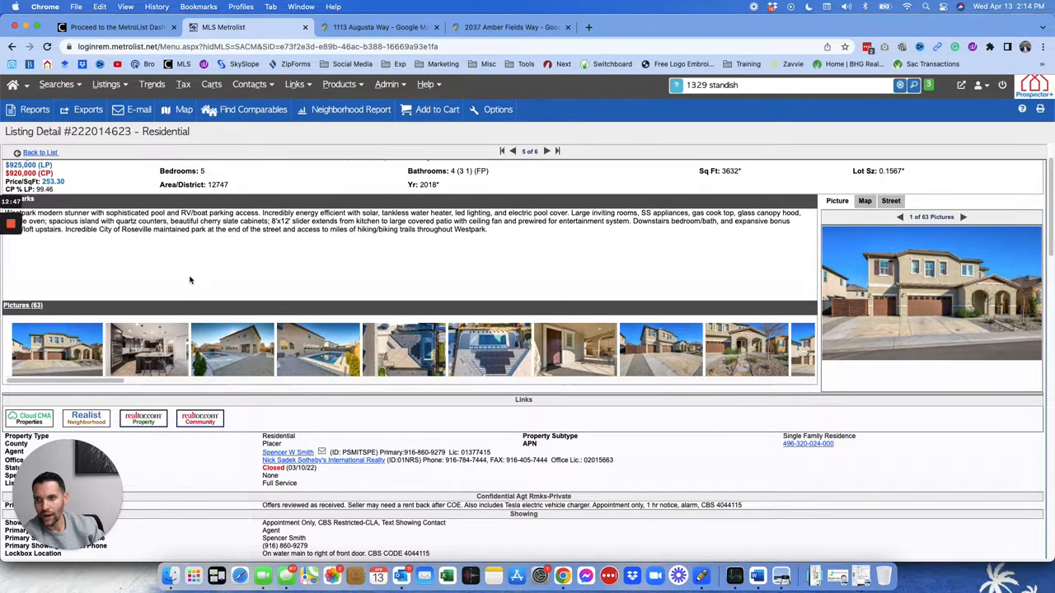
pyautogui.moveTo(689, 241)
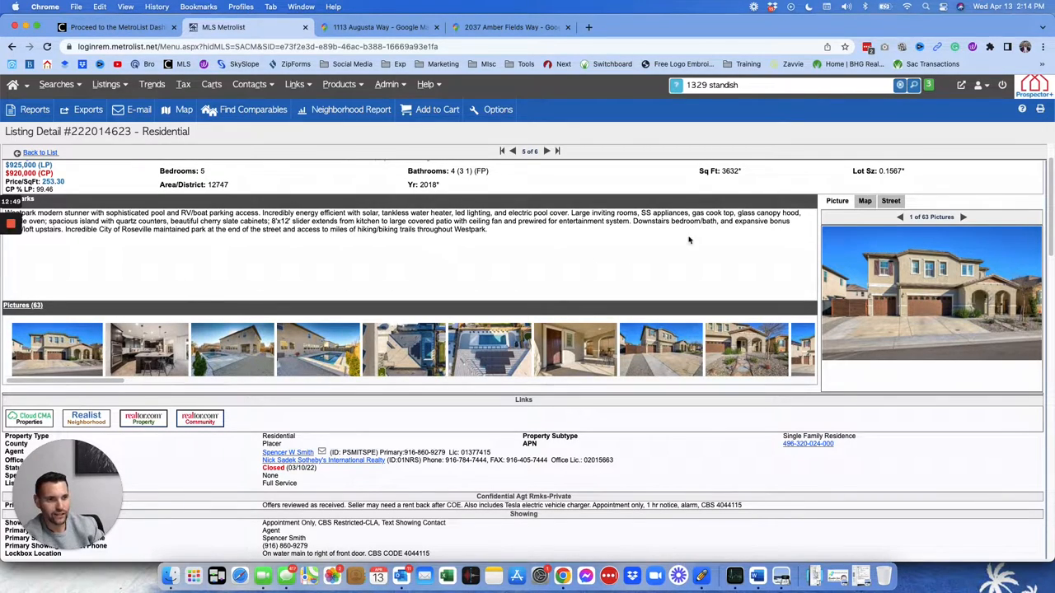
pyautogui.click(863, 201)
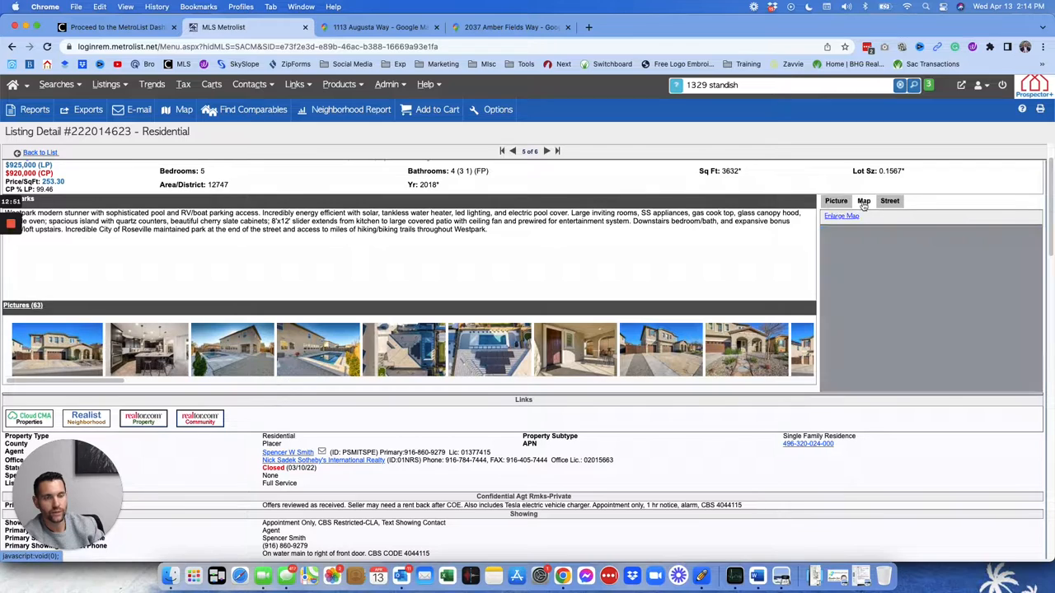
pyautogui.click(864, 201)
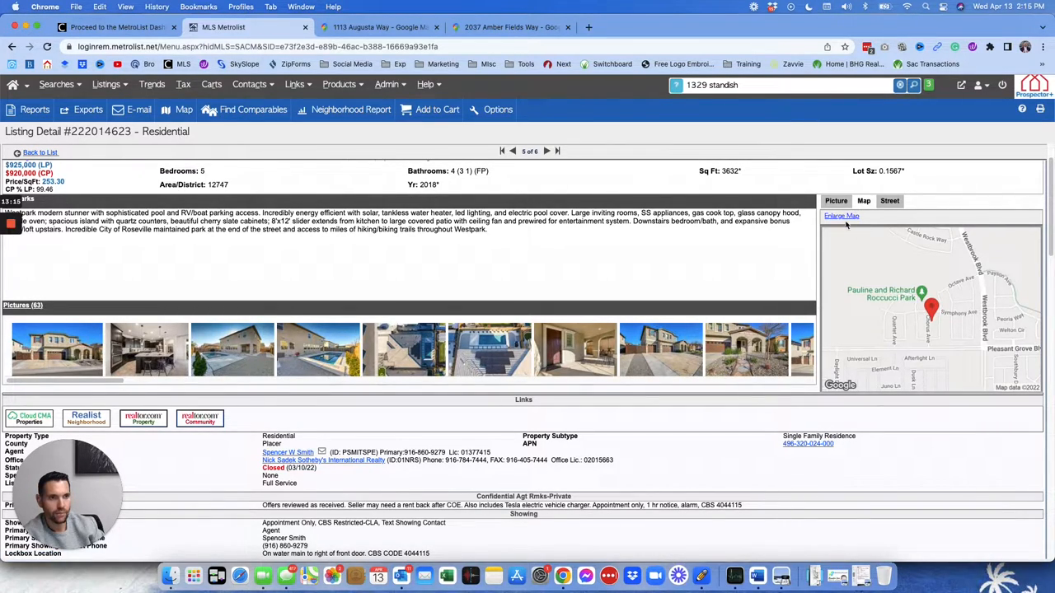
pyautogui.click(841, 216)
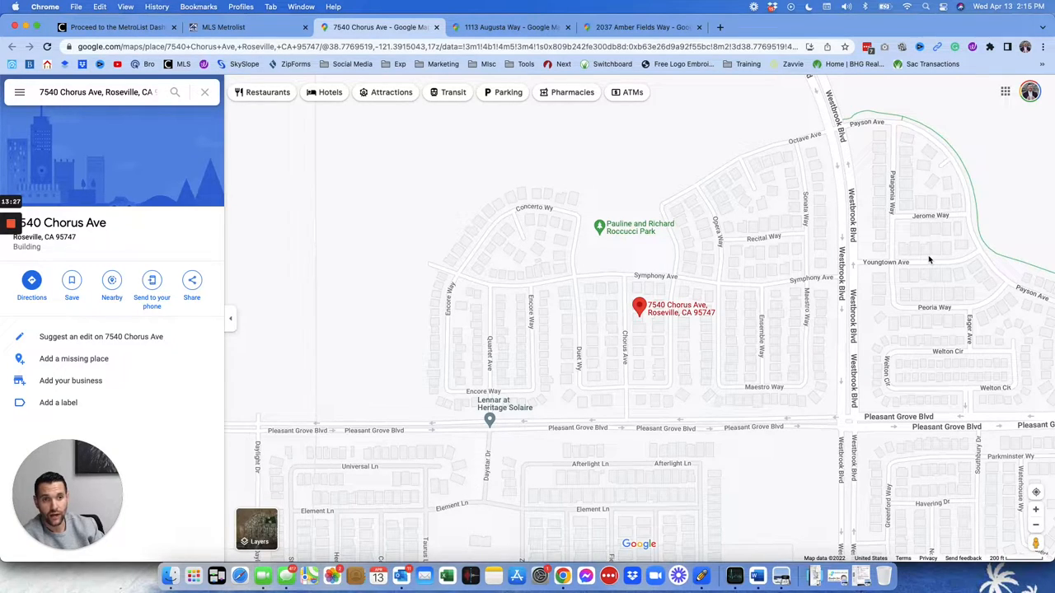
pyautogui.moveTo(740, 312)
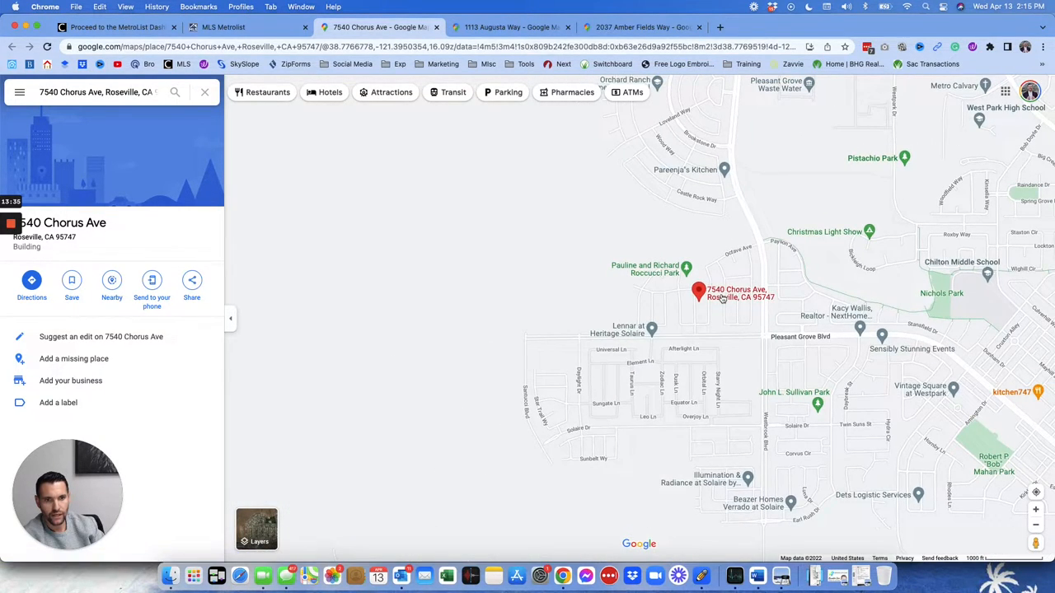
# Return from Google Maps to the Metrolist tab and open the 7540 Chorus Ave photo gallery
pyautogui.scroll(-3)
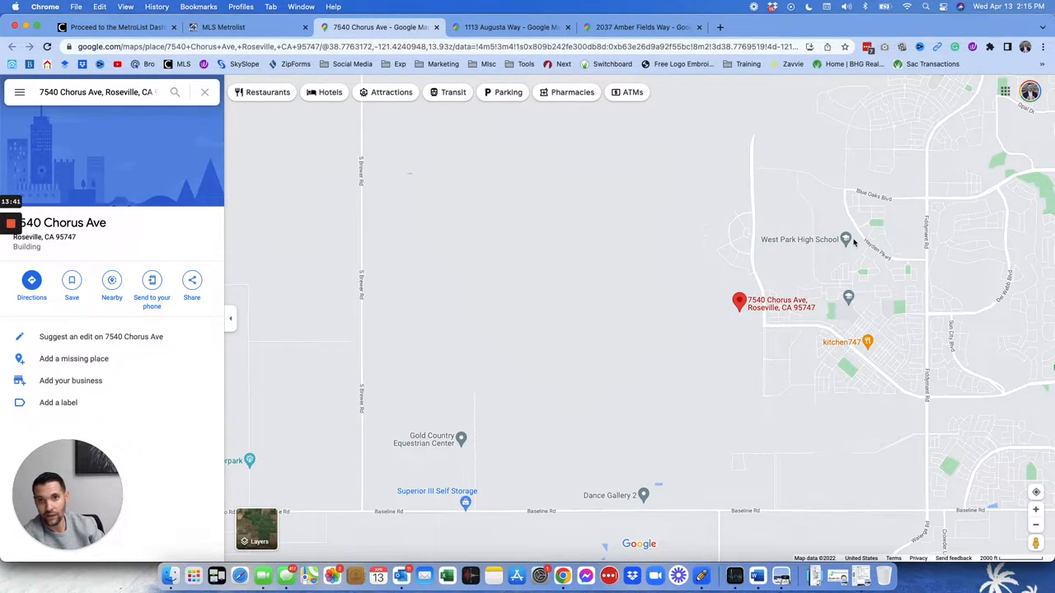
pyautogui.moveTo(834, 251)
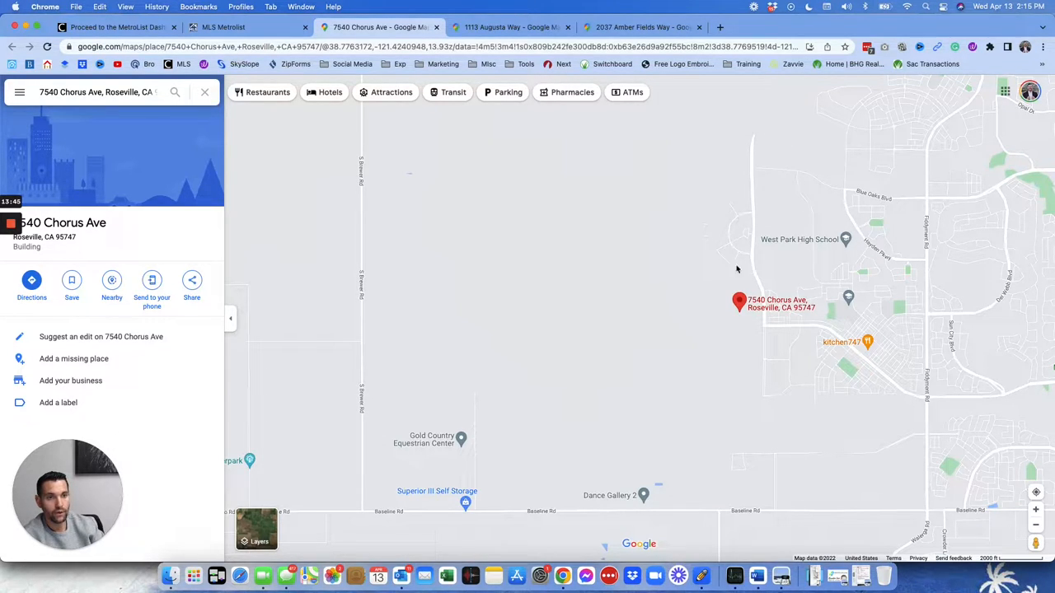
pyautogui.moveTo(894, 300)
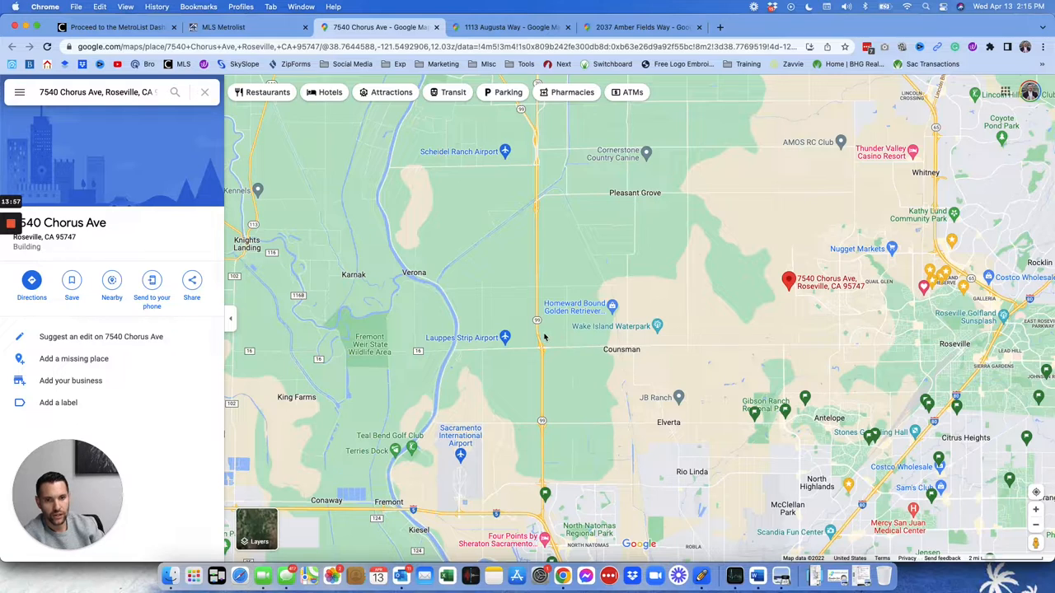
pyautogui.moveTo(536, 346)
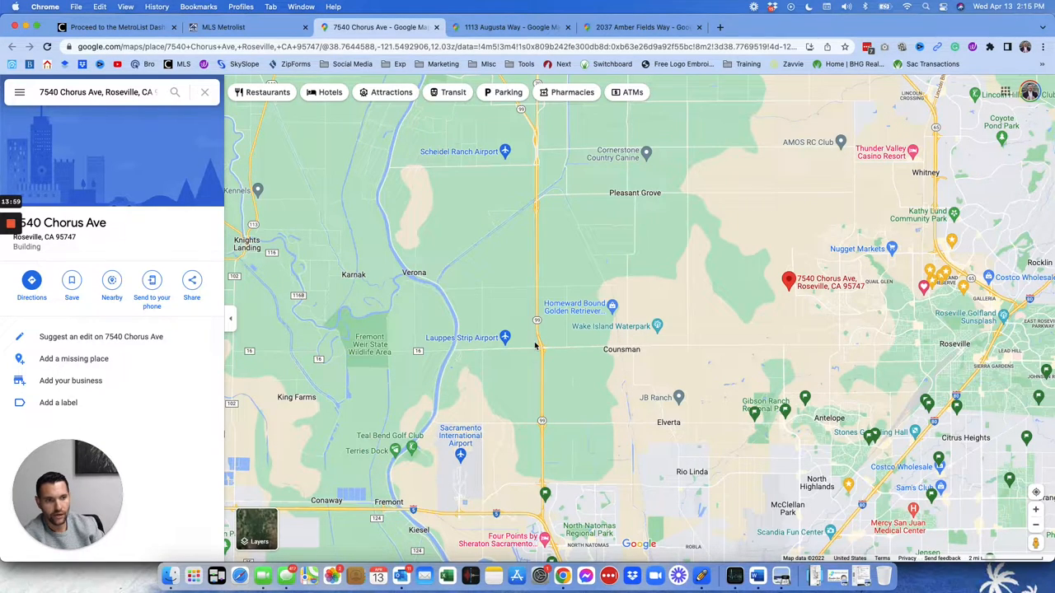
pyautogui.moveTo(534, 363)
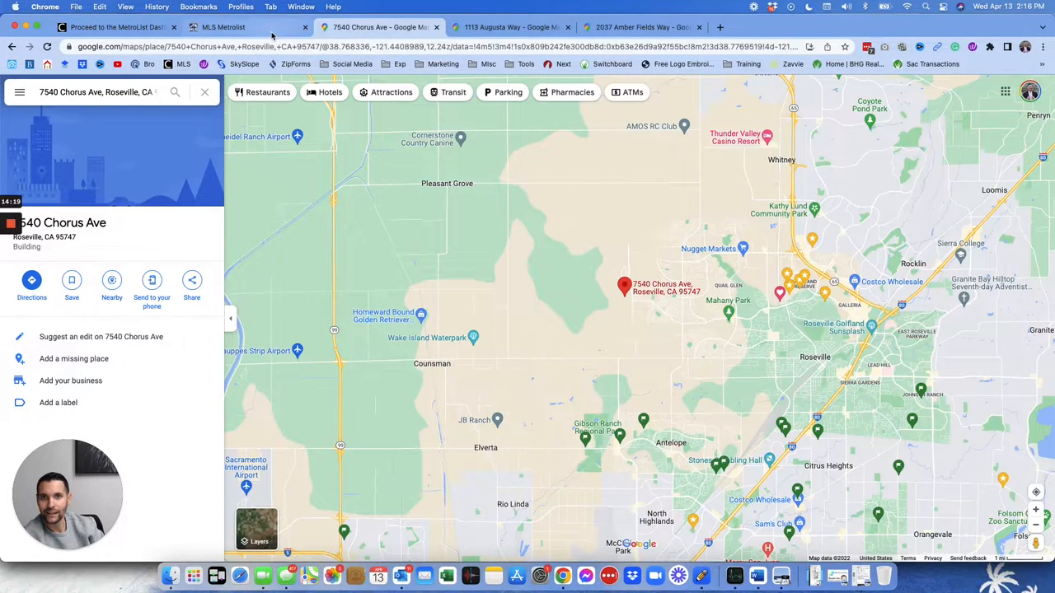
pyautogui.moveTo(247, 26)
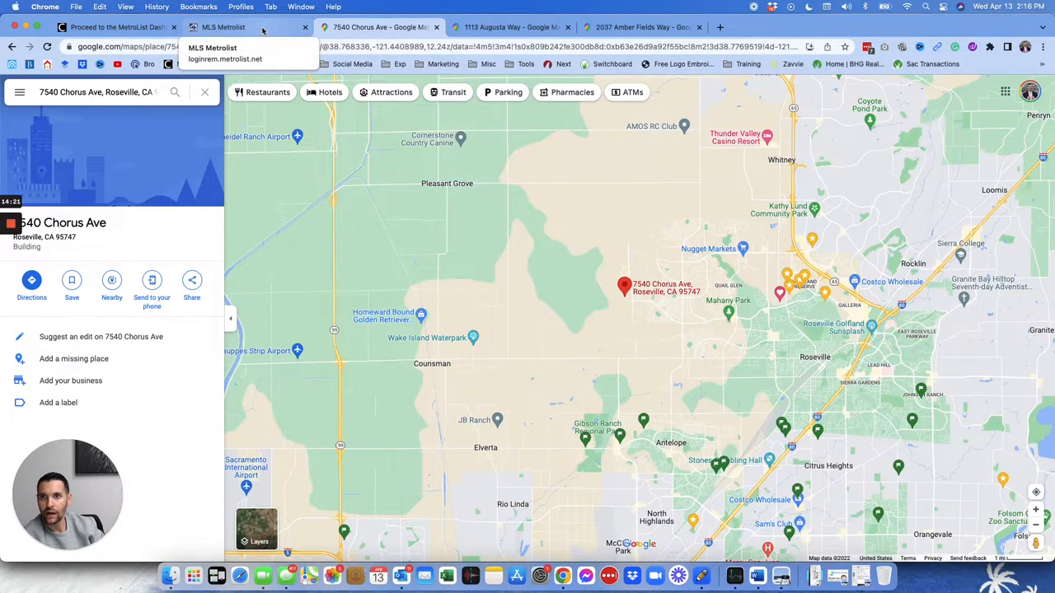
pyautogui.click(222, 26)
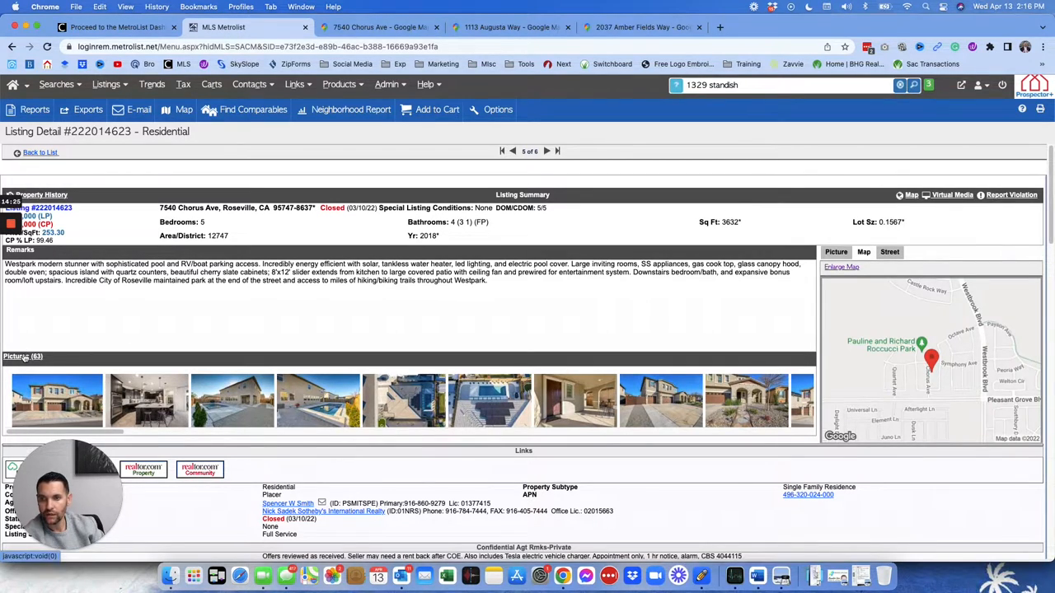
pyautogui.click(56, 400)
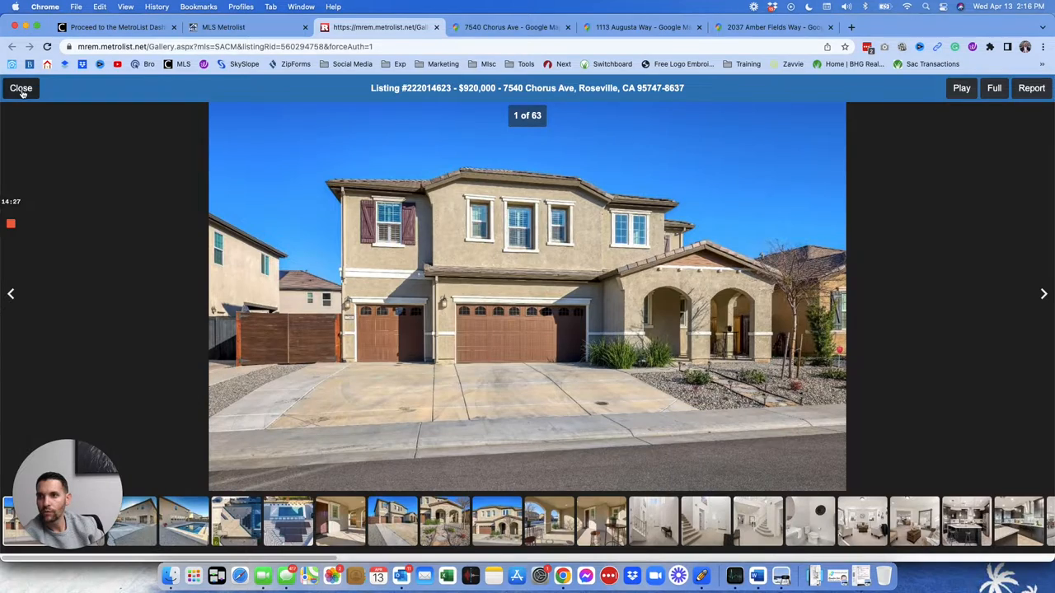
# Advance the Chorus Ave gallery past the kitchen to photo 3 of 63, the backyard pool
pyautogui.click(20, 89)
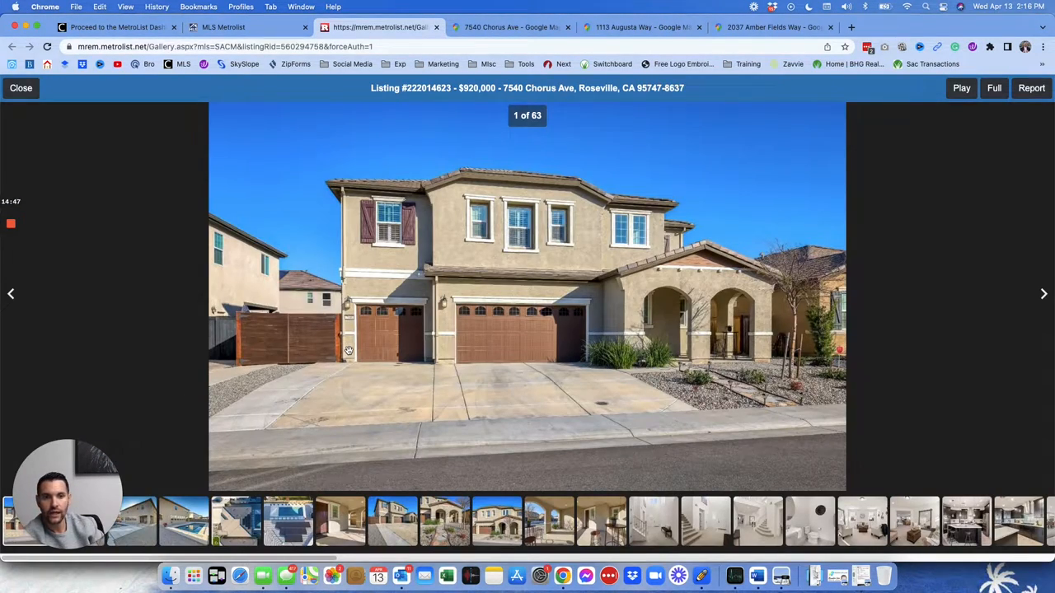
pyautogui.moveTo(488, 304)
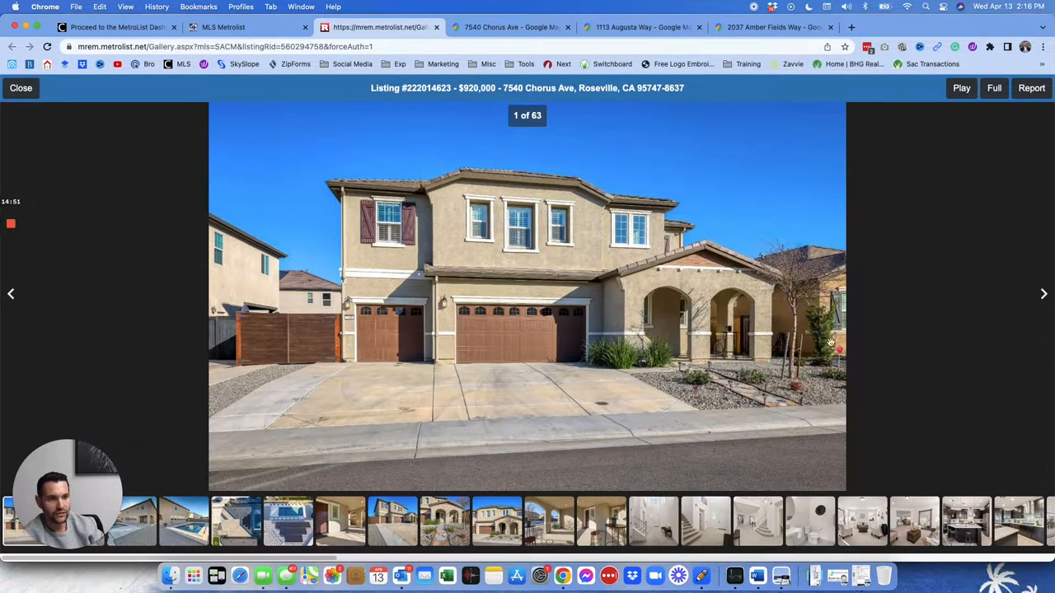
pyautogui.moveTo(706, 396)
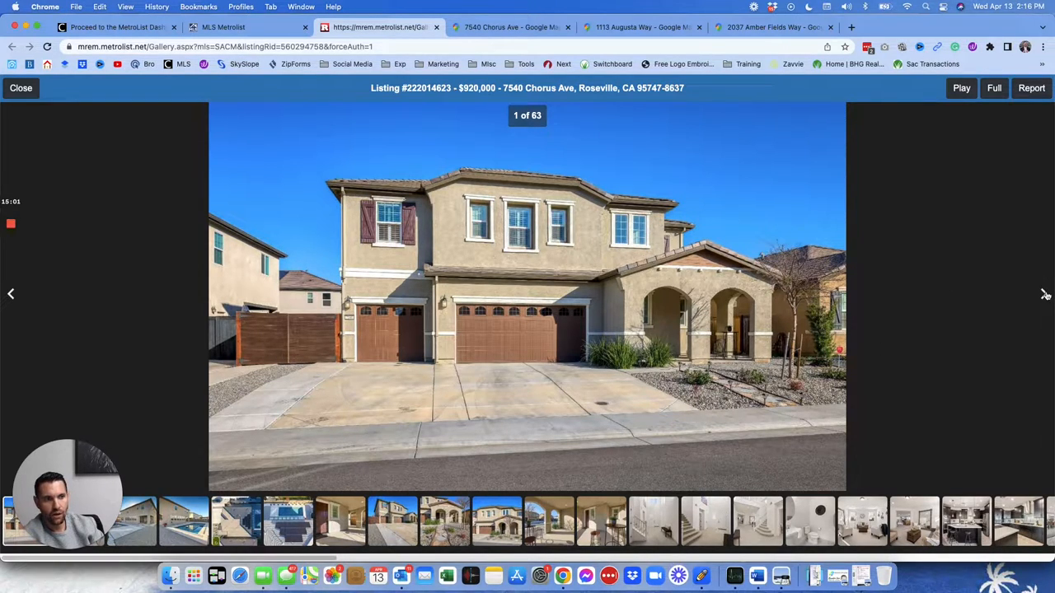
pyautogui.click(1045, 293)
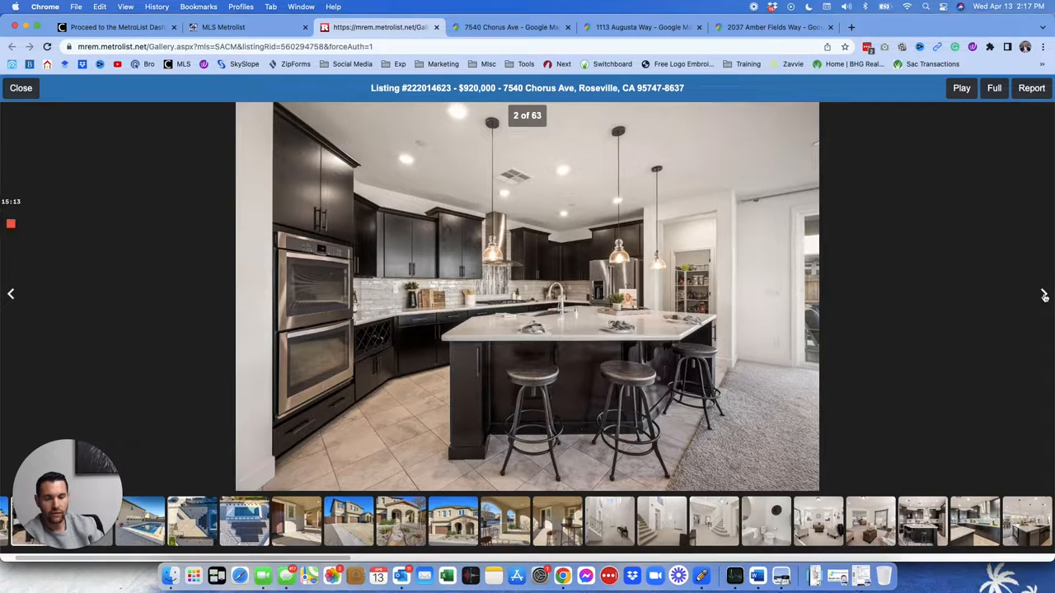
pyautogui.click(1045, 294)
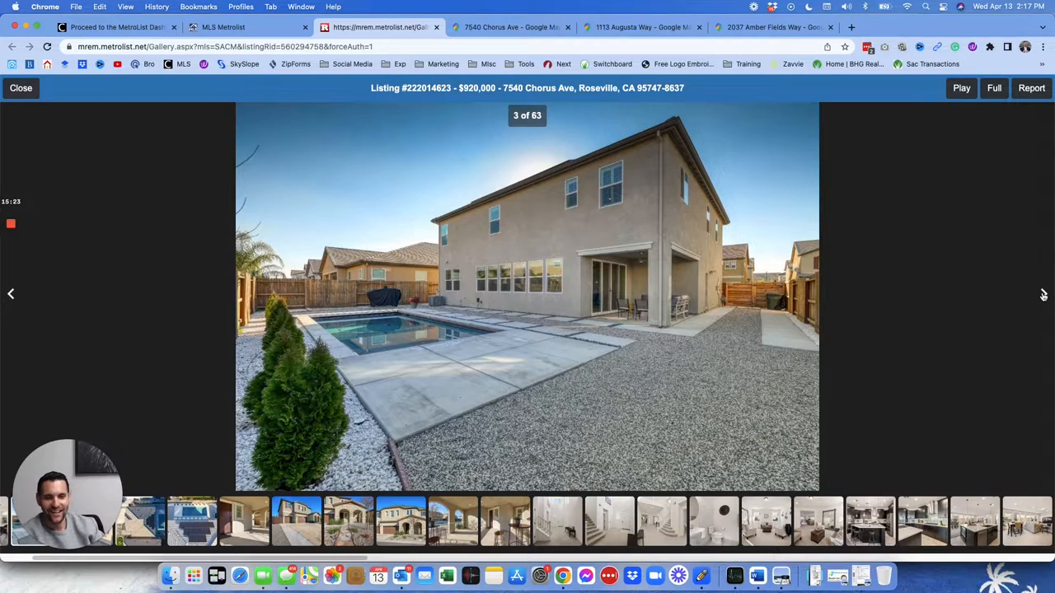
pyautogui.moveTo(663, 341)
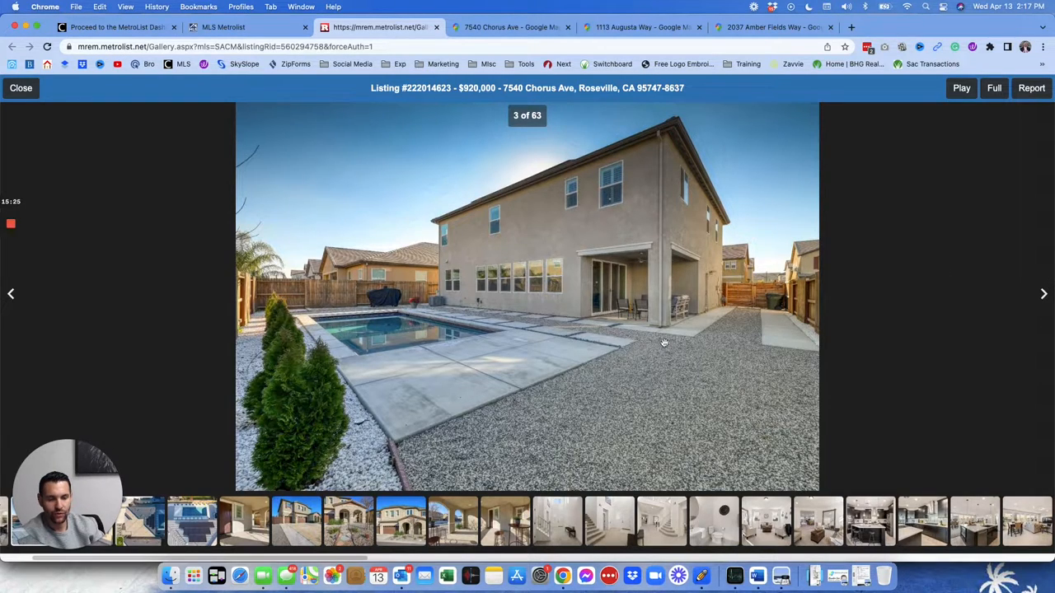
pyautogui.moveTo(610, 325)
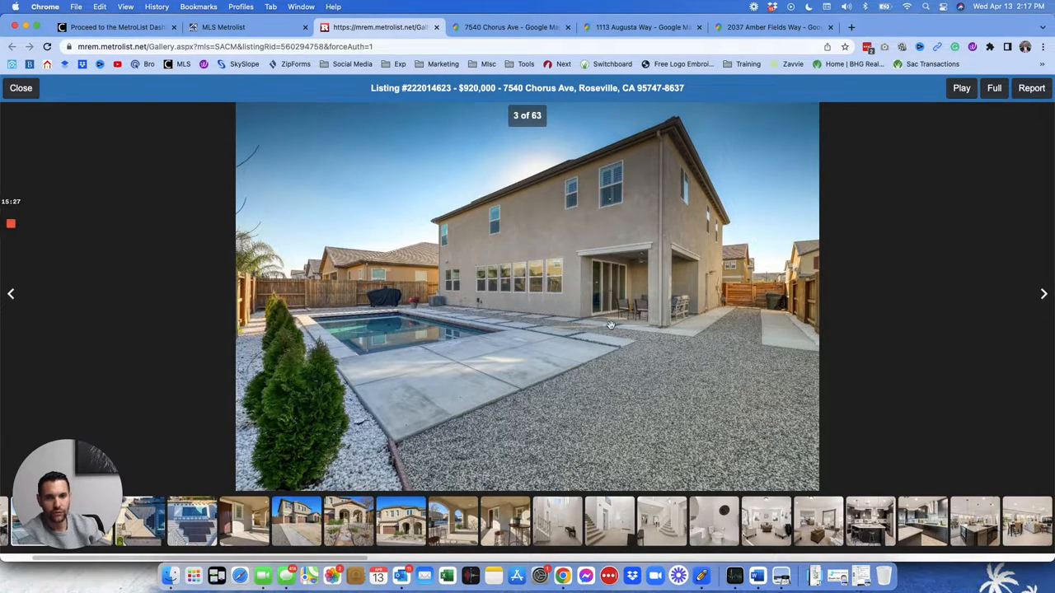
pyautogui.moveTo(861, 313)
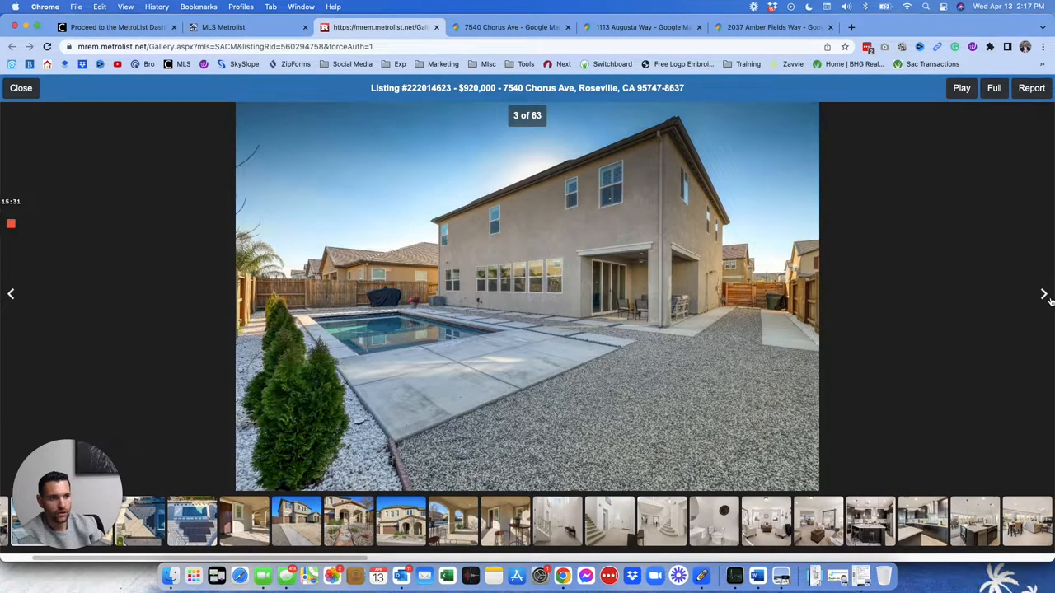
# Page through the pool, aerial, front exterior, entry, staircase and living room photos to the kitchen, photo 19
pyautogui.click(1044, 293)
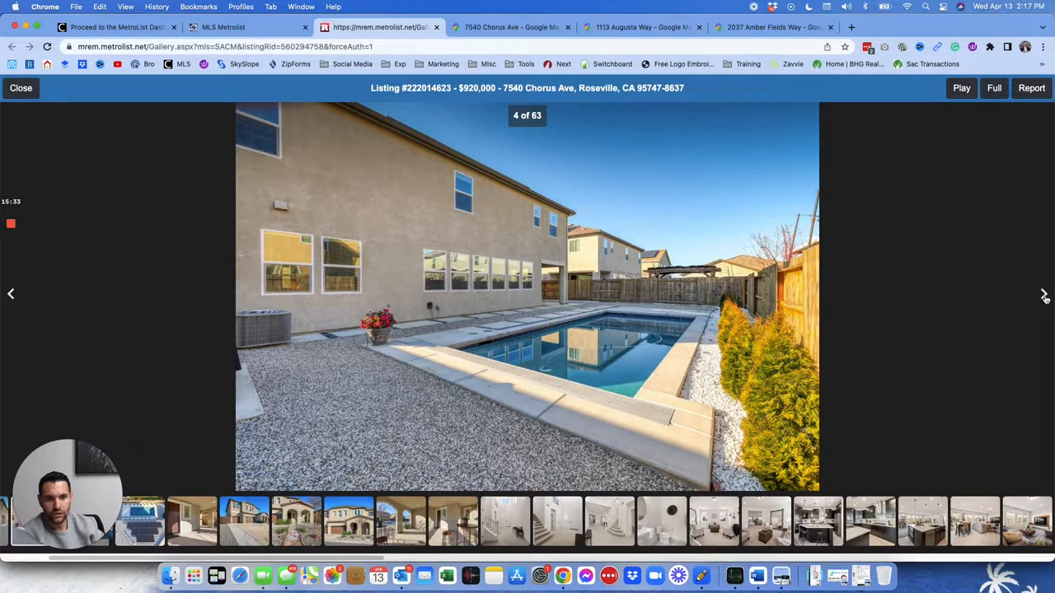
pyautogui.click(1045, 293)
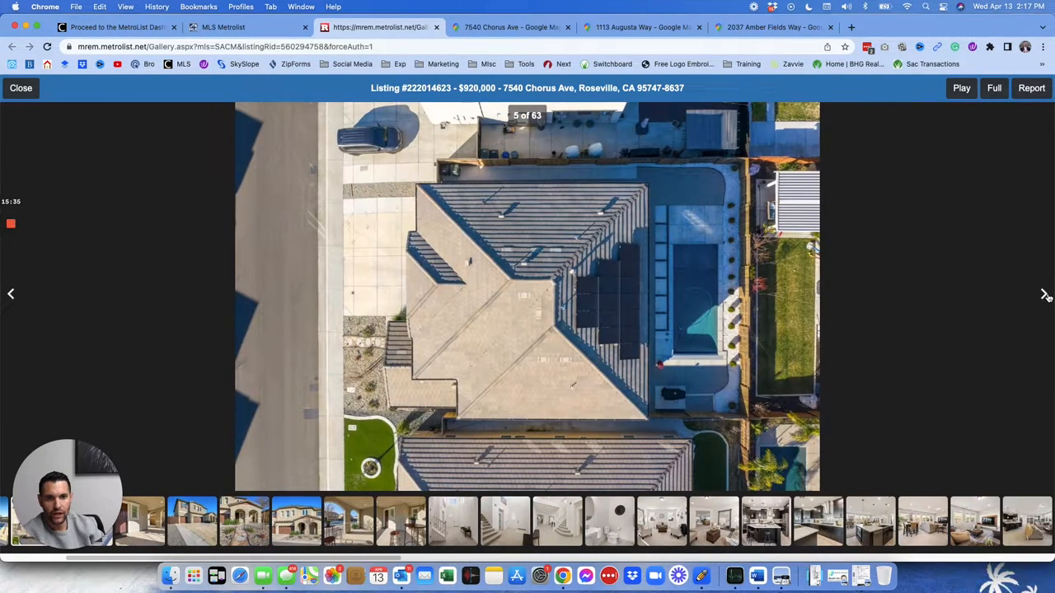
pyautogui.click(1045, 294)
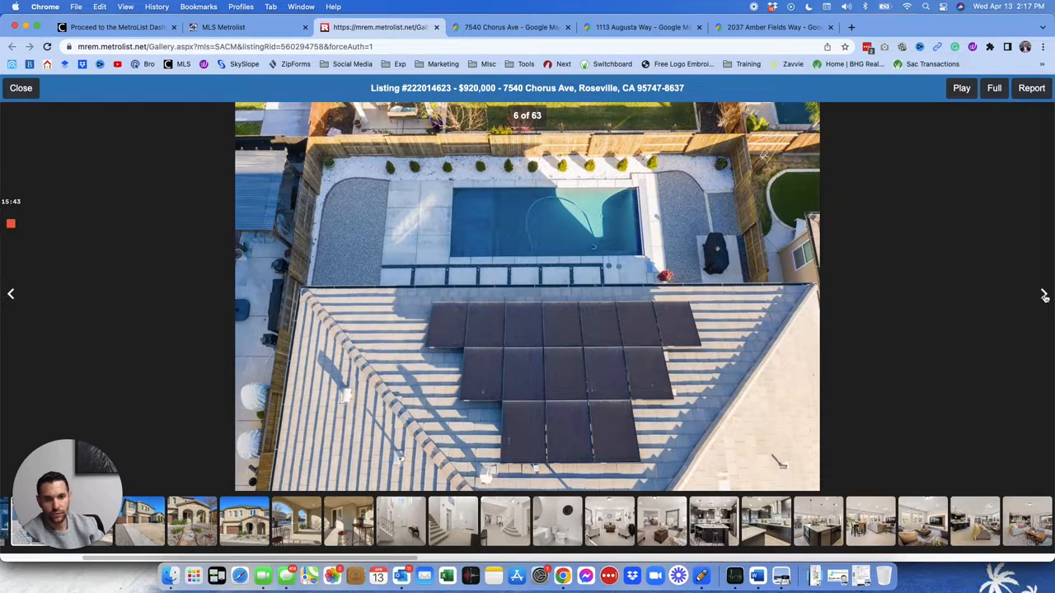
pyautogui.click(1045, 294)
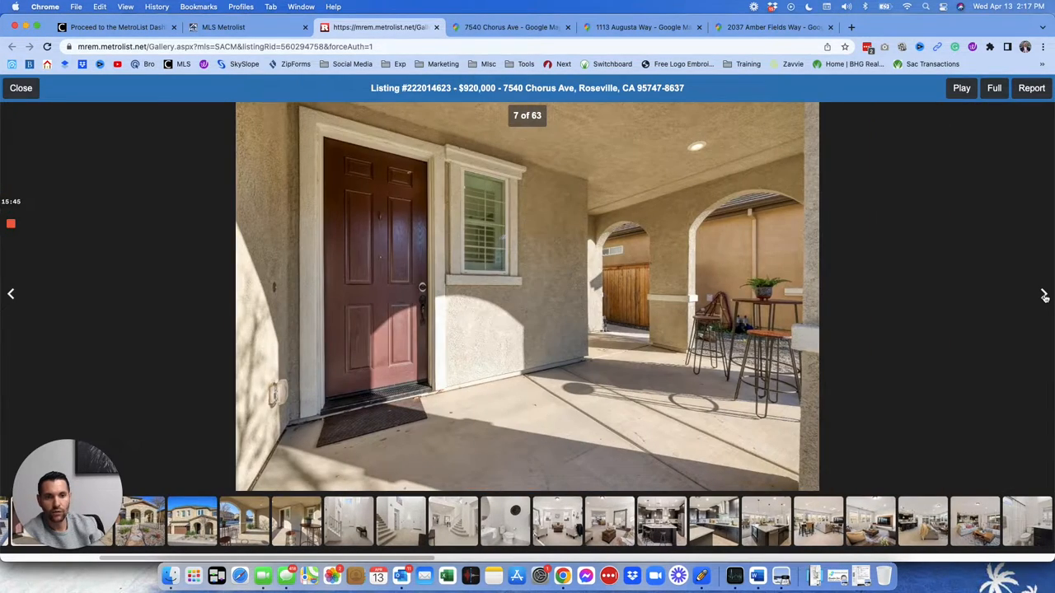
pyautogui.click(1045, 294)
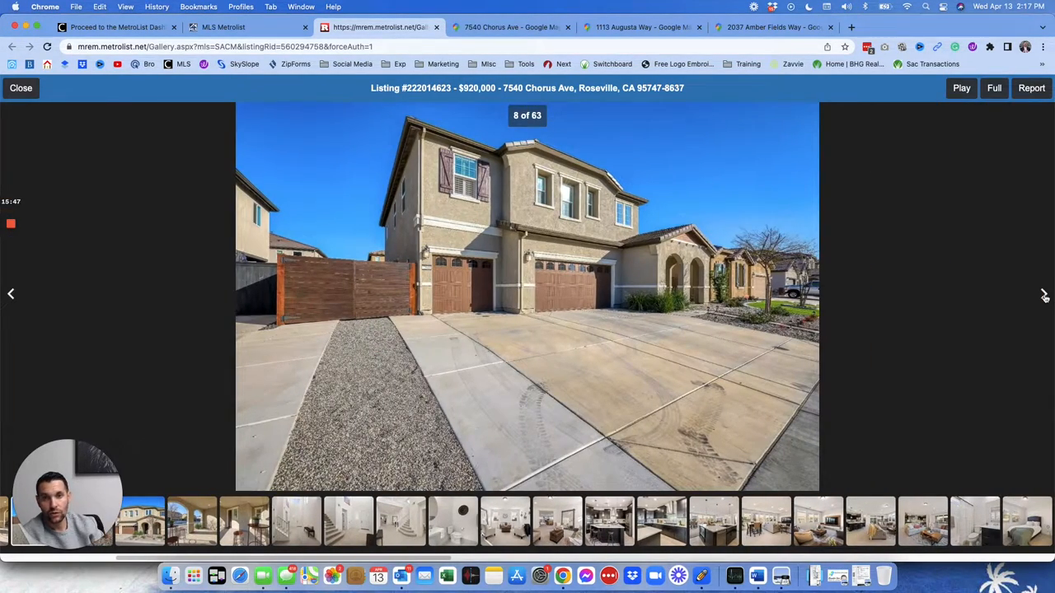
pyautogui.click(1045, 293)
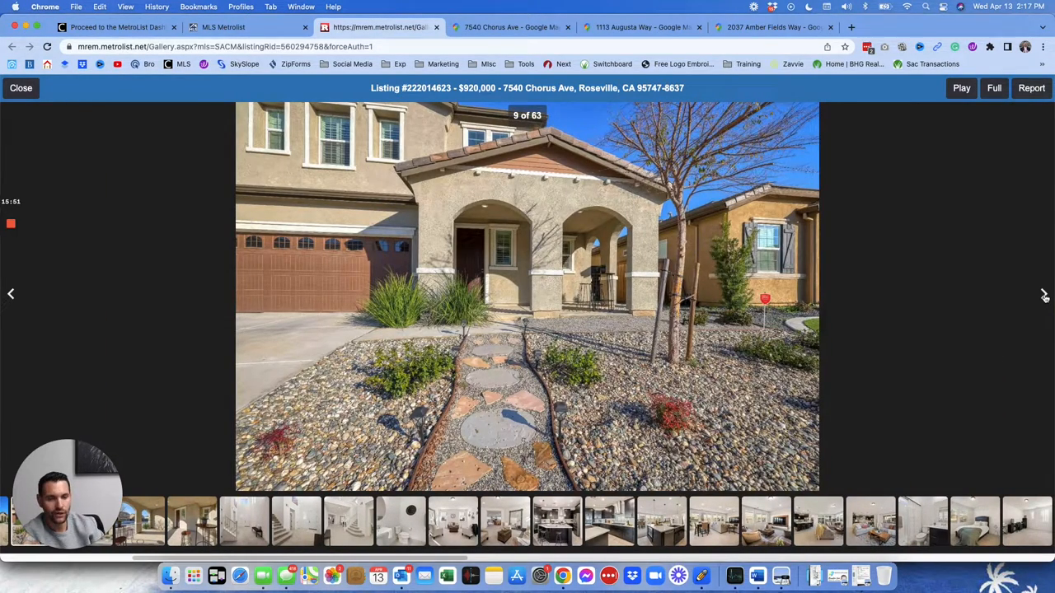
pyautogui.click(1045, 293)
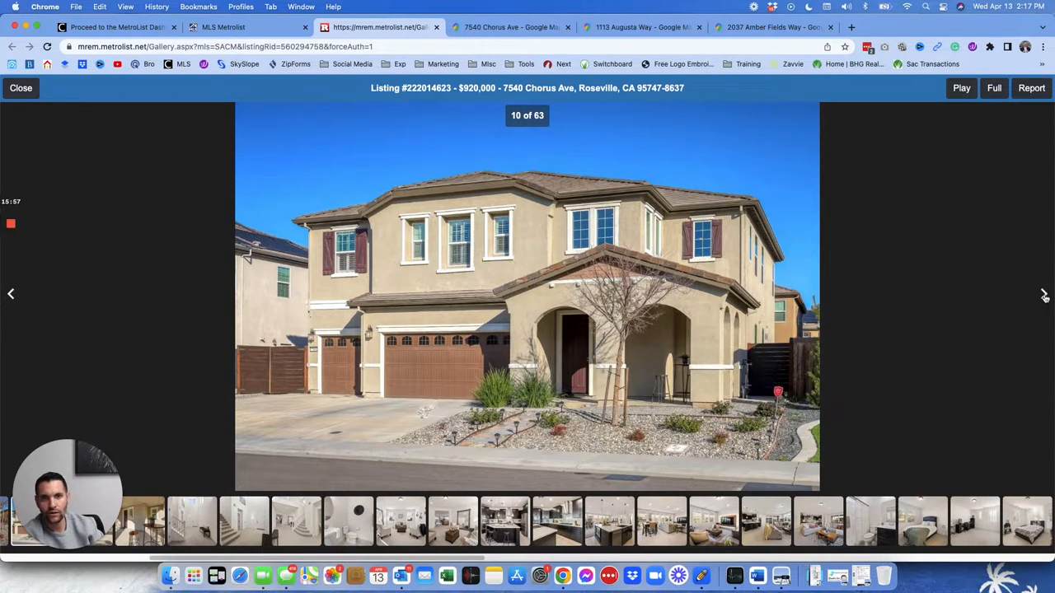
pyautogui.click(1045, 293)
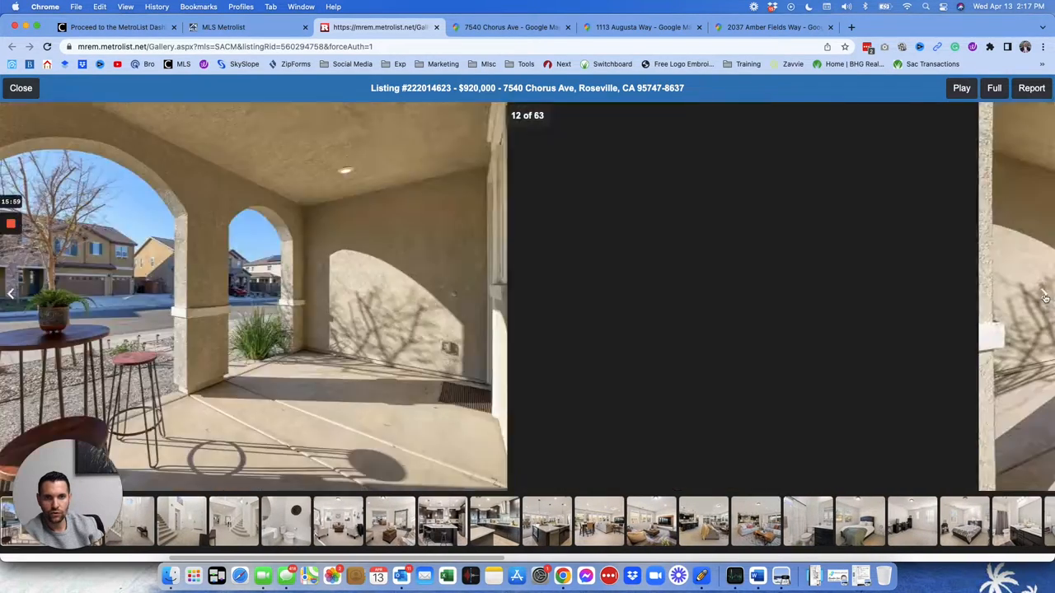
pyautogui.click(1045, 294)
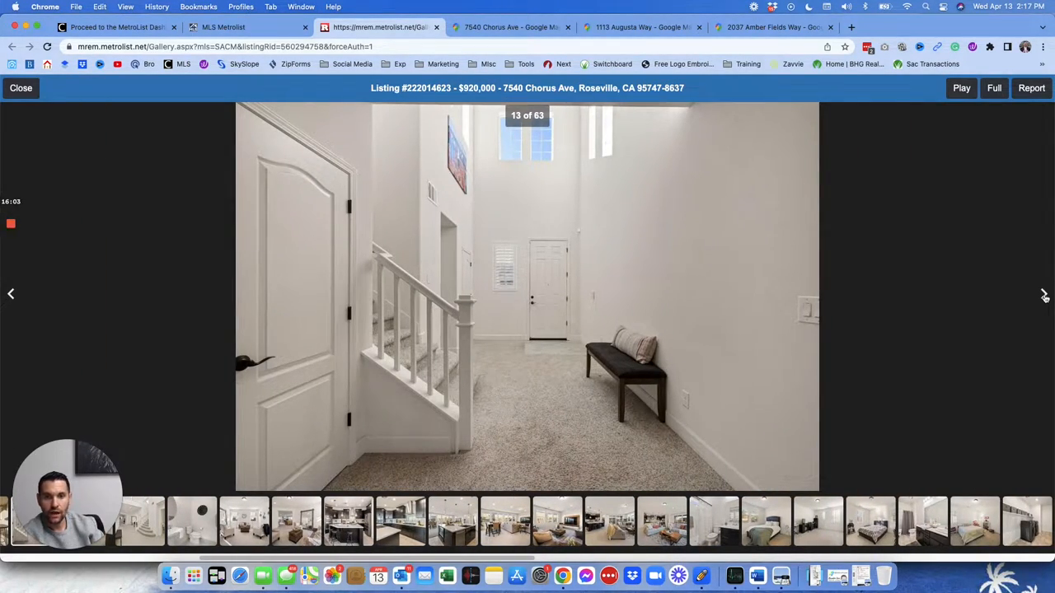
pyautogui.click(1045, 293)
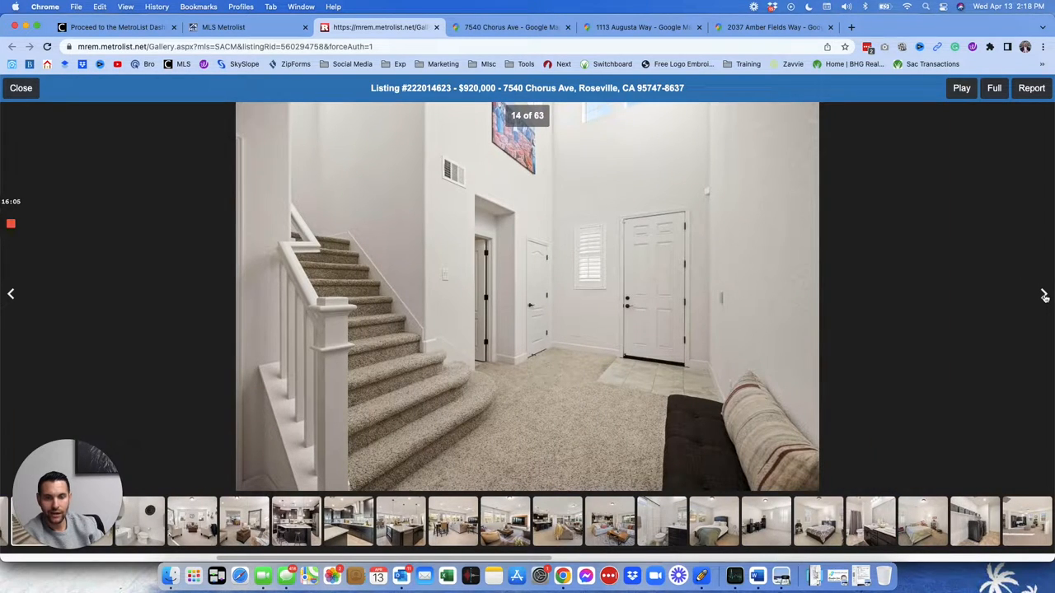
pyautogui.click(1045, 293)
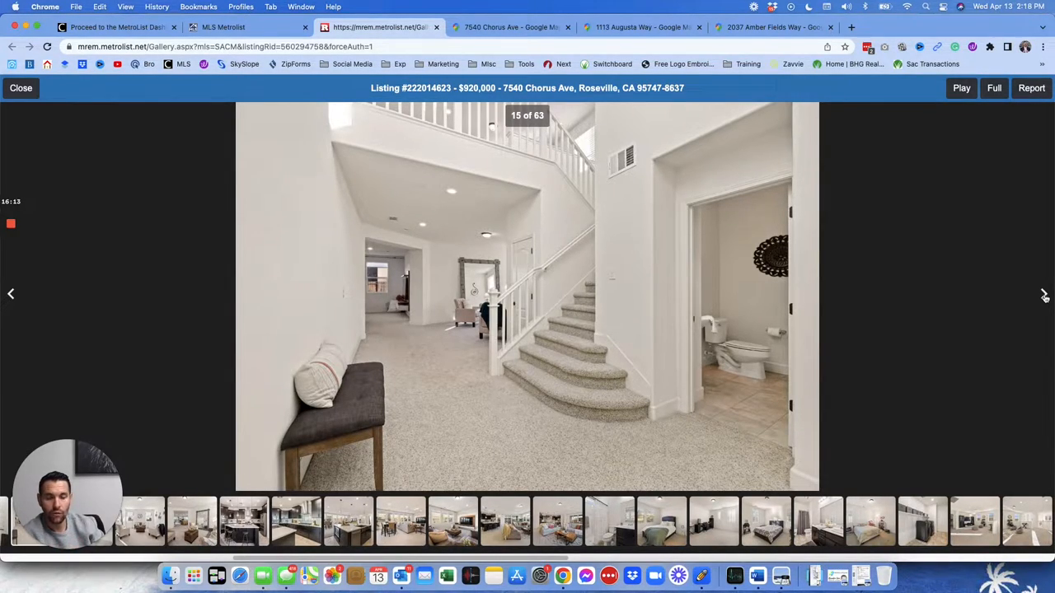
pyautogui.click(1045, 293)
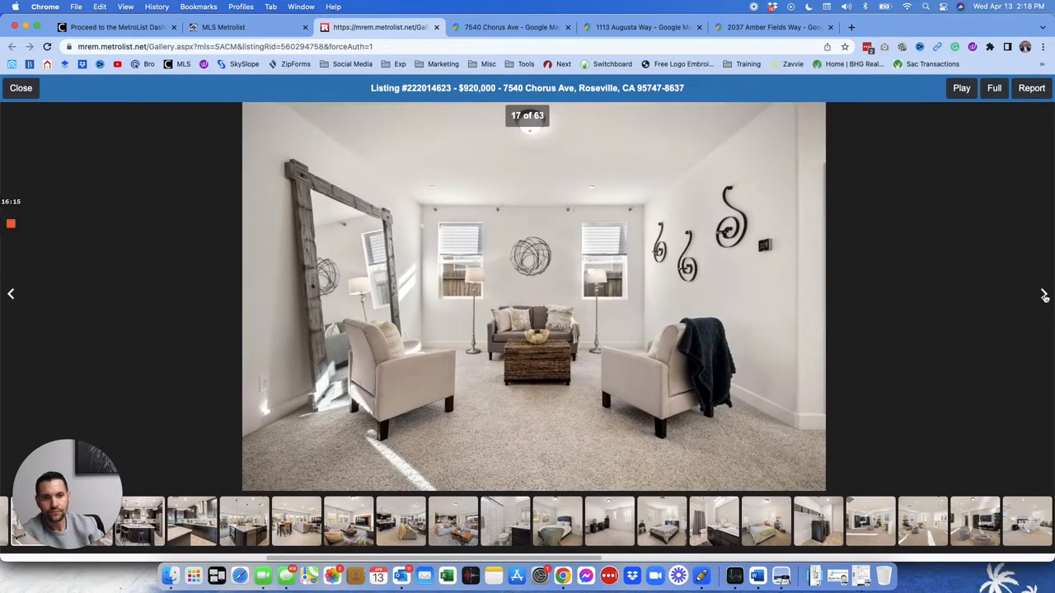
pyautogui.click(1045, 294)
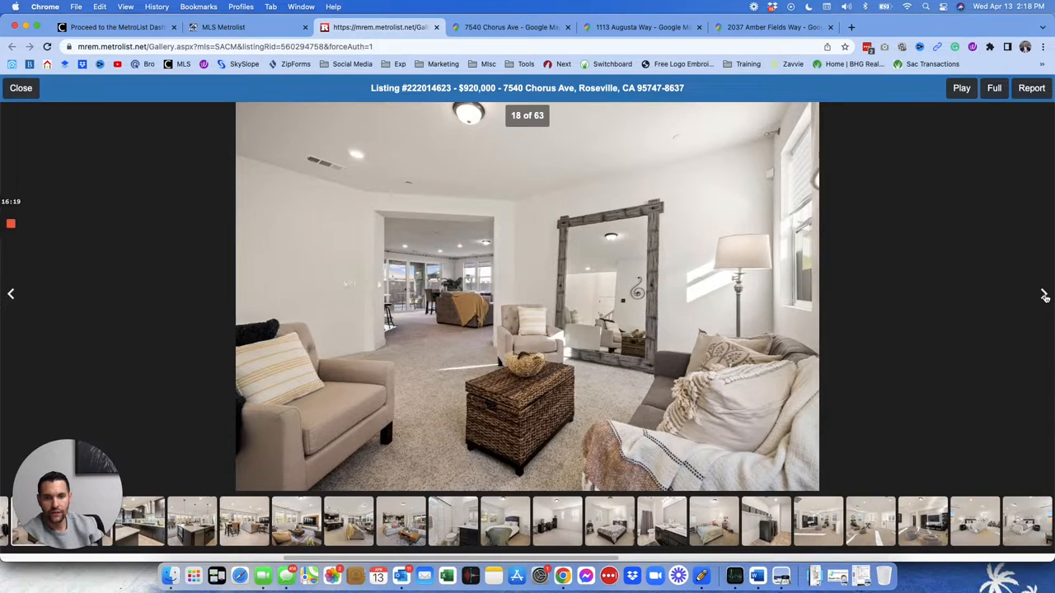
pyautogui.click(1045, 293)
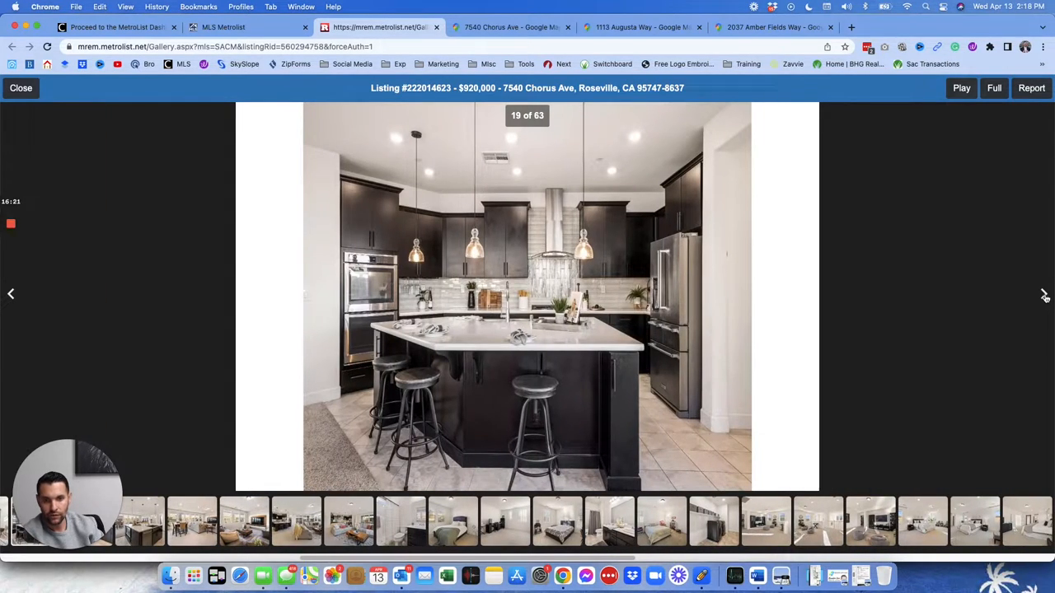
# Page through the kitchen, bedrooms, loft and primary suite to photo 46, the covered patio, then close the gallery
pyautogui.click(1045, 294)
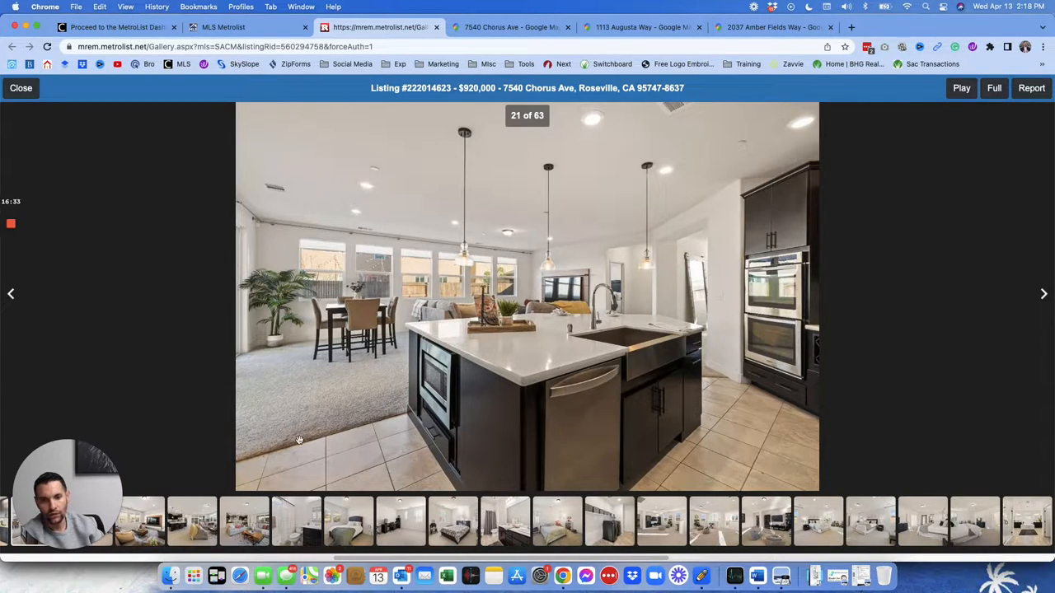
pyautogui.moveTo(554, 263)
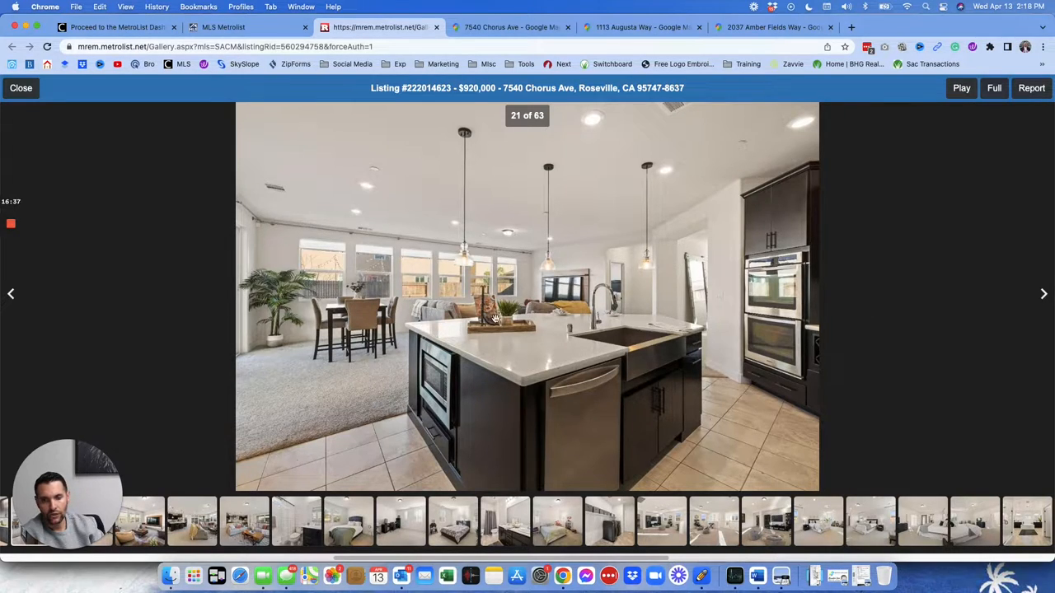
pyautogui.click(1044, 293)
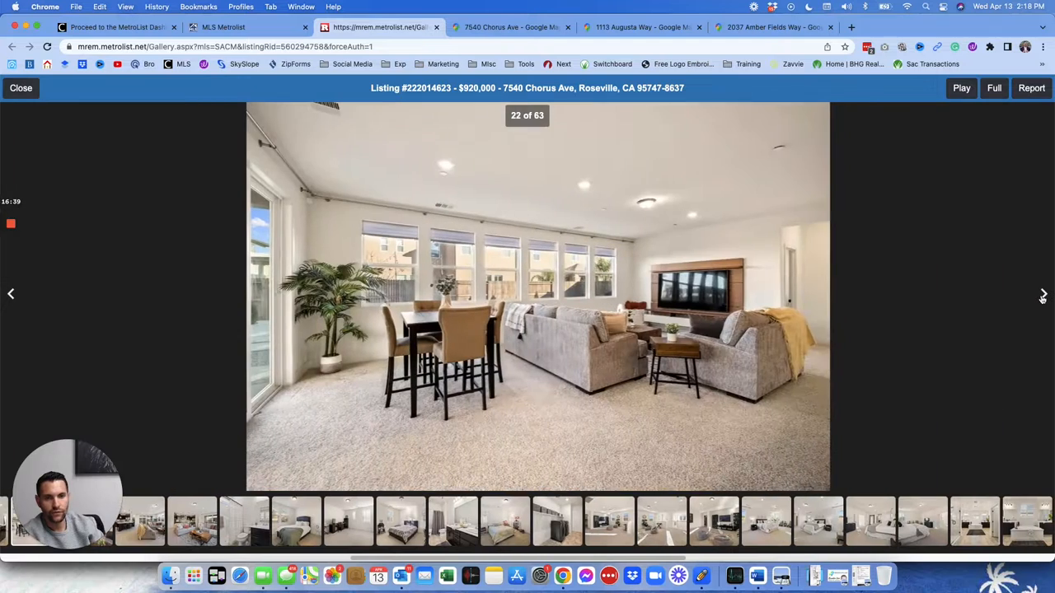
pyautogui.click(1042, 294)
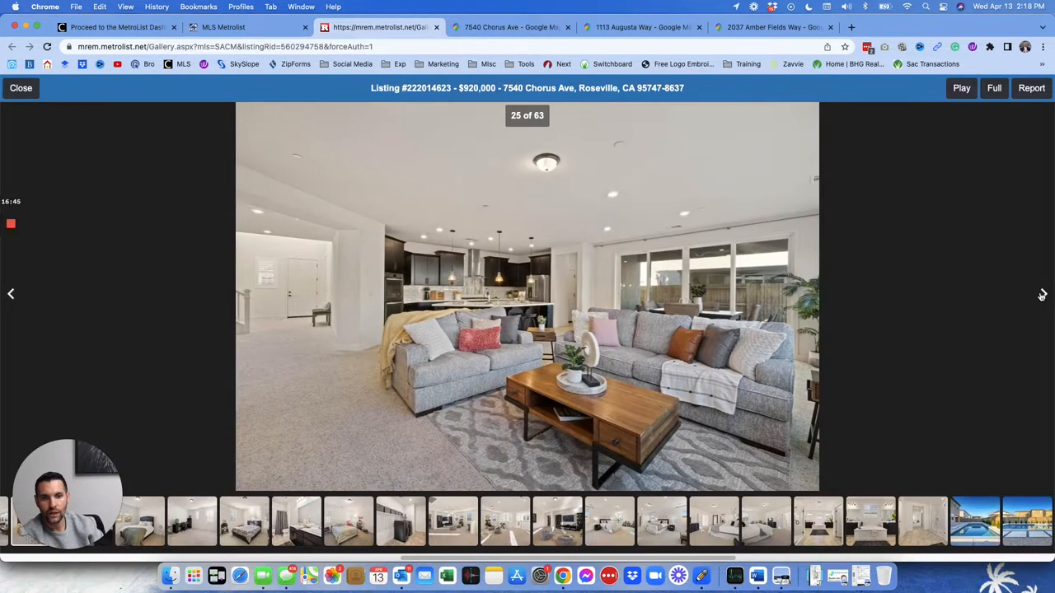
pyautogui.click(1042, 294)
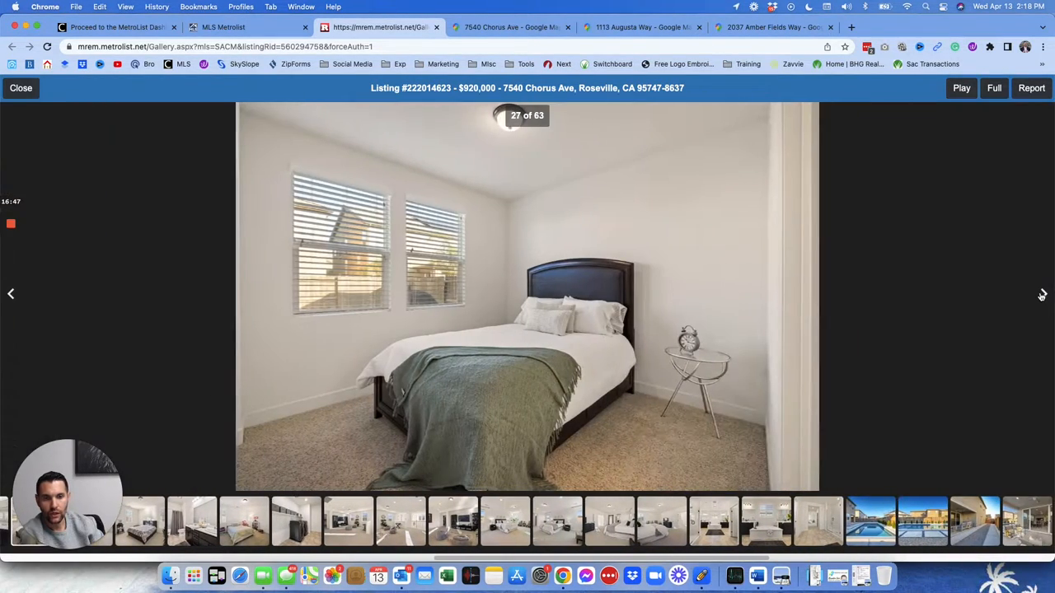
pyautogui.click(1041, 293)
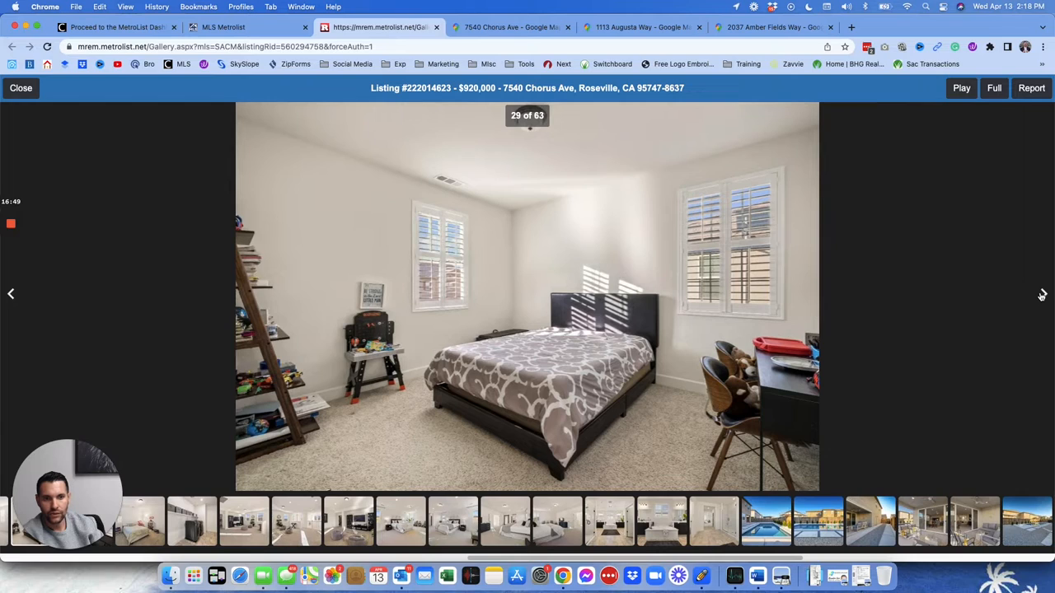
pyautogui.click(1042, 294)
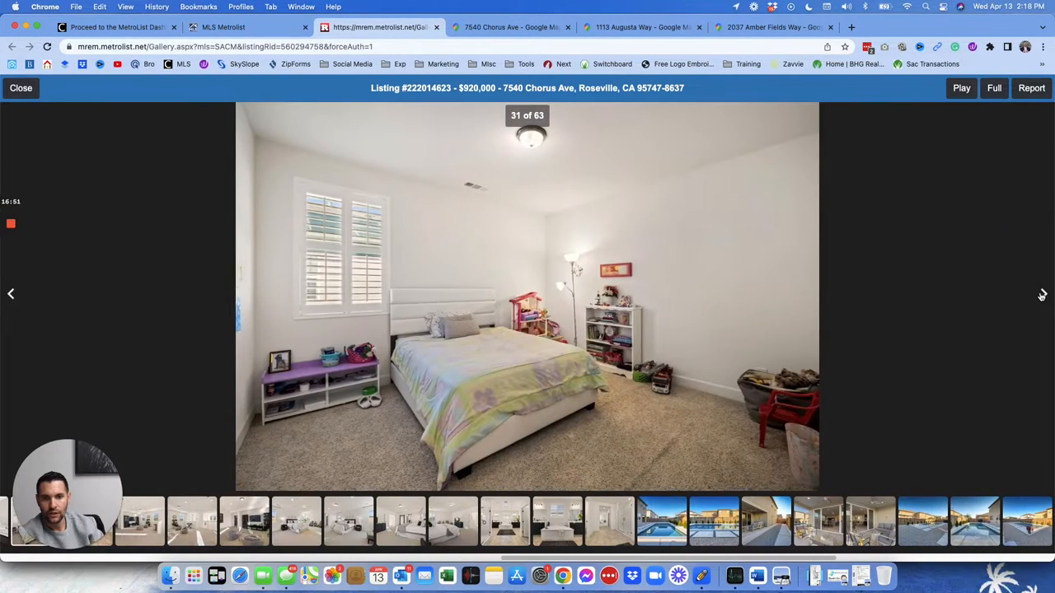
pyautogui.click(1042, 294)
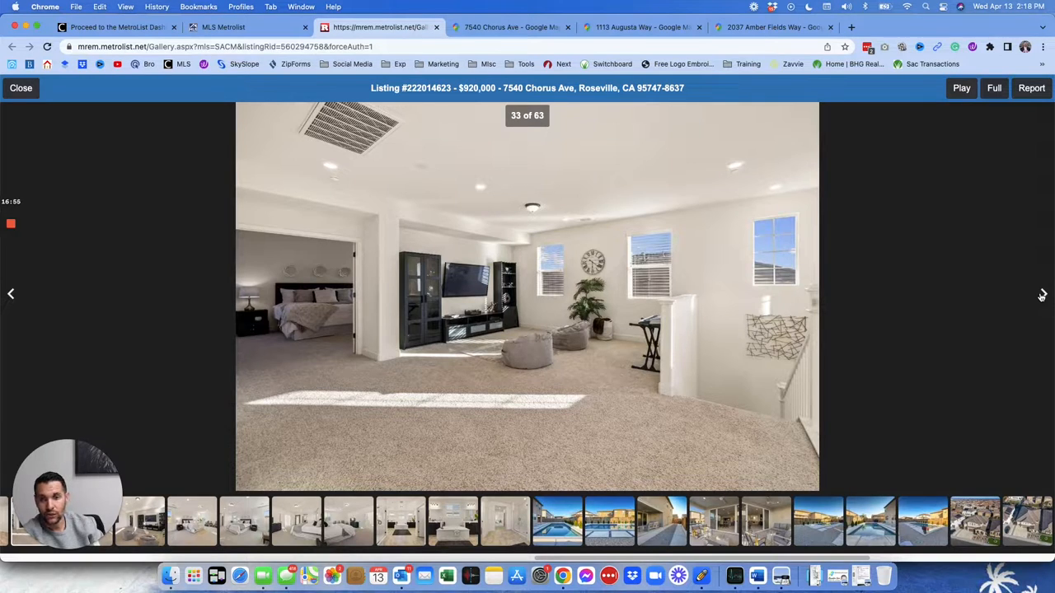
pyautogui.click(1042, 293)
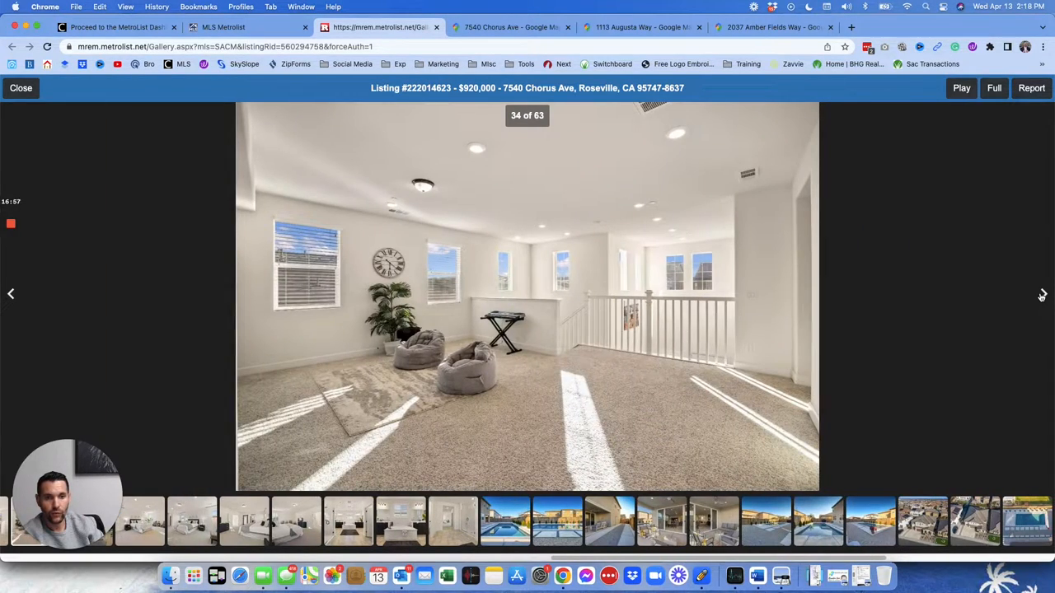
pyautogui.click(1042, 293)
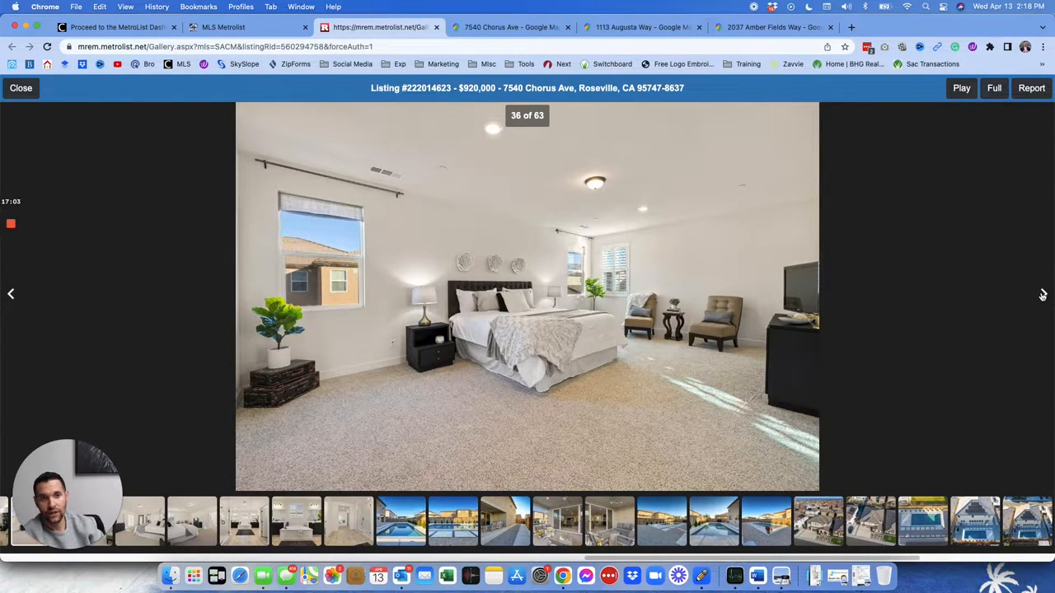
pyautogui.click(1042, 293)
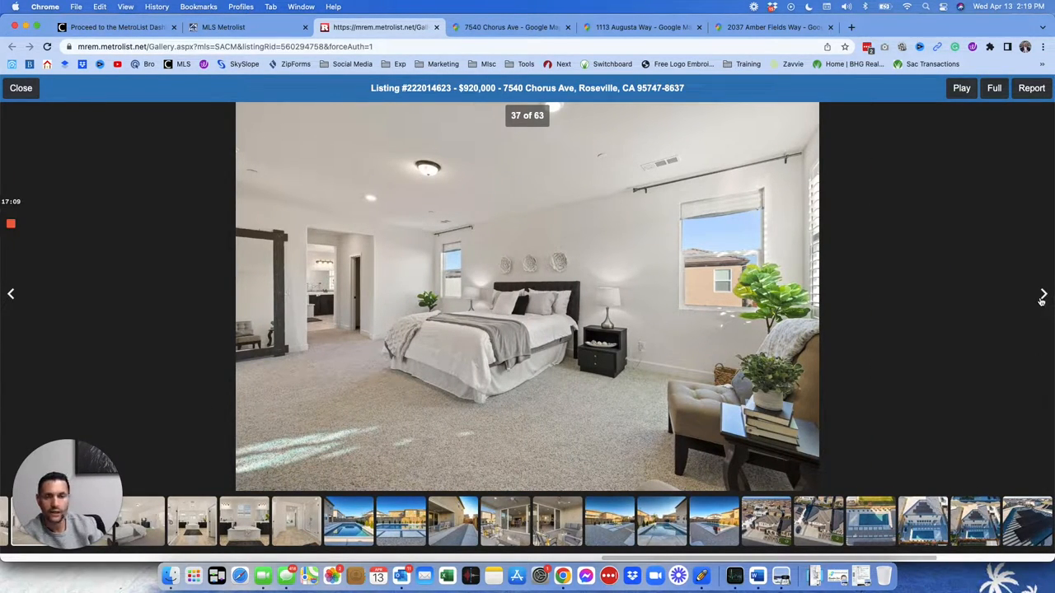
pyautogui.click(1041, 294)
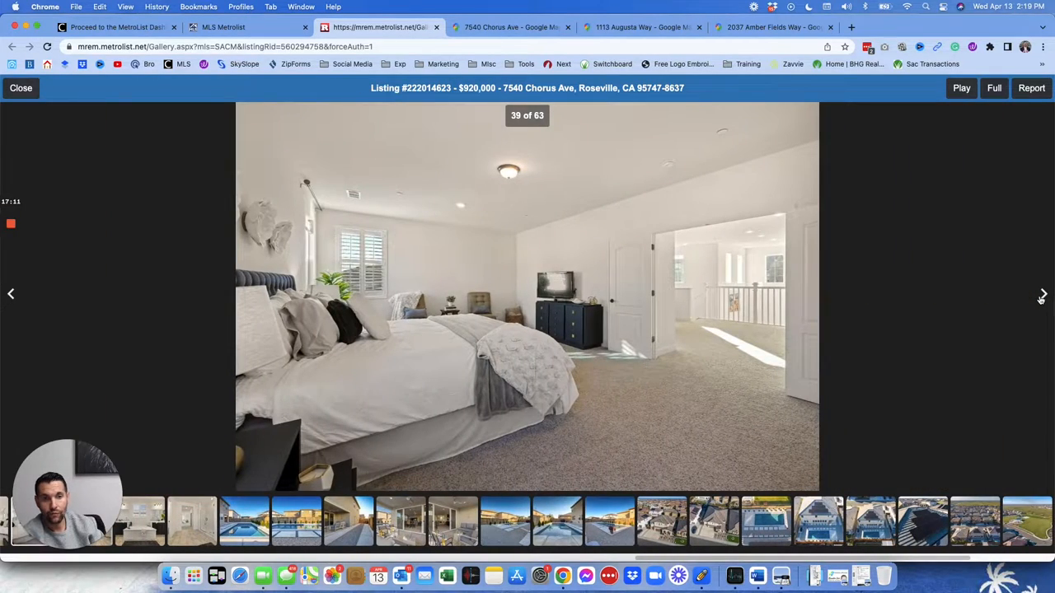
pyautogui.click(1042, 294)
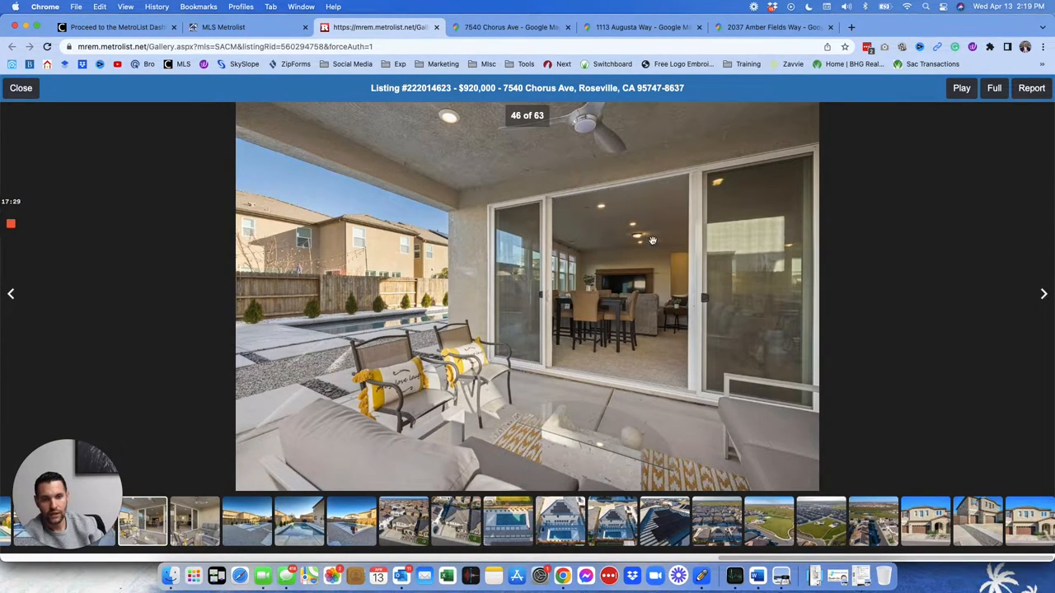
pyautogui.moveTo(633, 304)
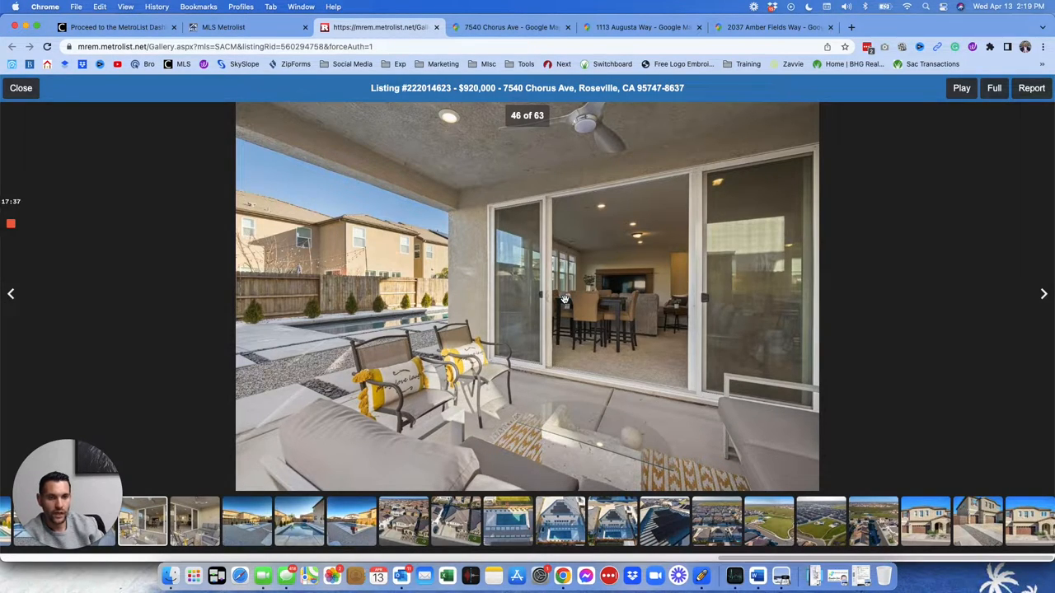
pyautogui.moveTo(646, 264)
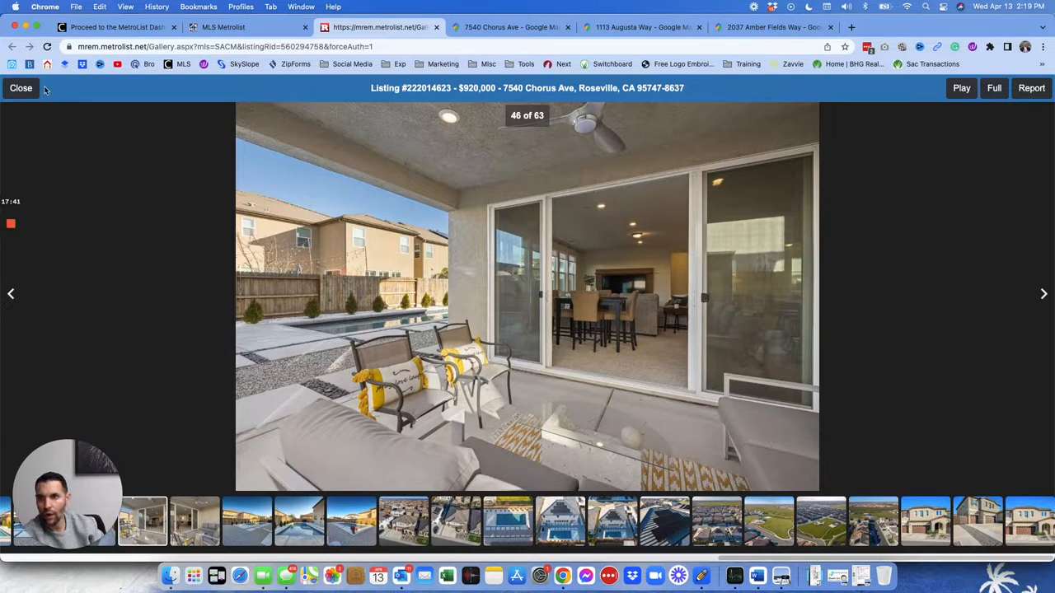
pyautogui.moveTo(634, 178)
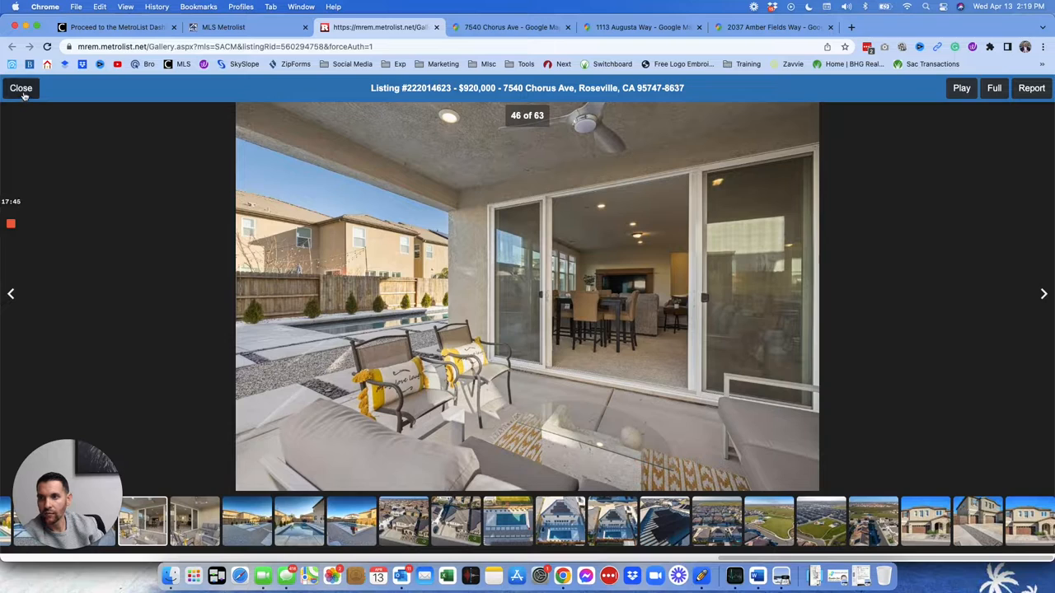
pyautogui.click(19, 89)
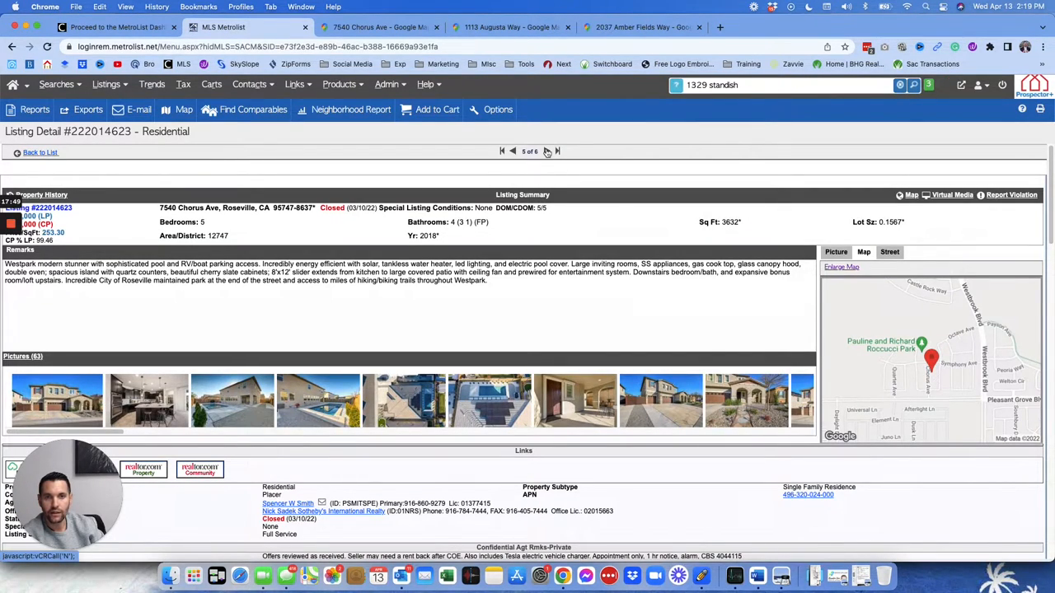
pyautogui.click(548, 152)
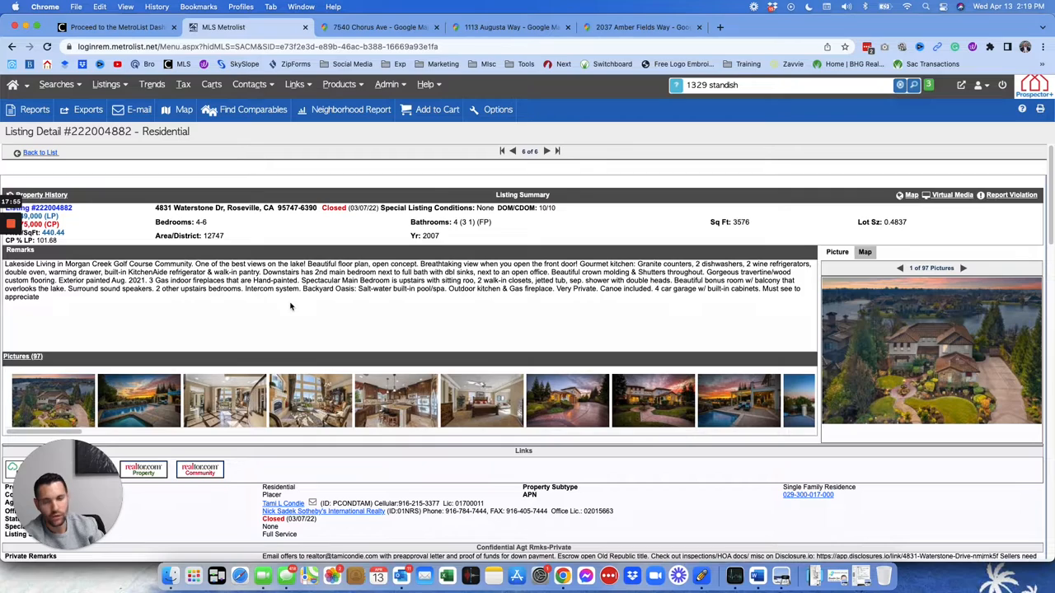
pyautogui.moveTo(296, 302)
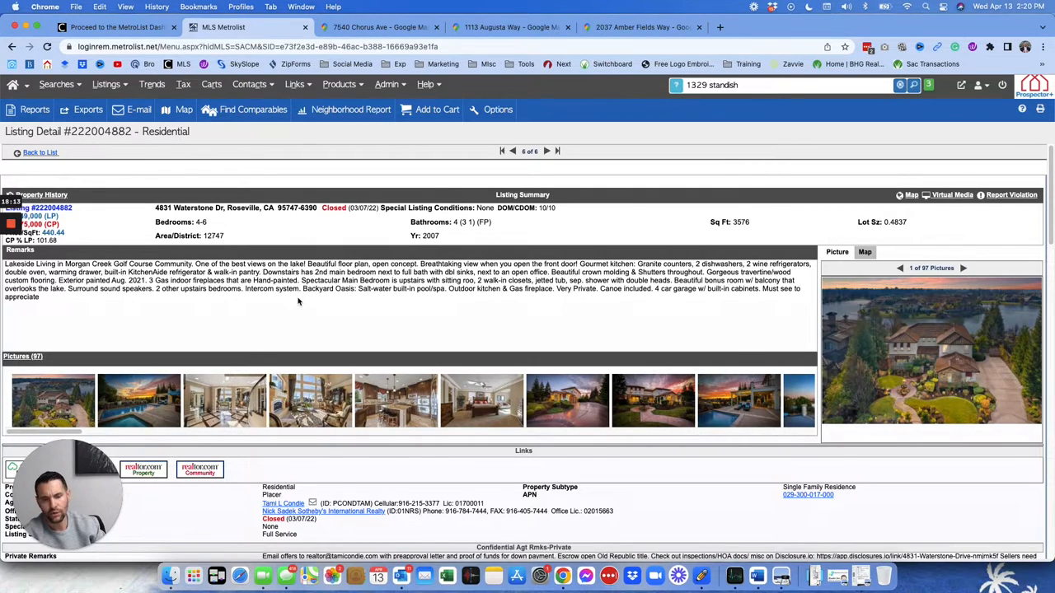
pyautogui.moveTo(122, 320)
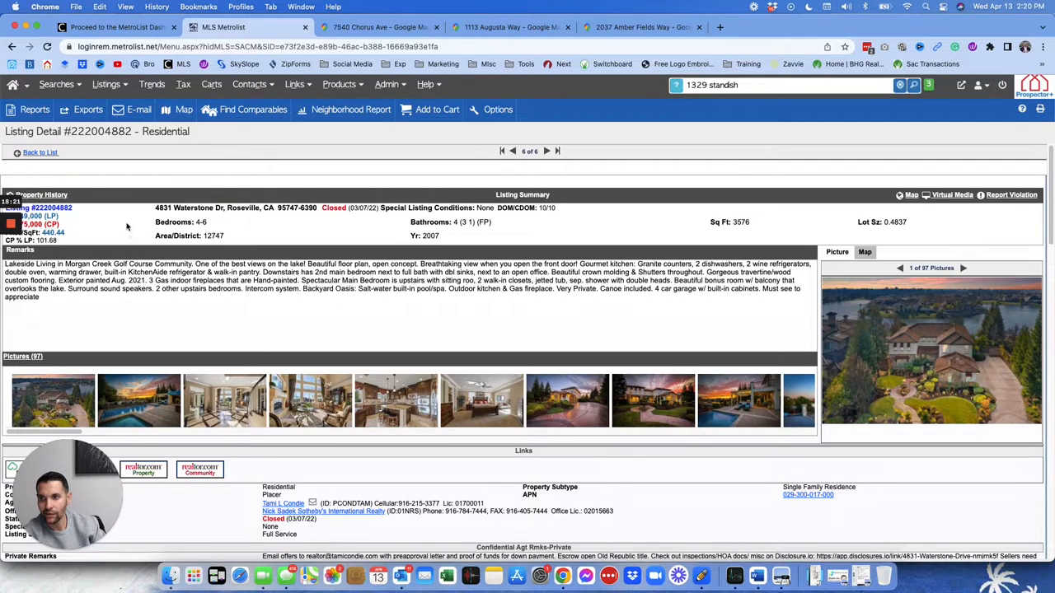
pyautogui.scroll(-3)
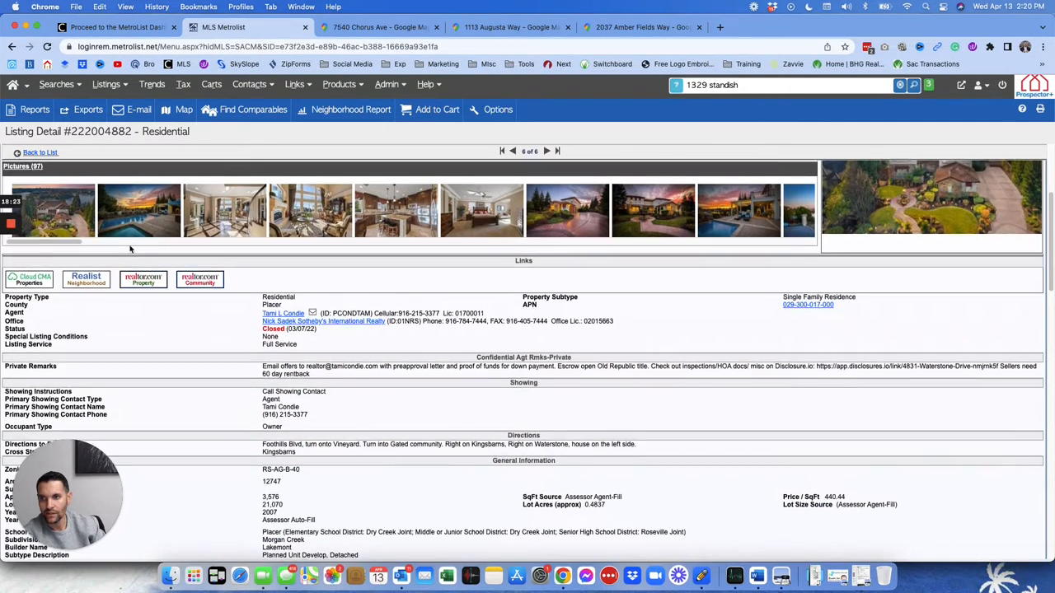
# Scroll down the 4831 Waterstone Dr listing detail toward its picture and price details
pyautogui.scroll(-3)
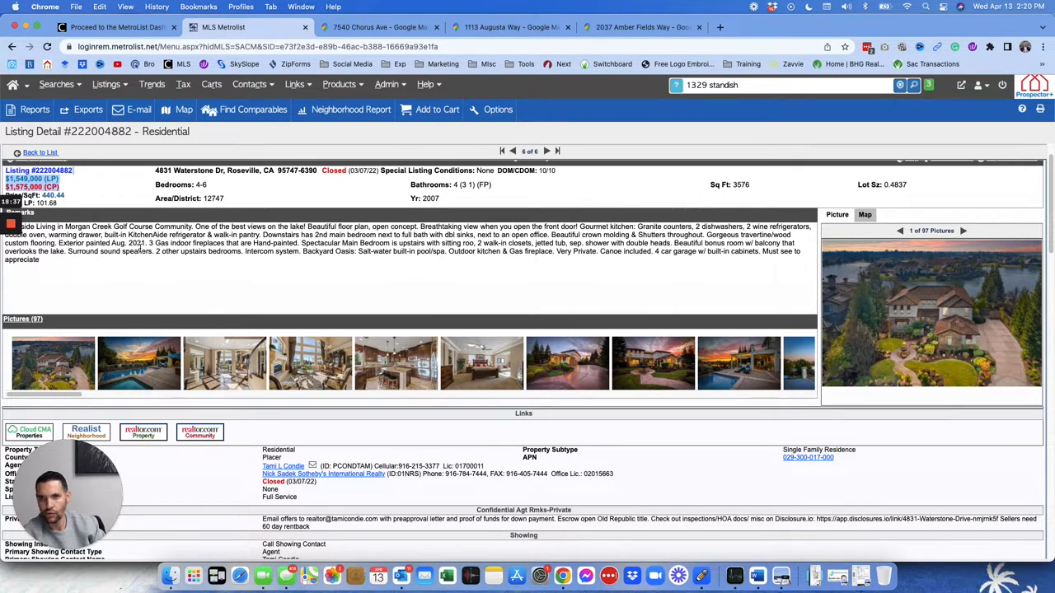
pyautogui.moveTo(366, 267)
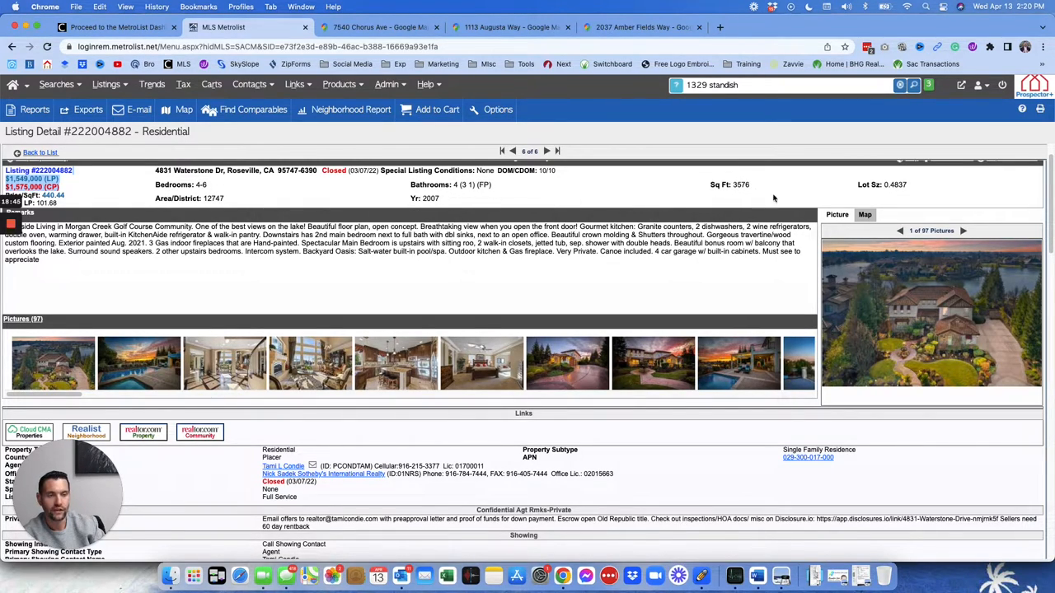
pyautogui.moveTo(712, 280)
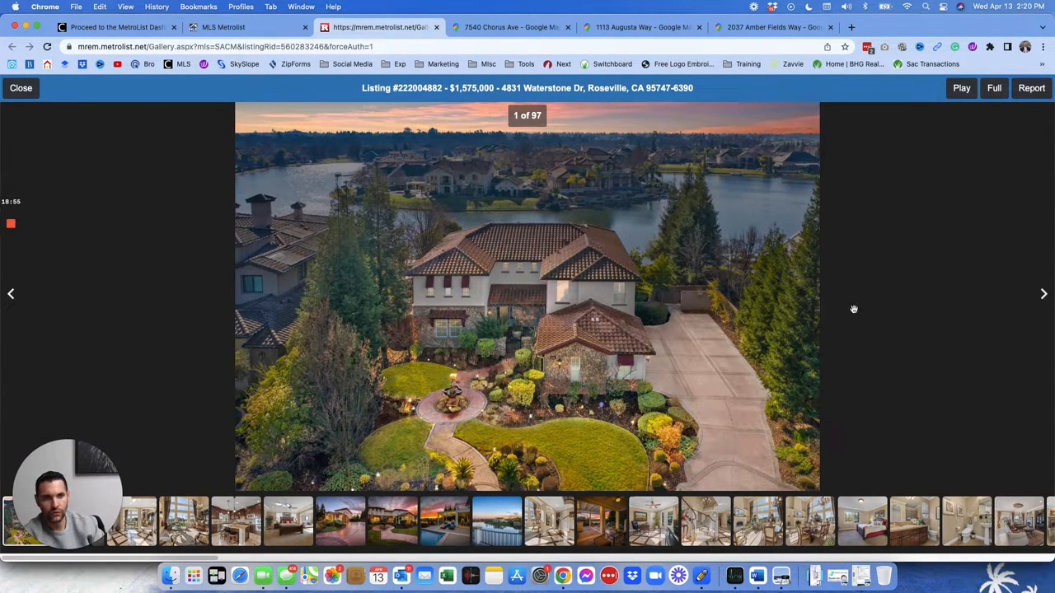
# Advance through the living room, kitchen and exterior photos to photo 10 of 97, the lakeside balcony view
pyautogui.click(1044, 293)
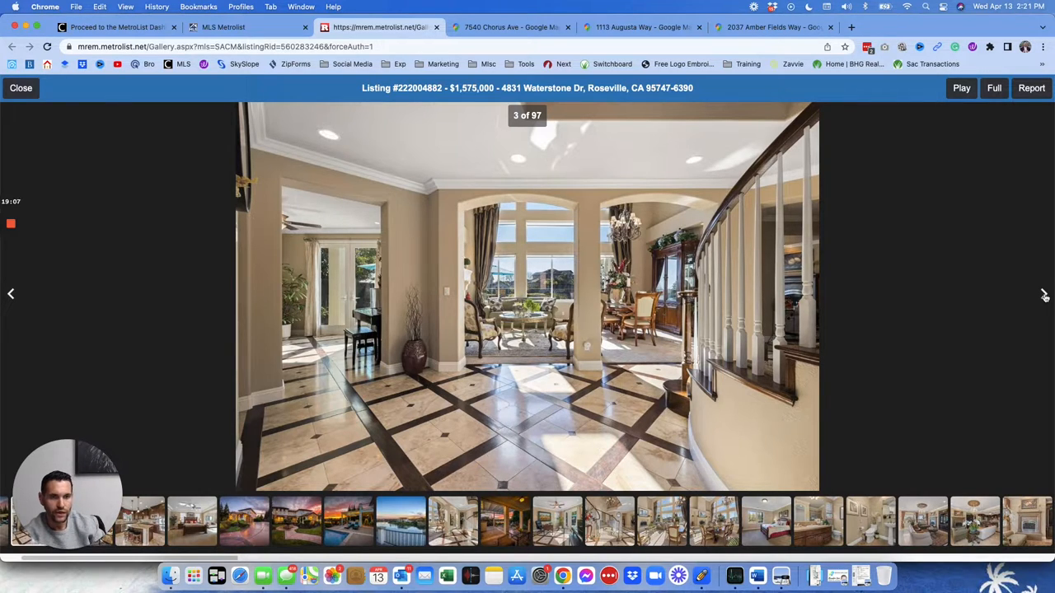
pyautogui.click(1046, 293)
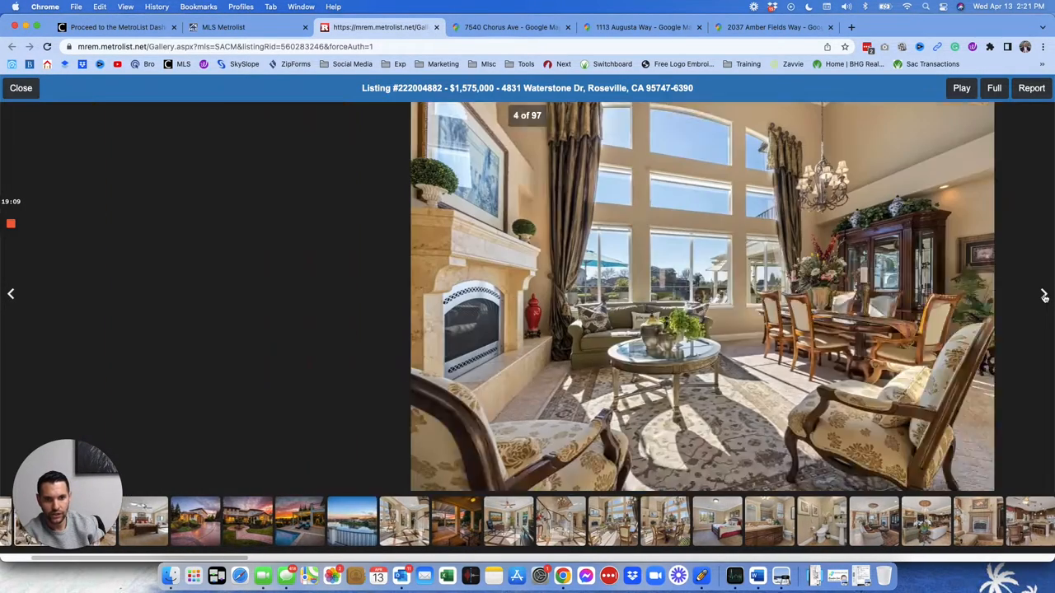
pyautogui.click(1045, 293)
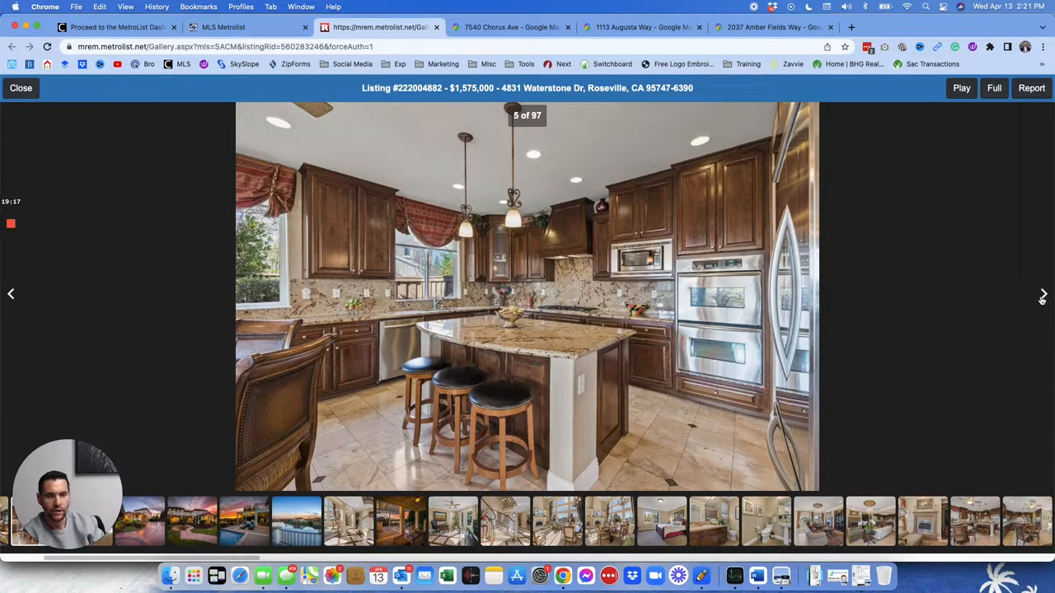
pyautogui.click(1042, 294)
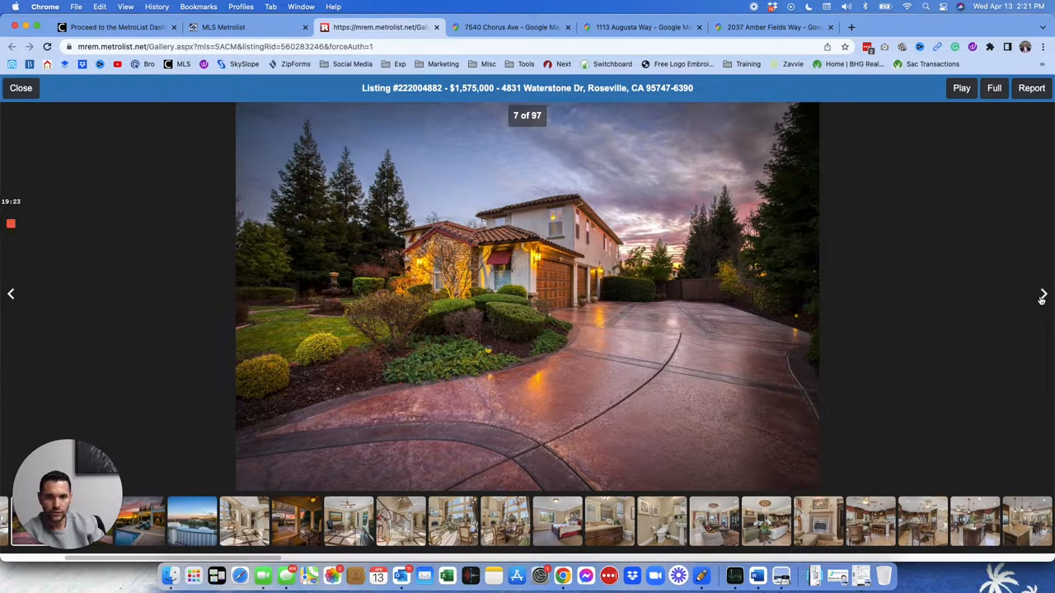
pyautogui.click(1042, 294)
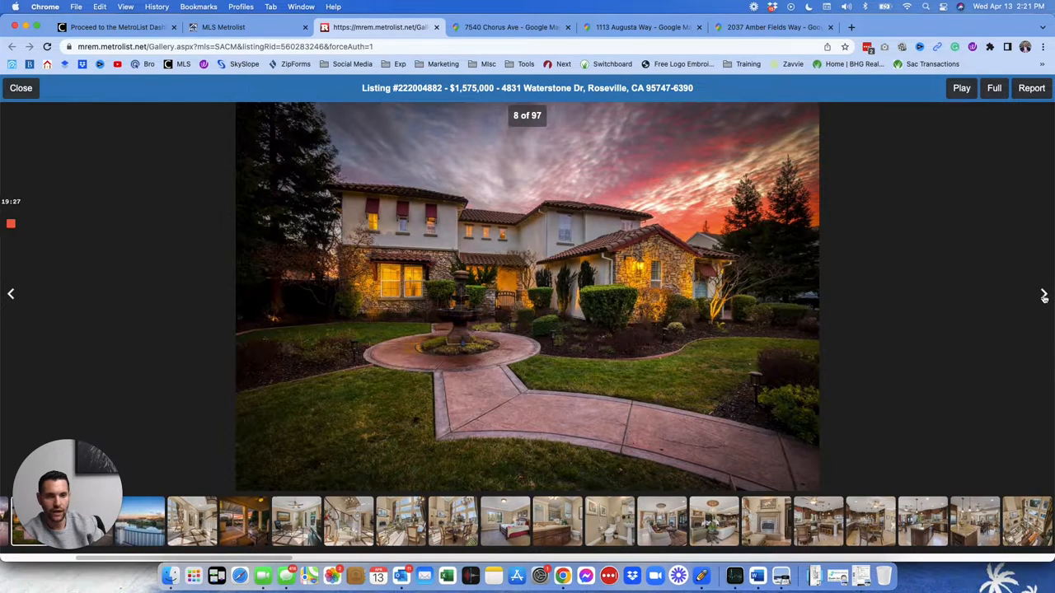
pyautogui.click(1043, 293)
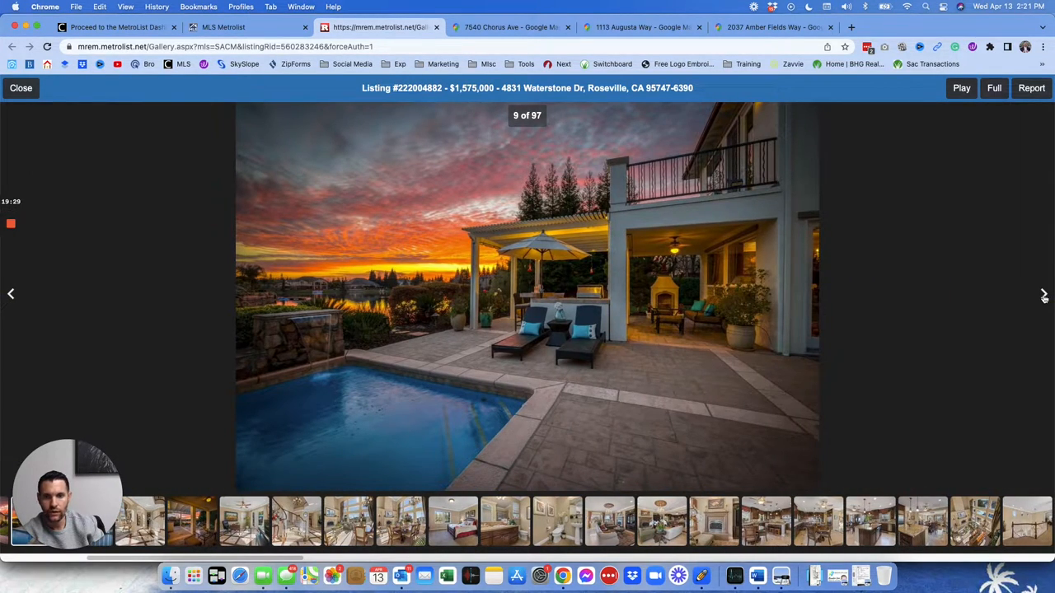
pyautogui.click(1043, 294)
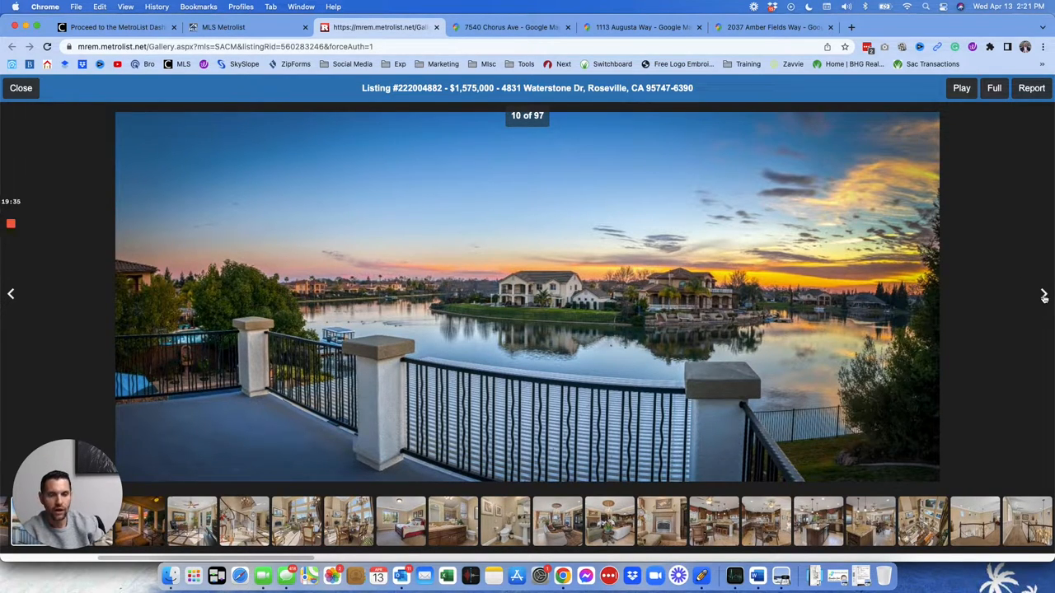
# Advance through the interior and exterior house photos from photo 11 onward
pyautogui.click(1045, 294)
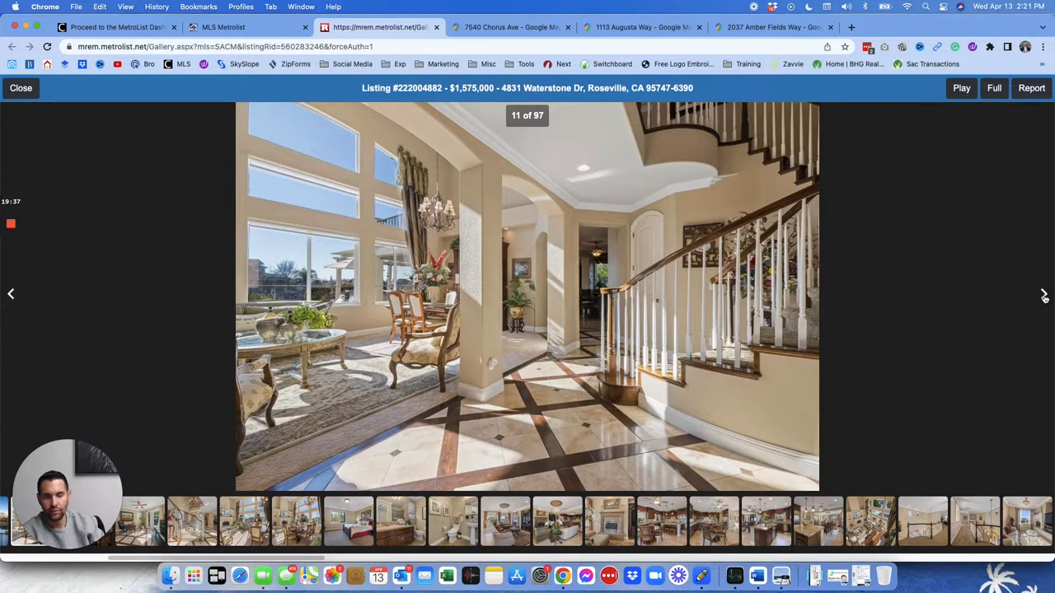
pyautogui.click(1044, 293)
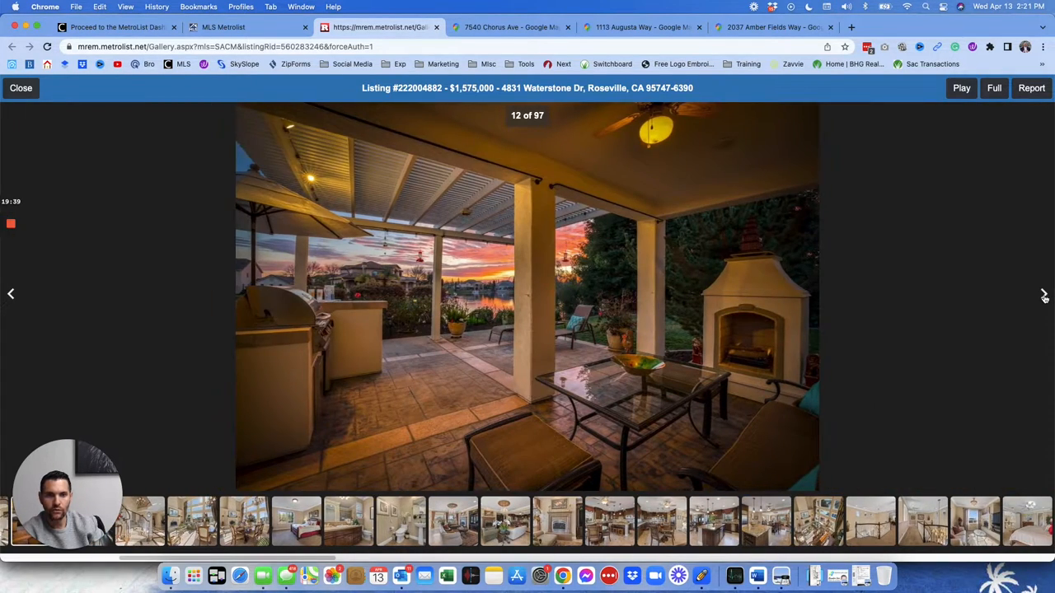
pyautogui.click(1045, 293)
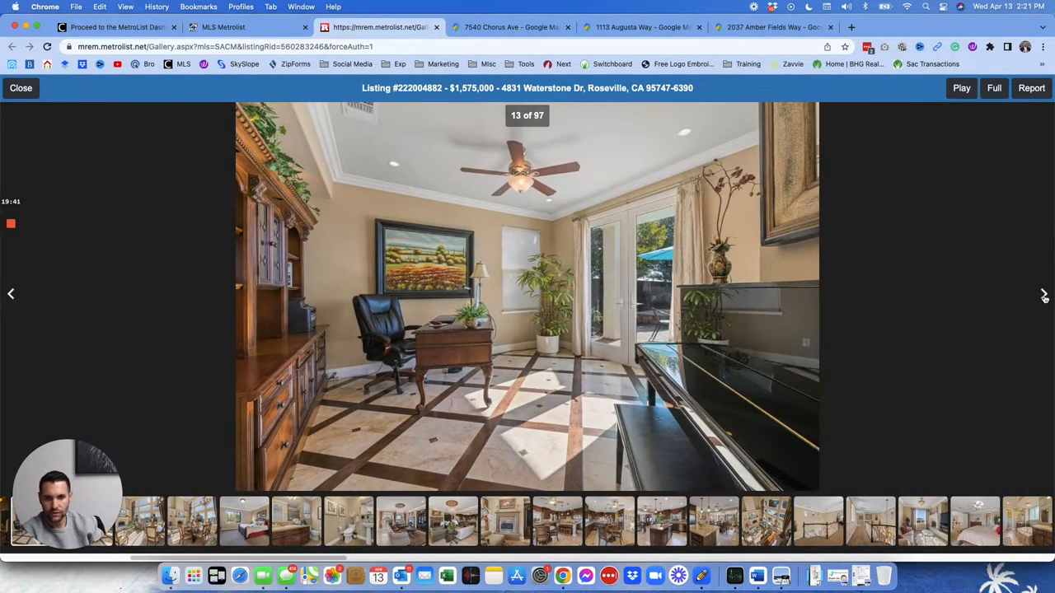
pyautogui.click(1046, 294)
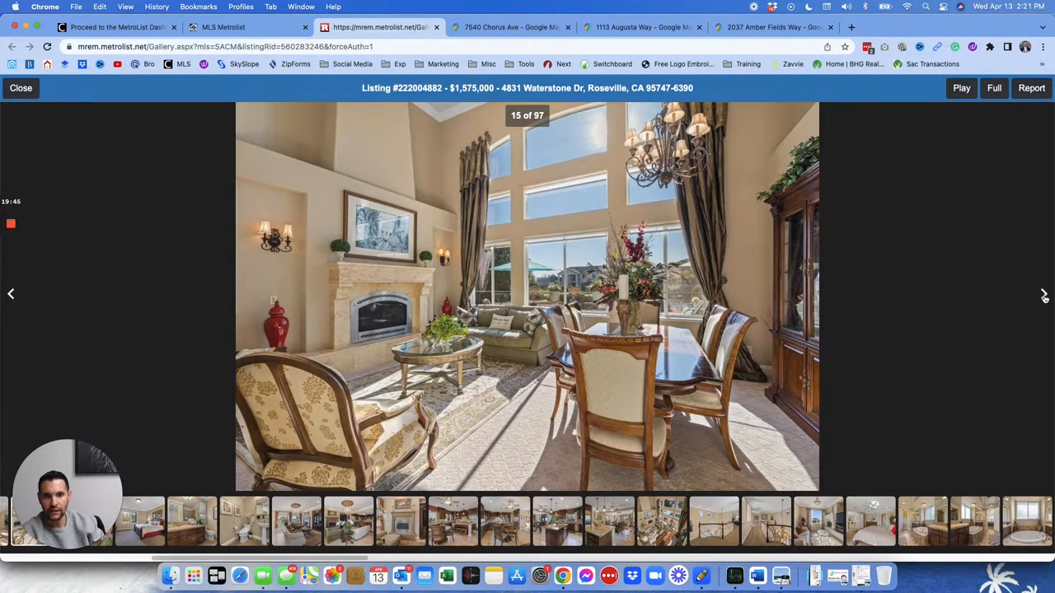
pyautogui.click(1045, 294)
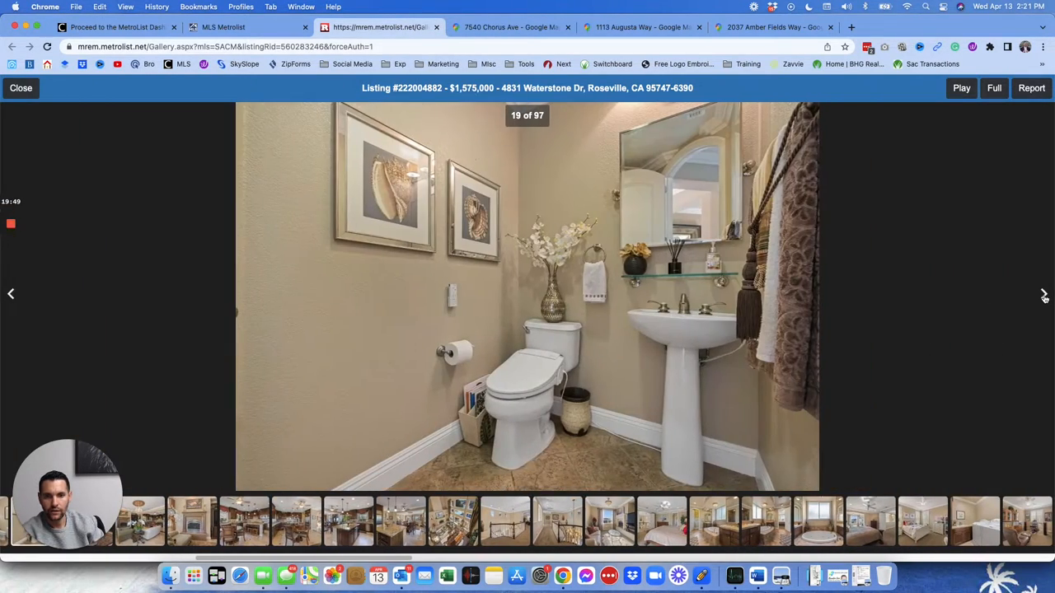
pyautogui.click(1045, 294)
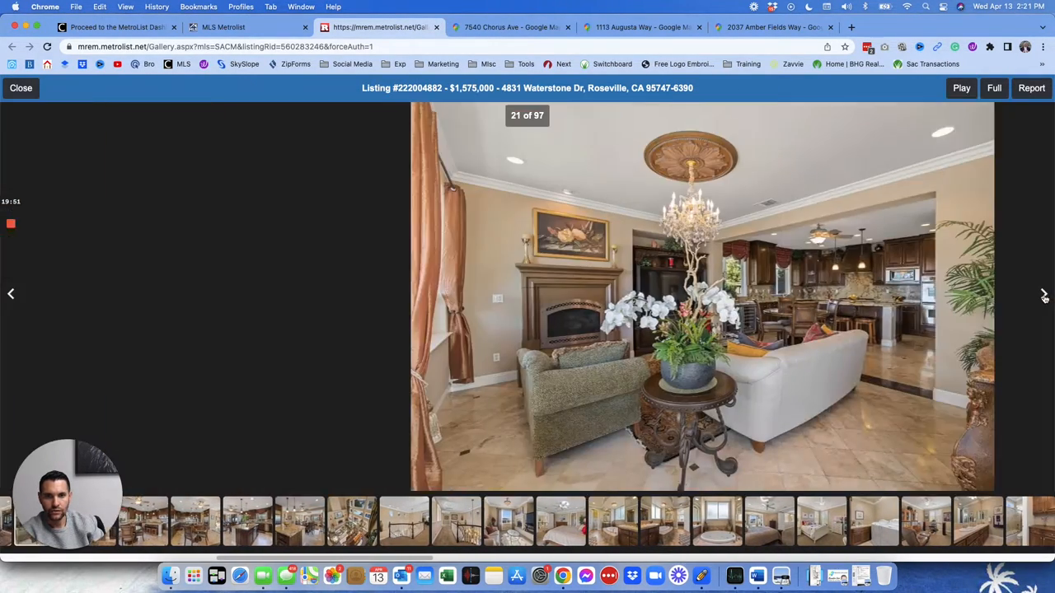
pyautogui.click(1043, 294)
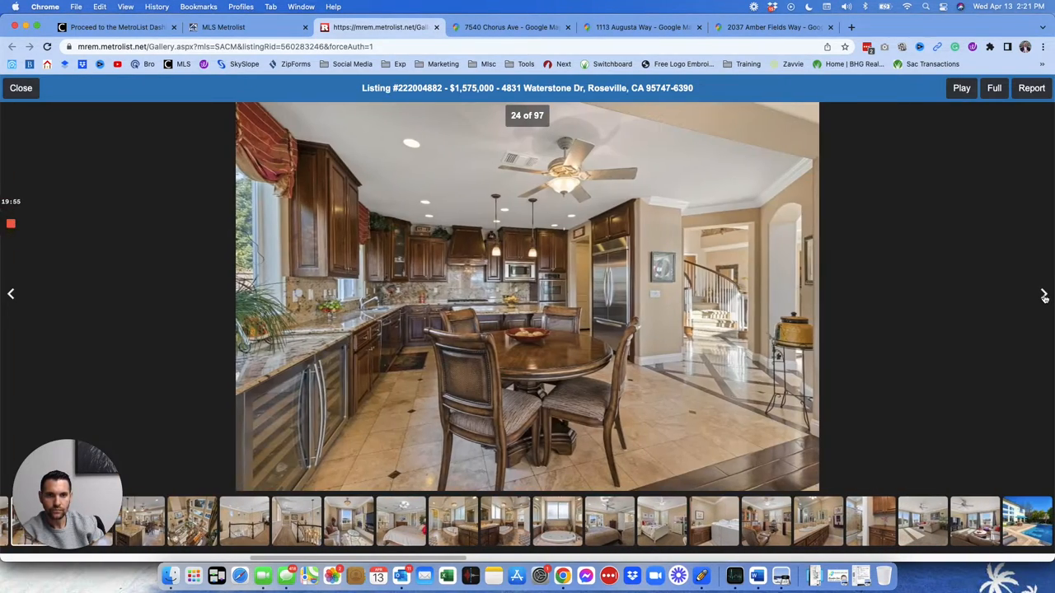
pyautogui.click(1044, 293)
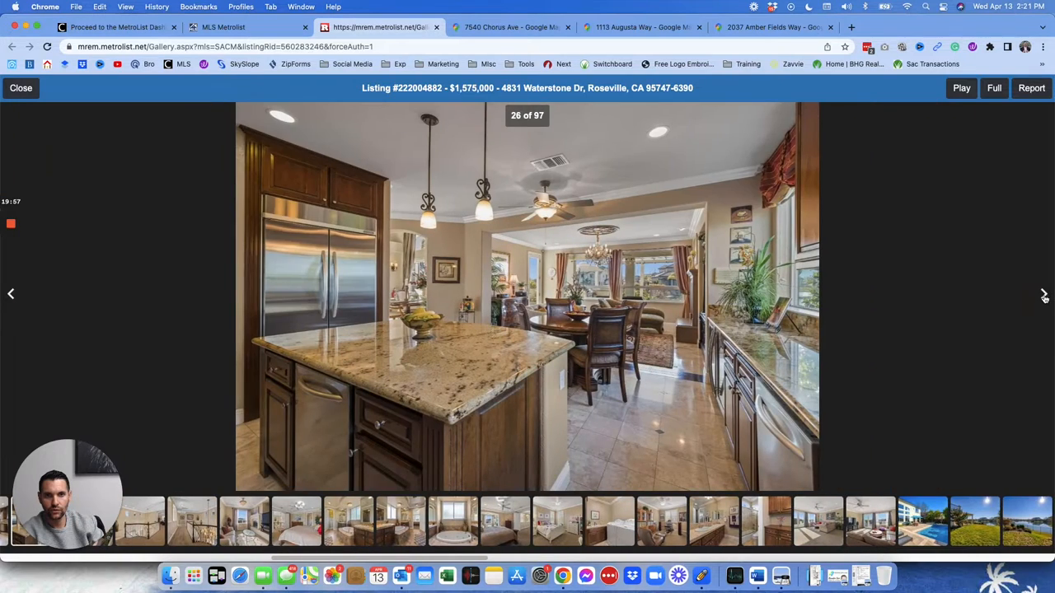
pyautogui.click(1044, 293)
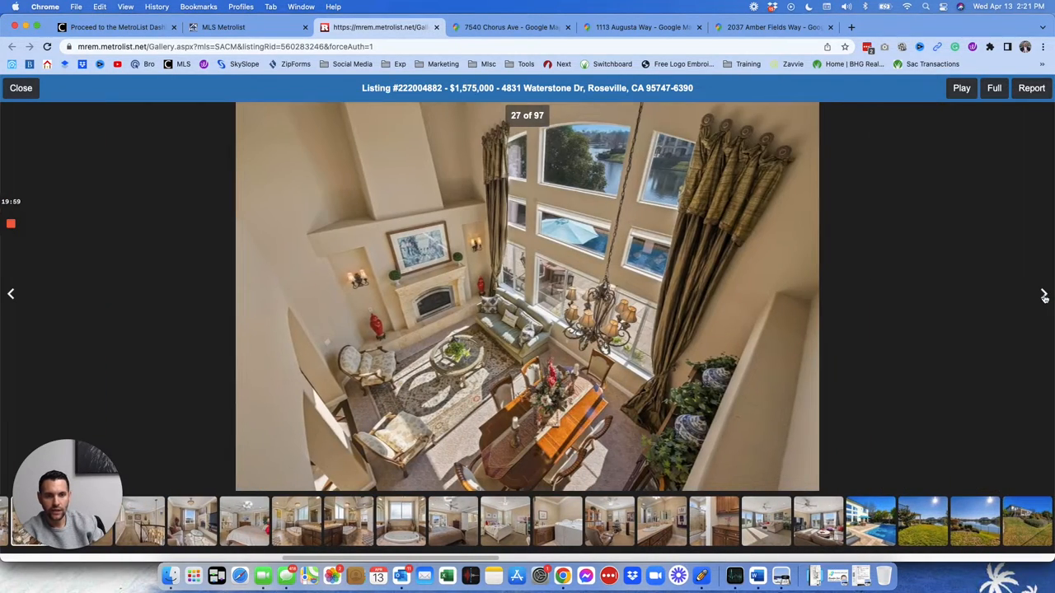
pyautogui.click(1045, 293)
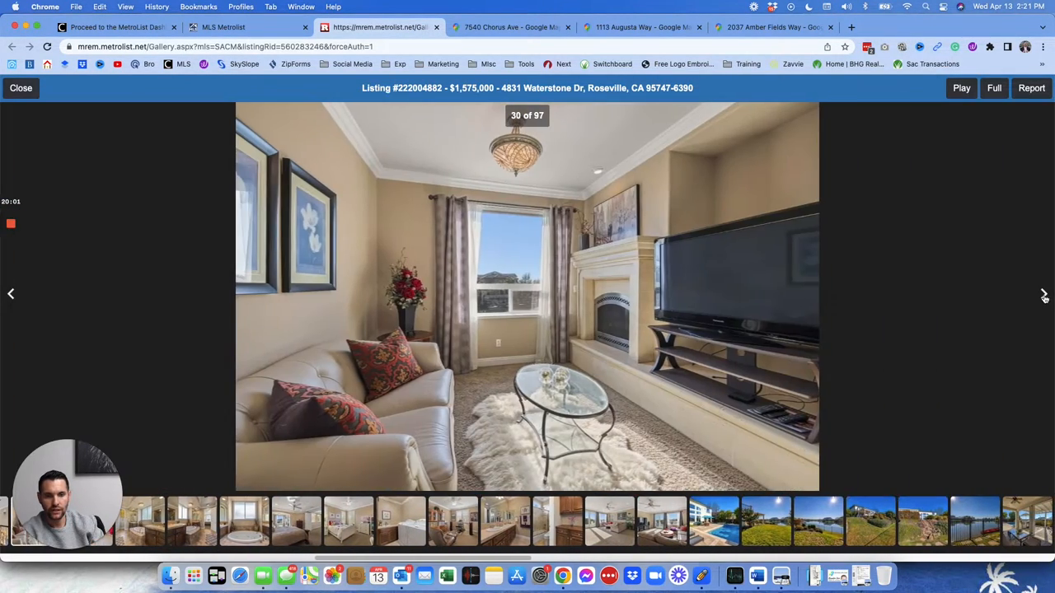
pyautogui.click(1045, 294)
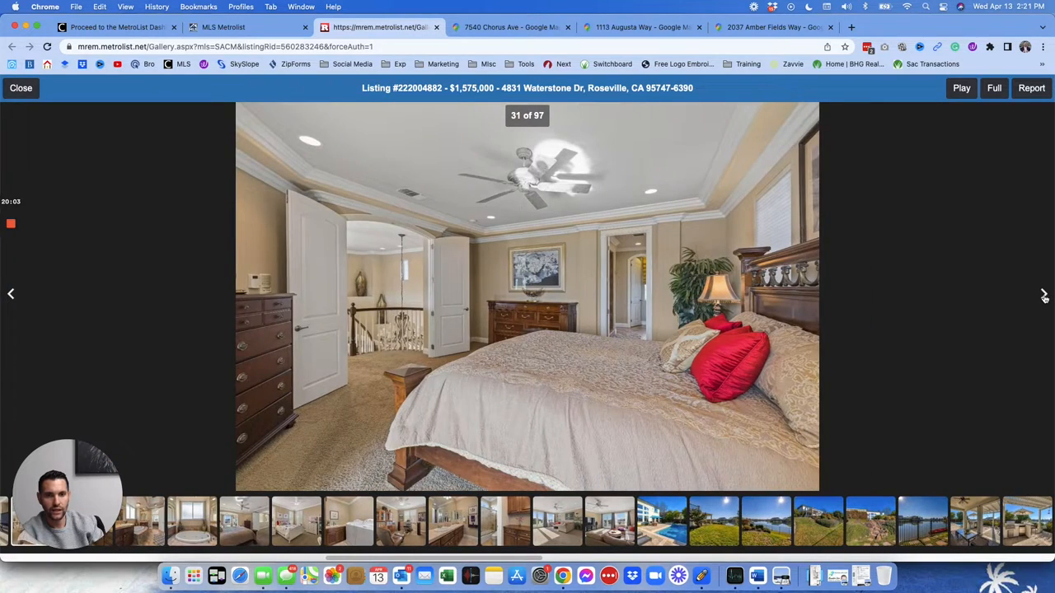
pyautogui.click(1045, 294)
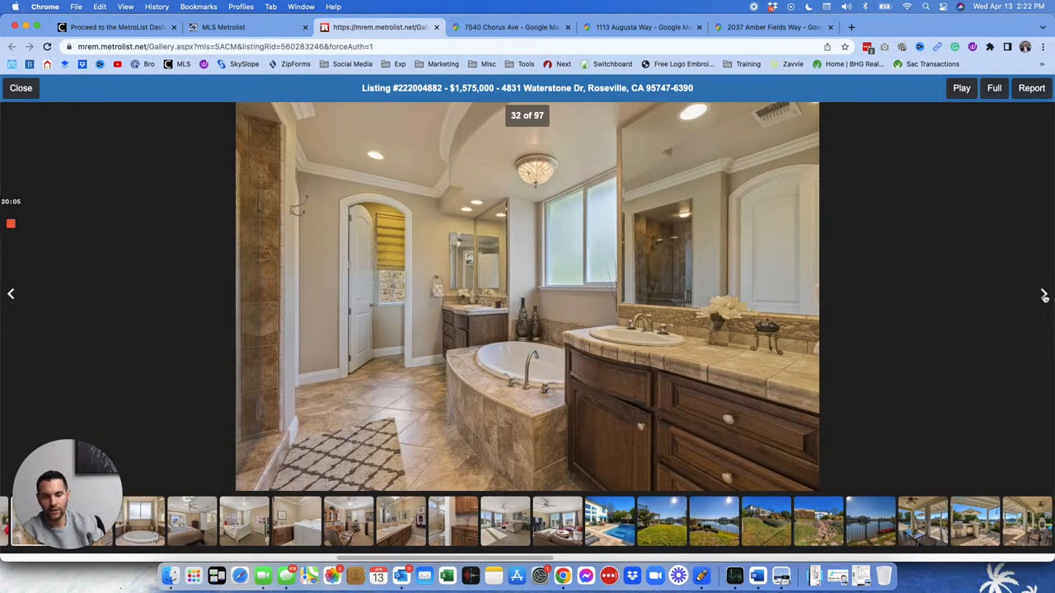
# Continue to aerial lake photo 61 of 97, then close the gallery back to the listing detail
pyautogui.click(1045, 294)
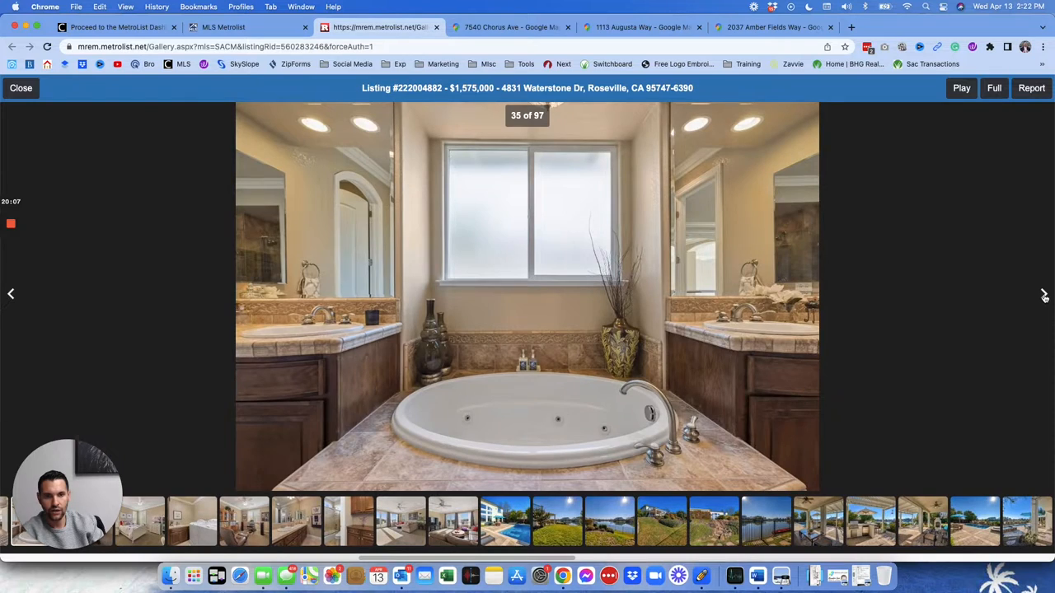
pyautogui.click(1045, 293)
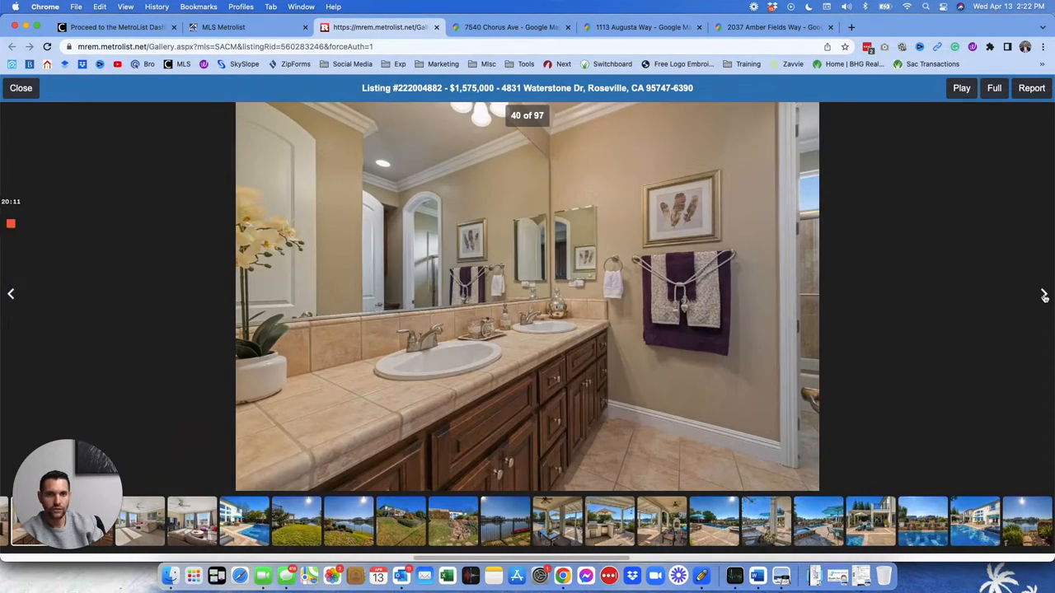
pyautogui.click(1045, 293)
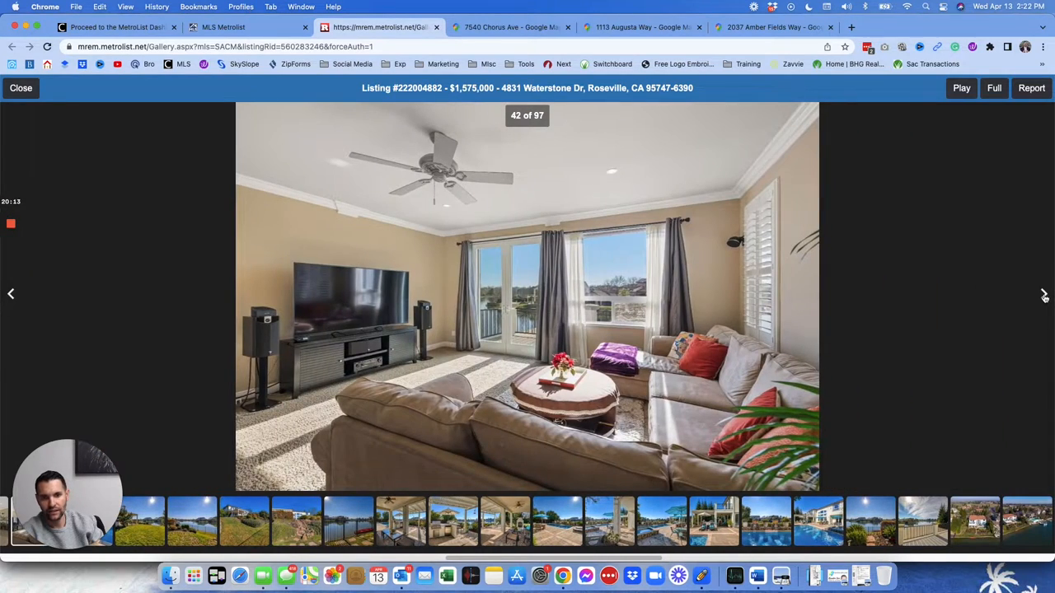
pyautogui.click(1046, 294)
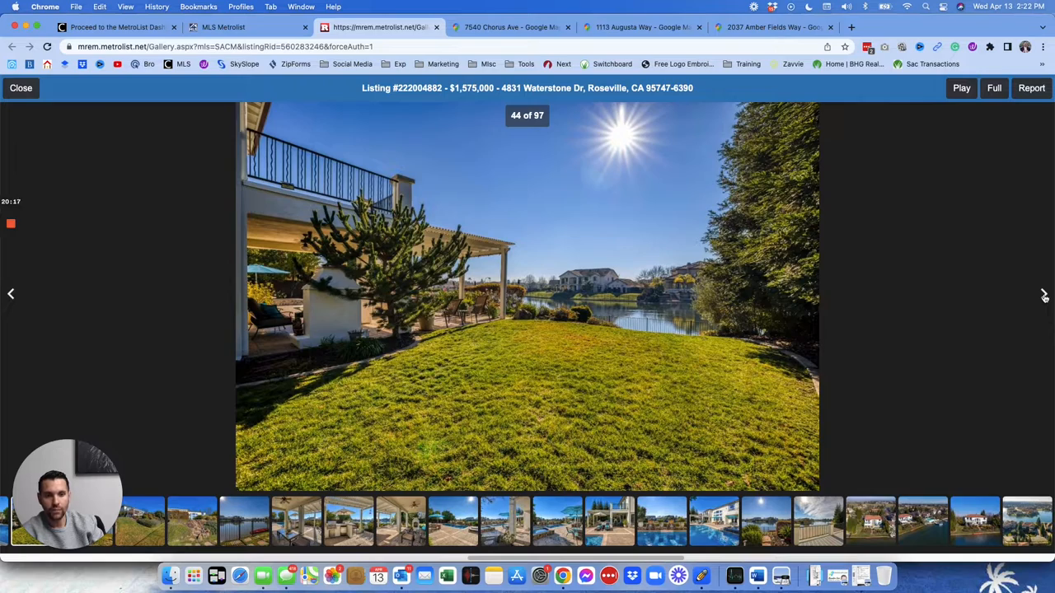
pyautogui.click(1045, 293)
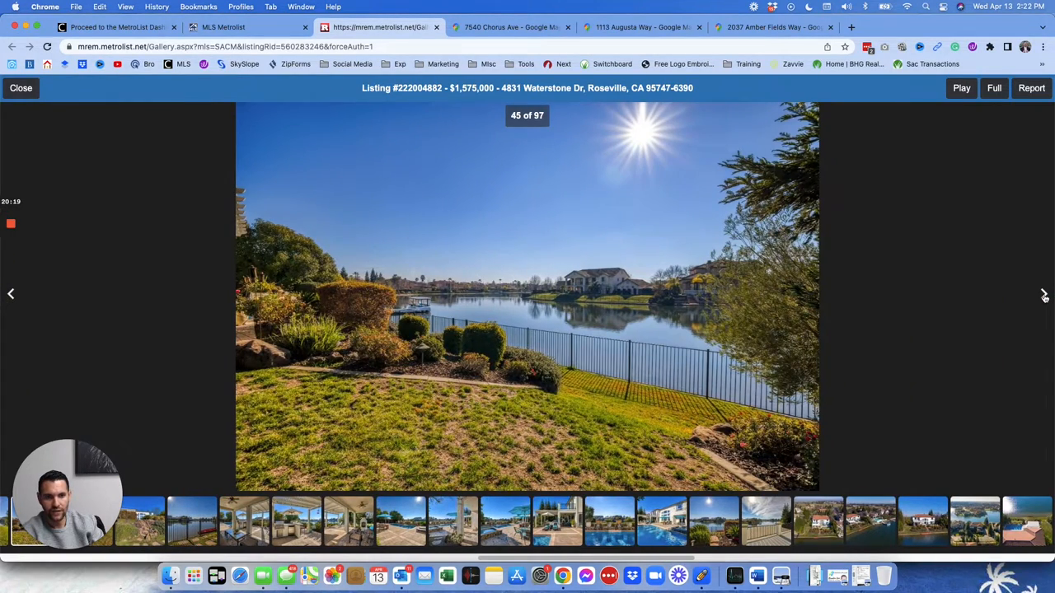
pyautogui.click(1045, 293)
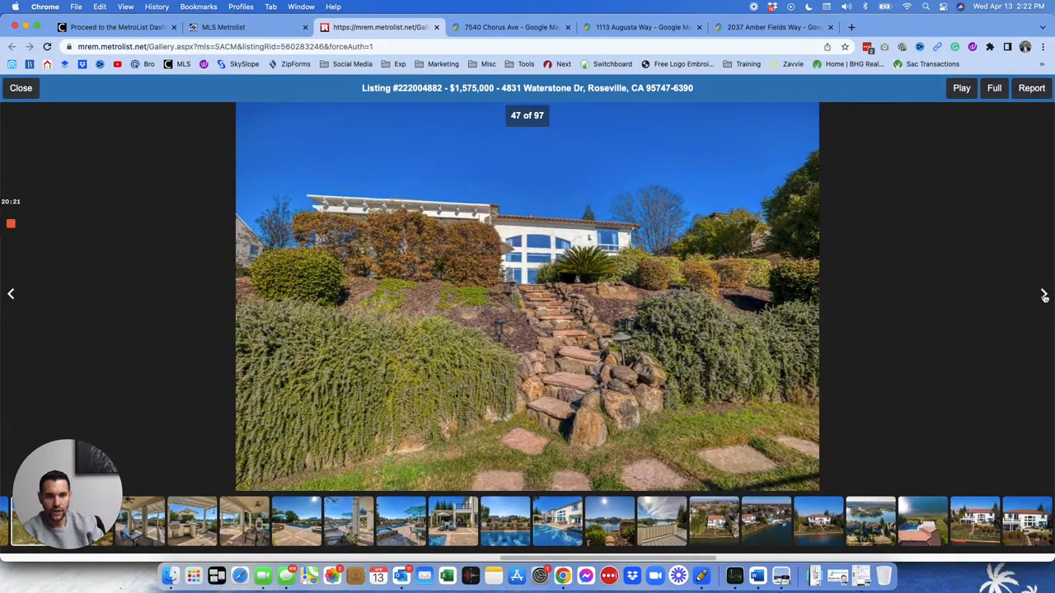
pyautogui.click(1045, 294)
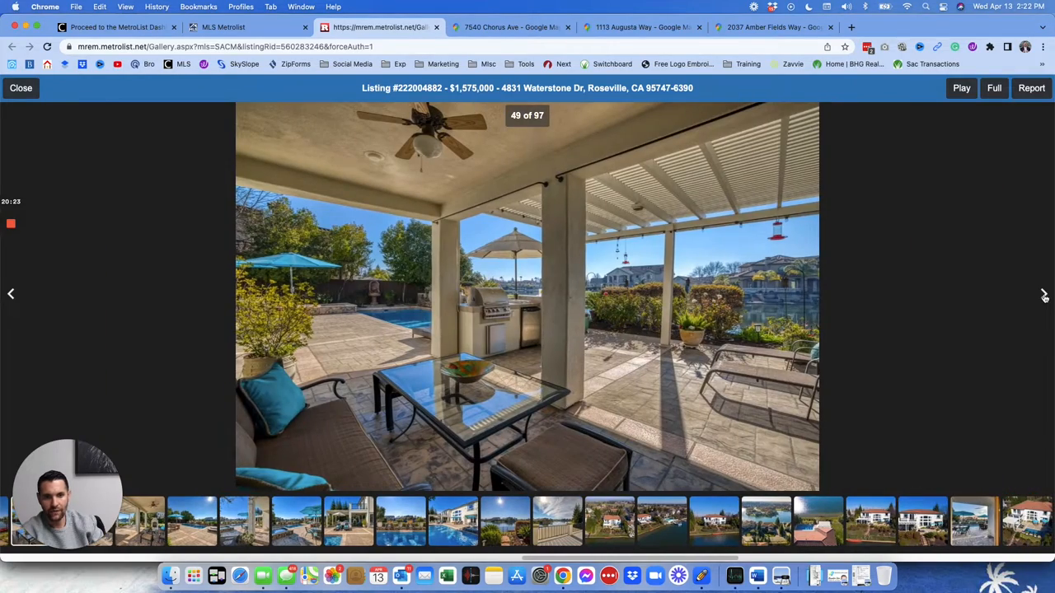
pyautogui.click(1043, 293)
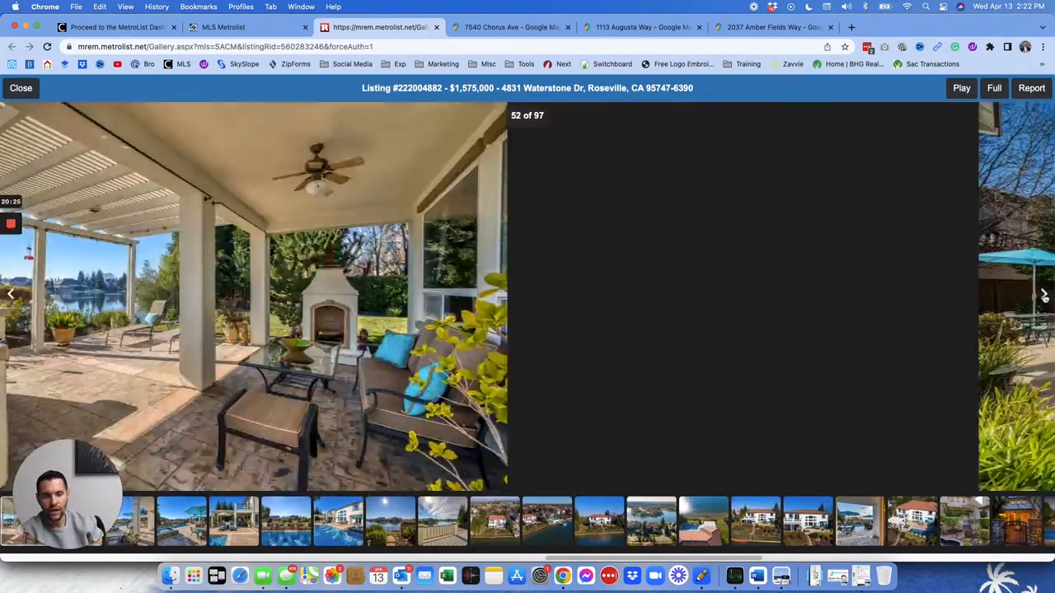
pyautogui.click(1045, 294)
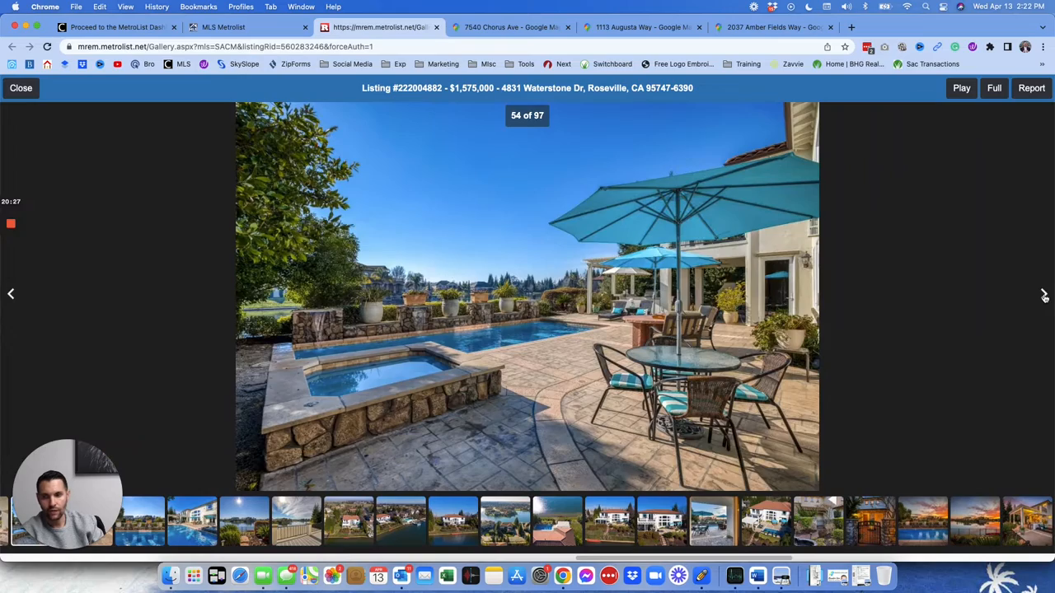
pyautogui.click(1045, 295)
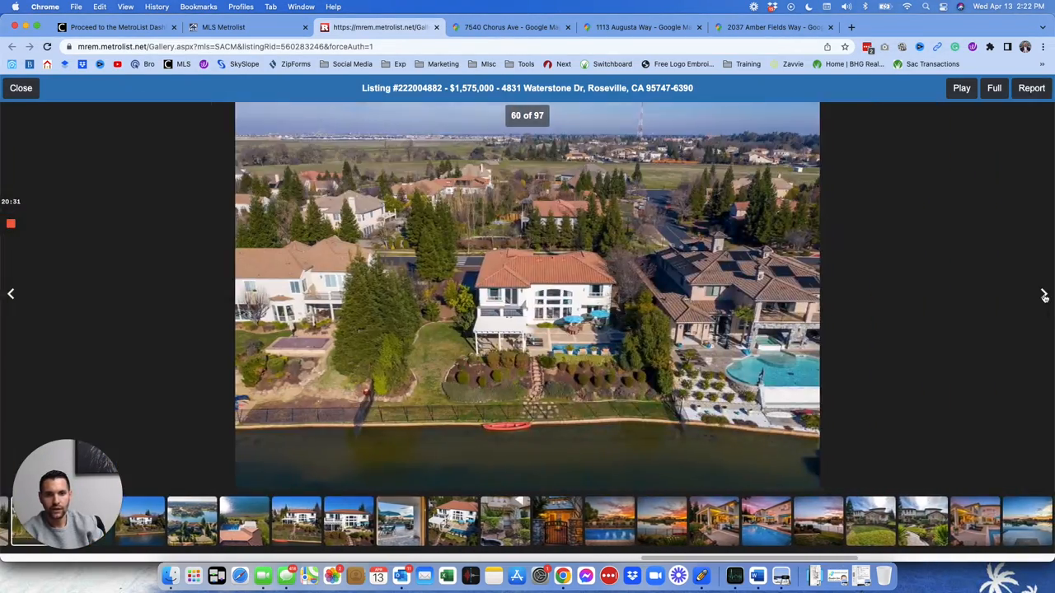
pyautogui.click(1044, 294)
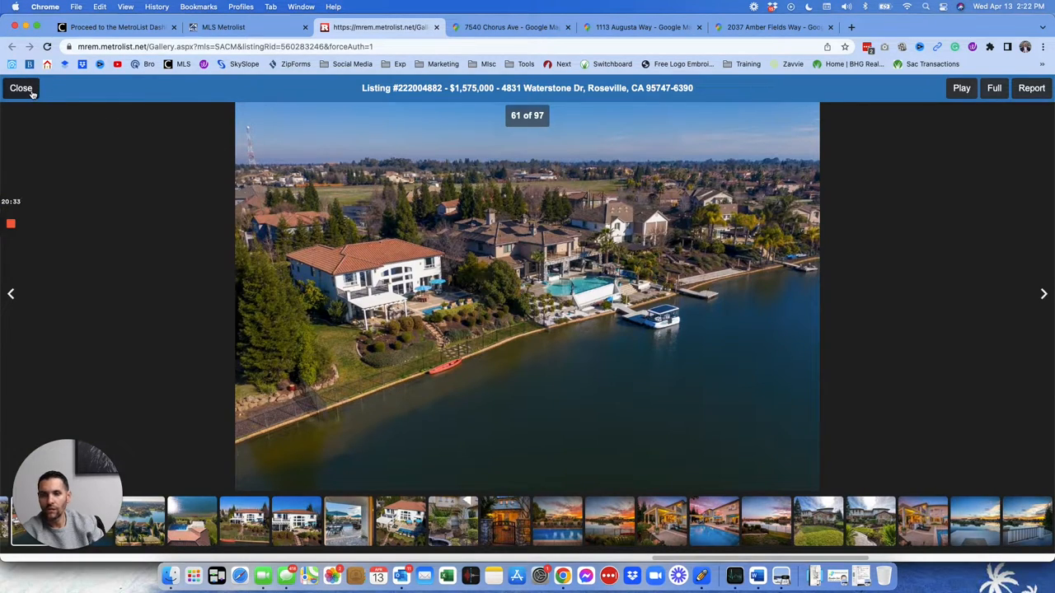
pyautogui.click(20, 89)
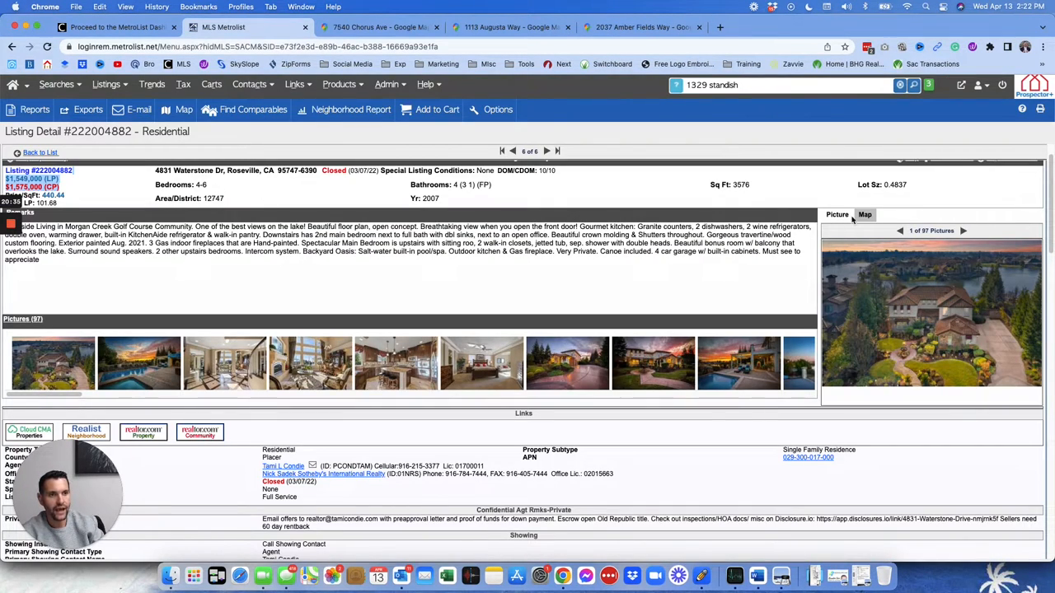
pyautogui.click(864, 214)
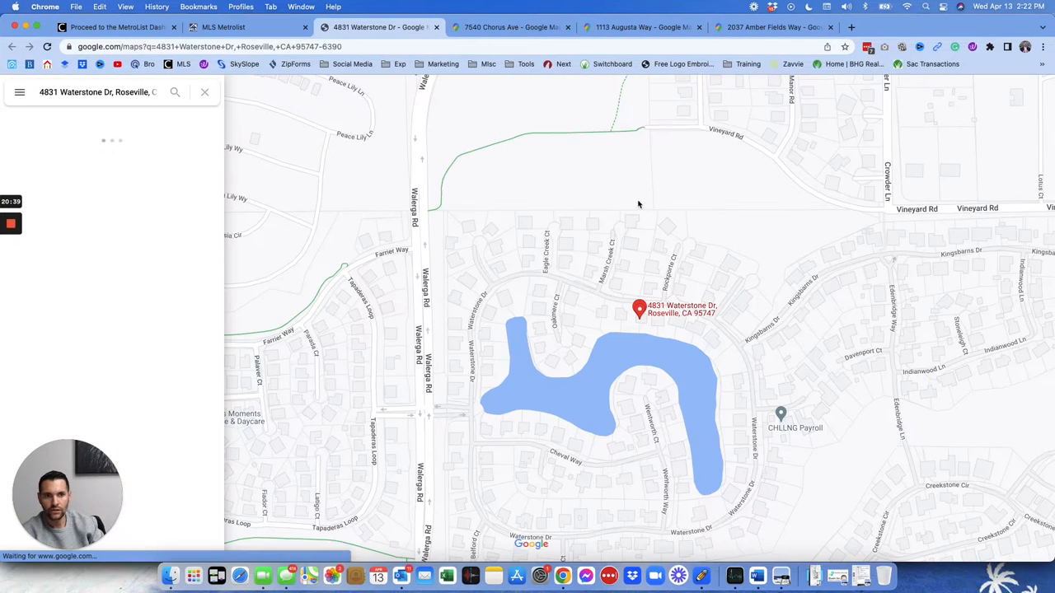
pyautogui.click(640, 310)
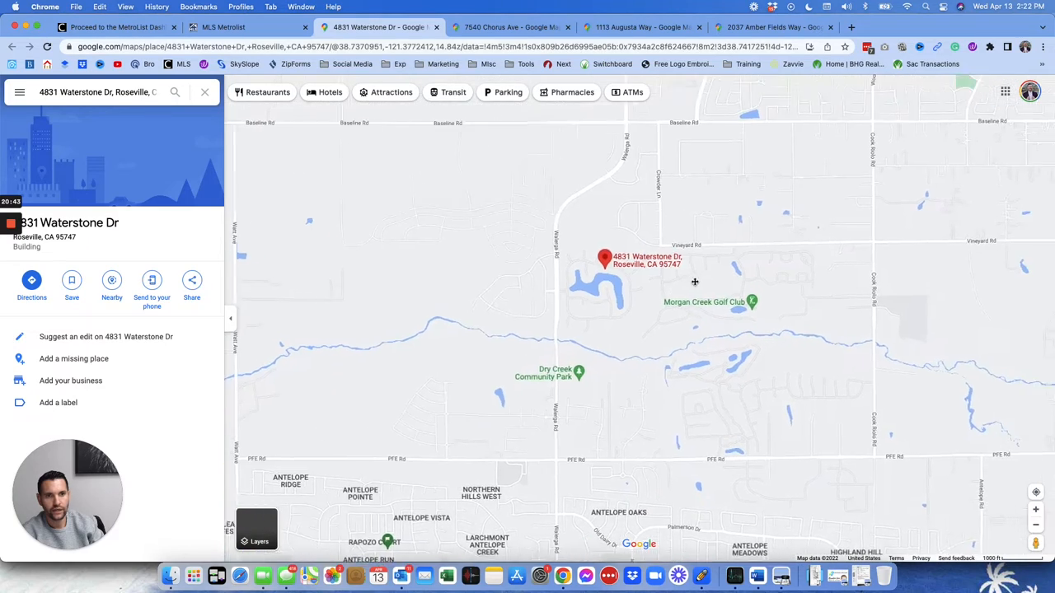
pyautogui.scroll(-3)
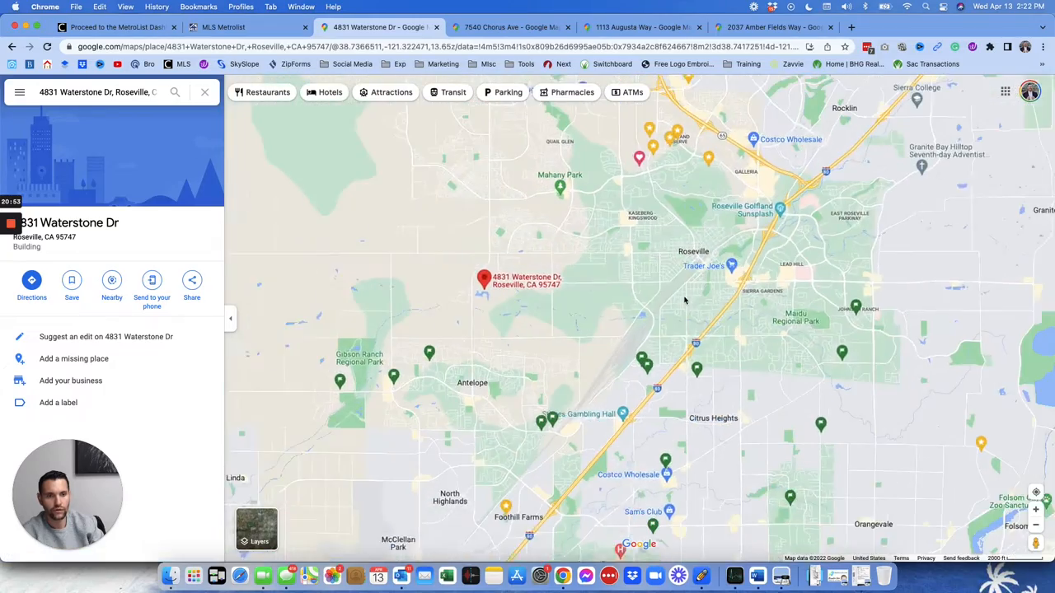
pyautogui.scroll(-3)
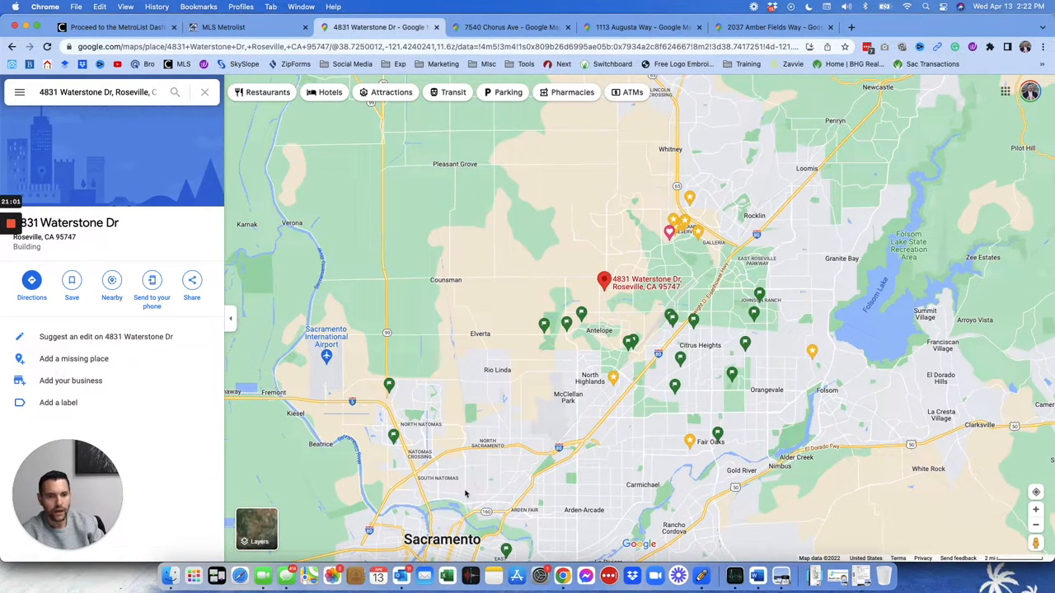
pyautogui.moveTo(641, 458)
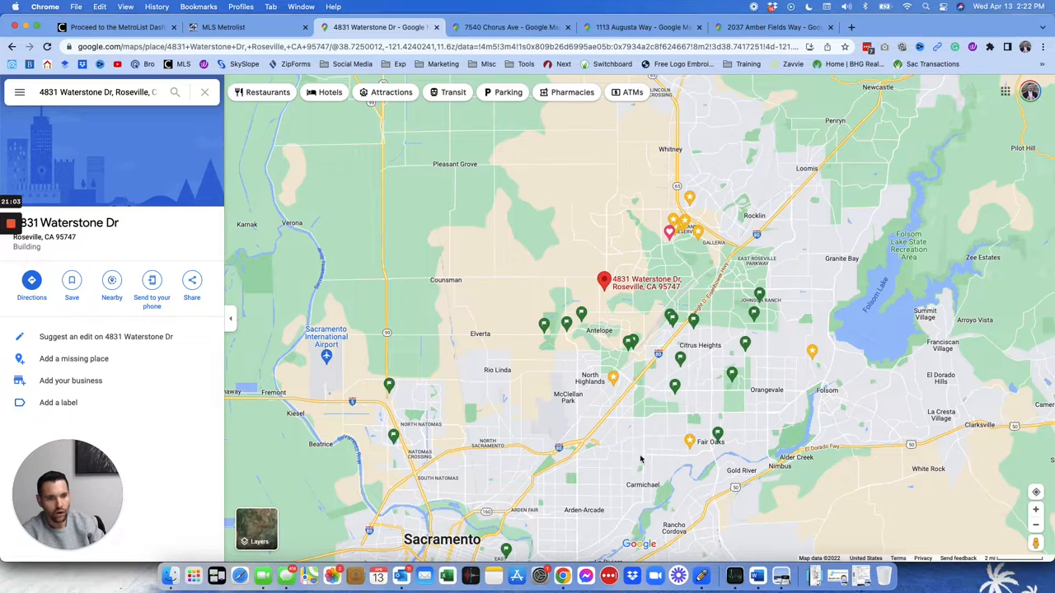
pyautogui.moveTo(834, 262)
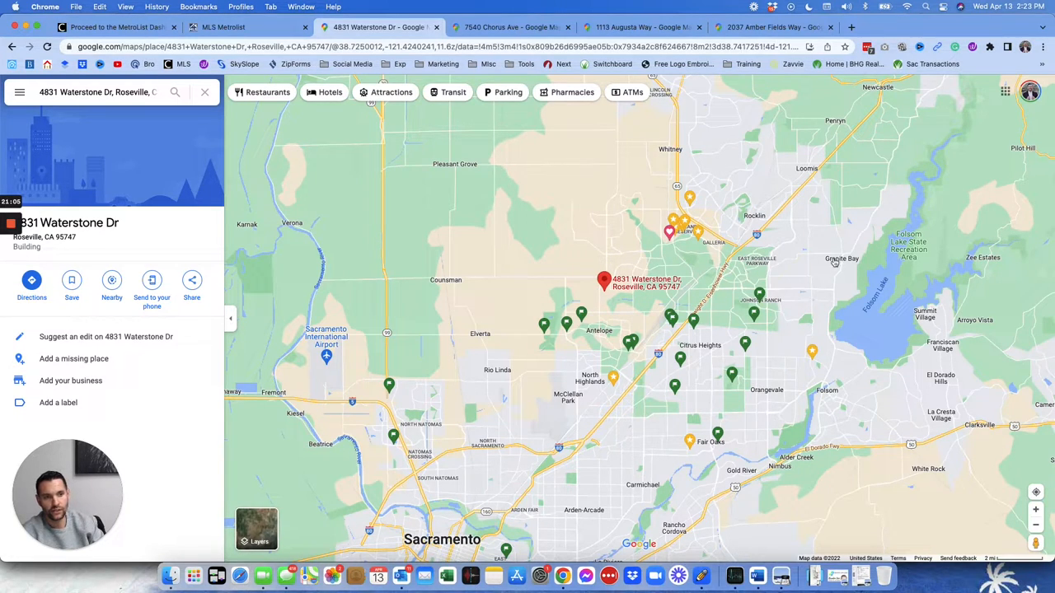
pyautogui.moveTo(874, 305)
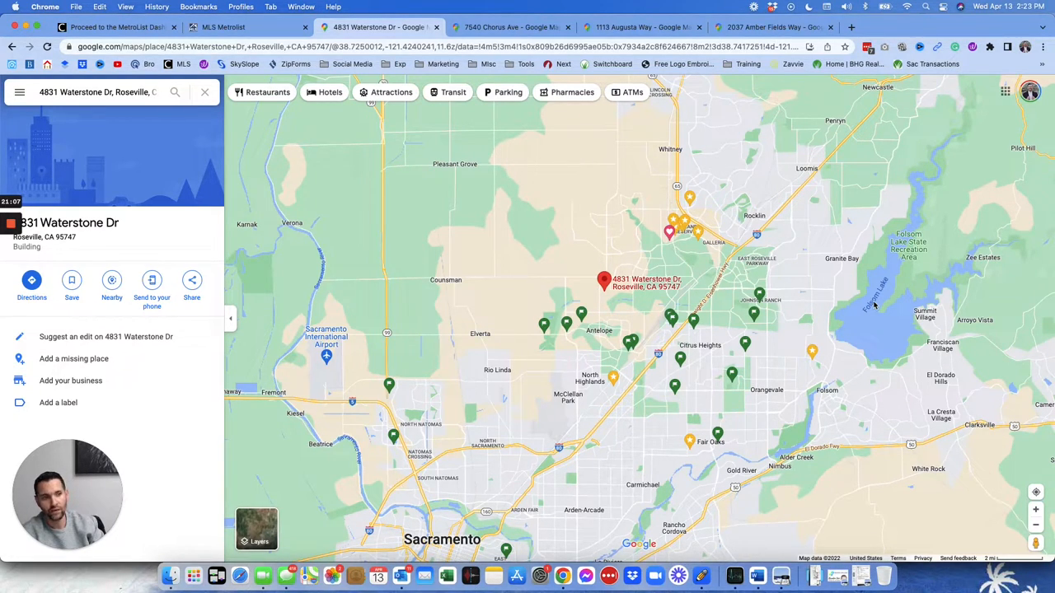
pyautogui.moveTo(834, 247)
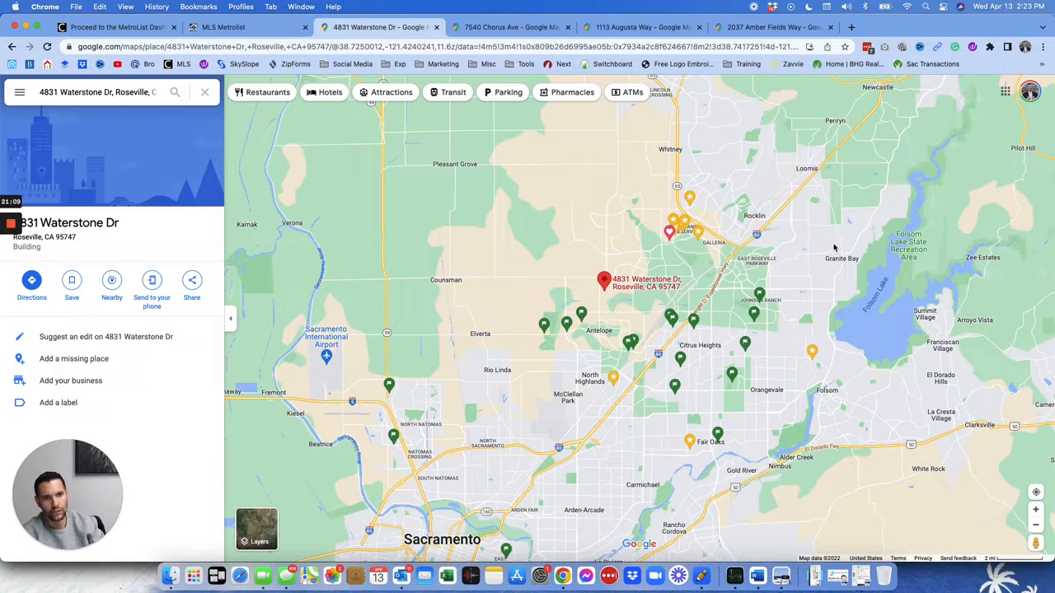
pyautogui.moveTo(865, 289)
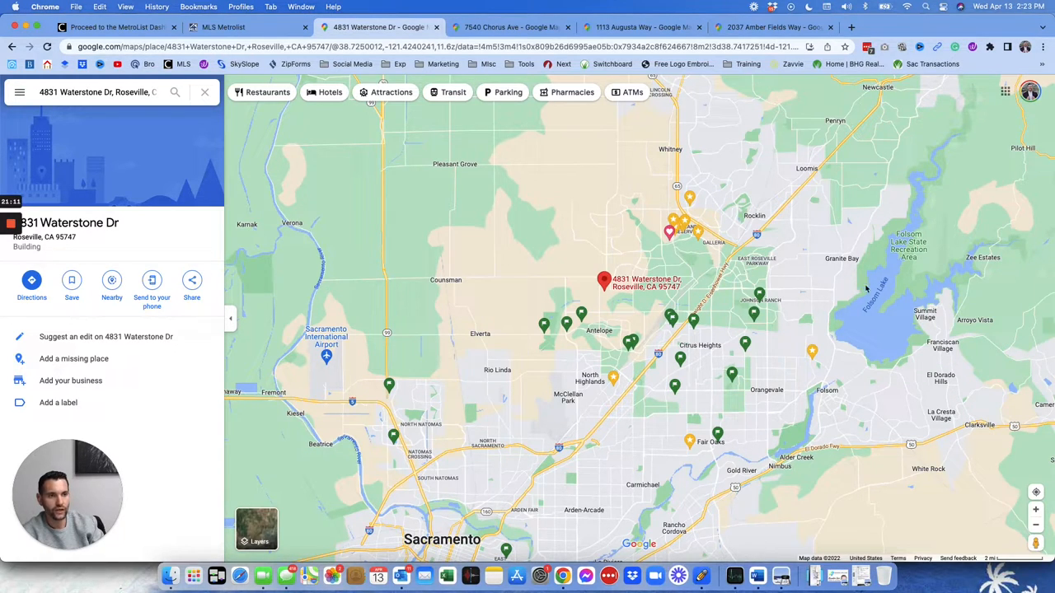
pyautogui.moveTo(811, 175)
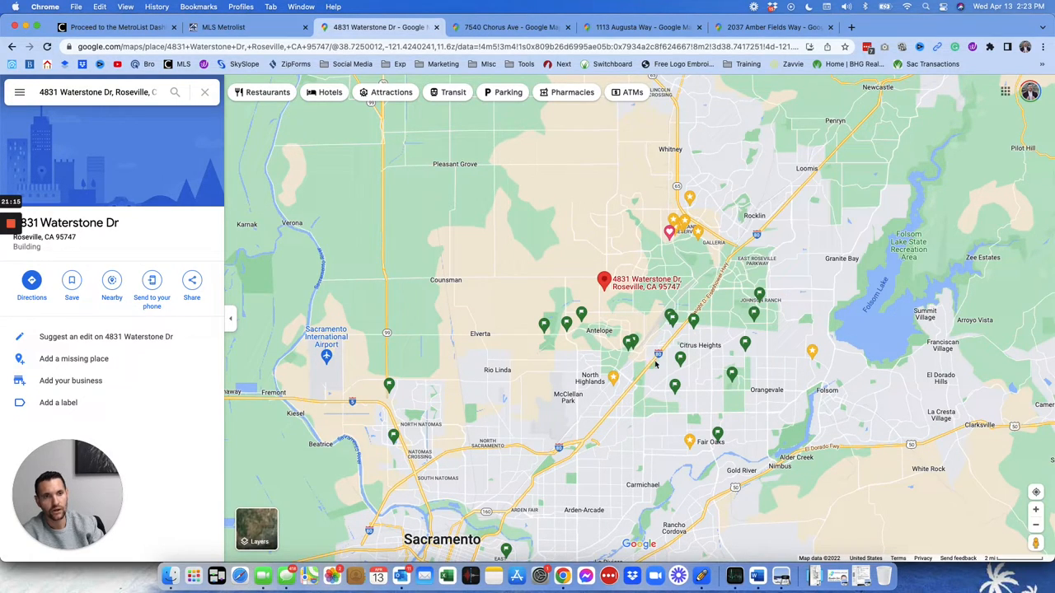
pyautogui.moveTo(789, 244)
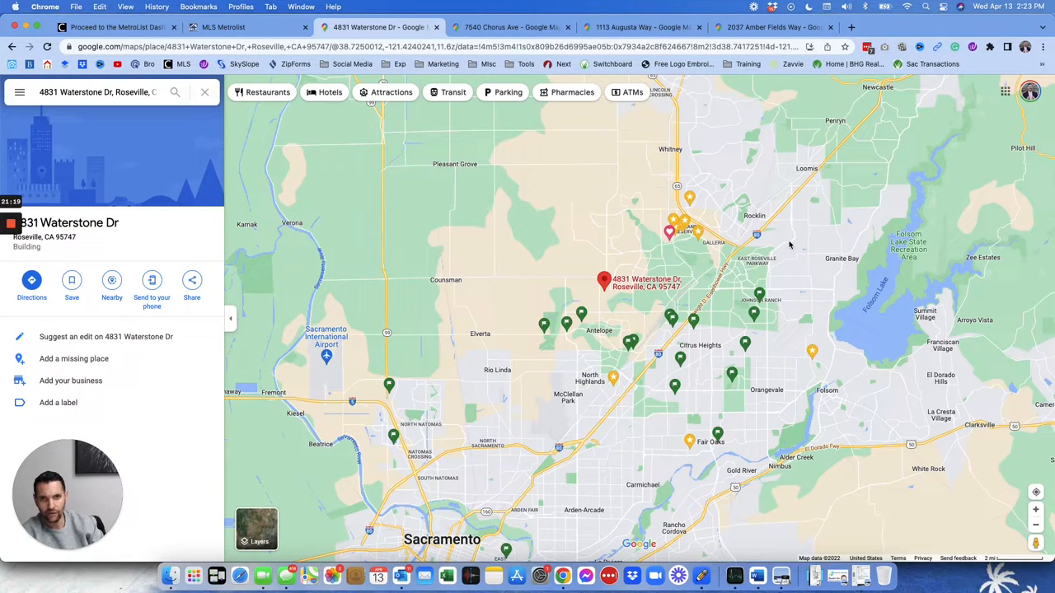
pyautogui.moveTo(798, 240)
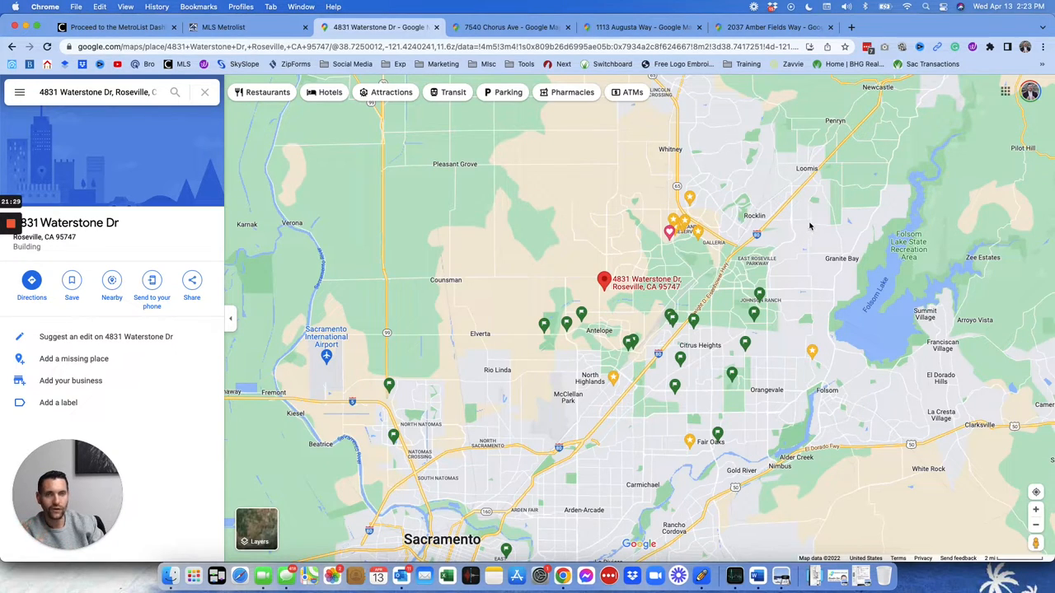
# Pan the map north past Pleasant Grove, then return to the Metrolist listing tab
pyautogui.click(759, 293)
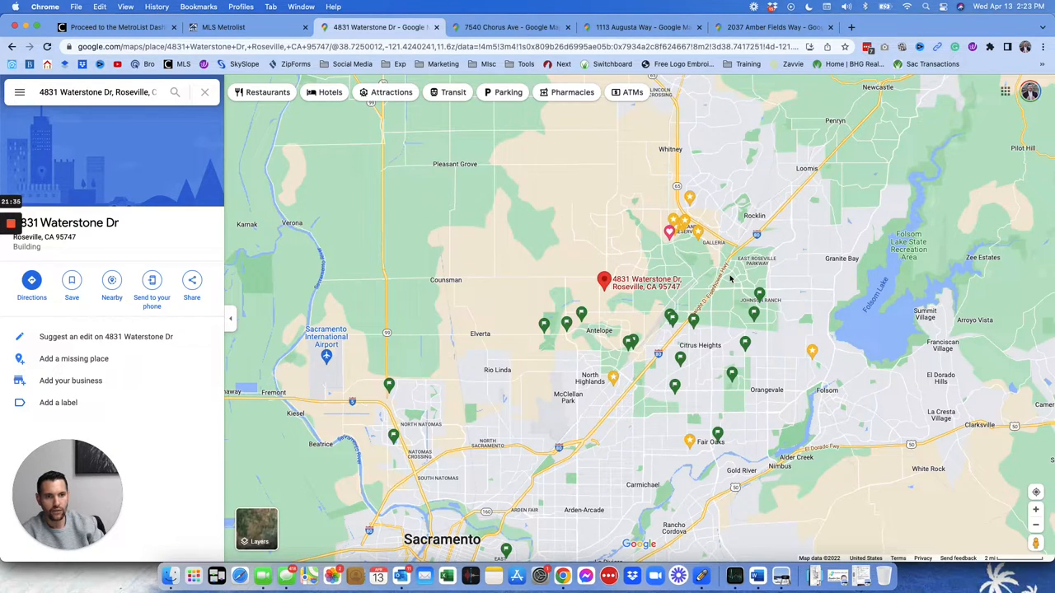
pyautogui.moveTo(832, 270)
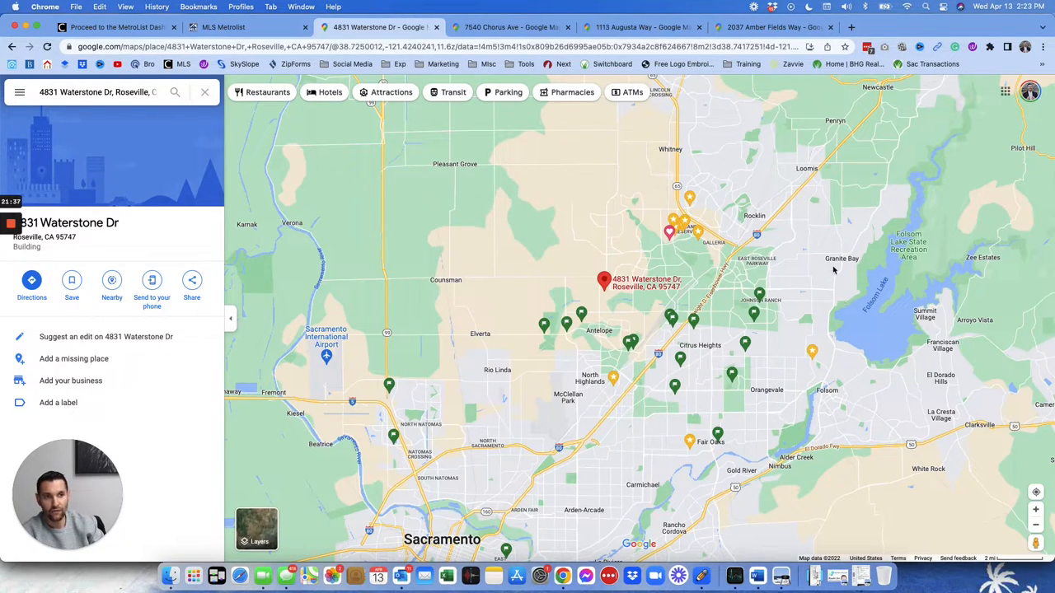
pyautogui.moveTo(816, 218)
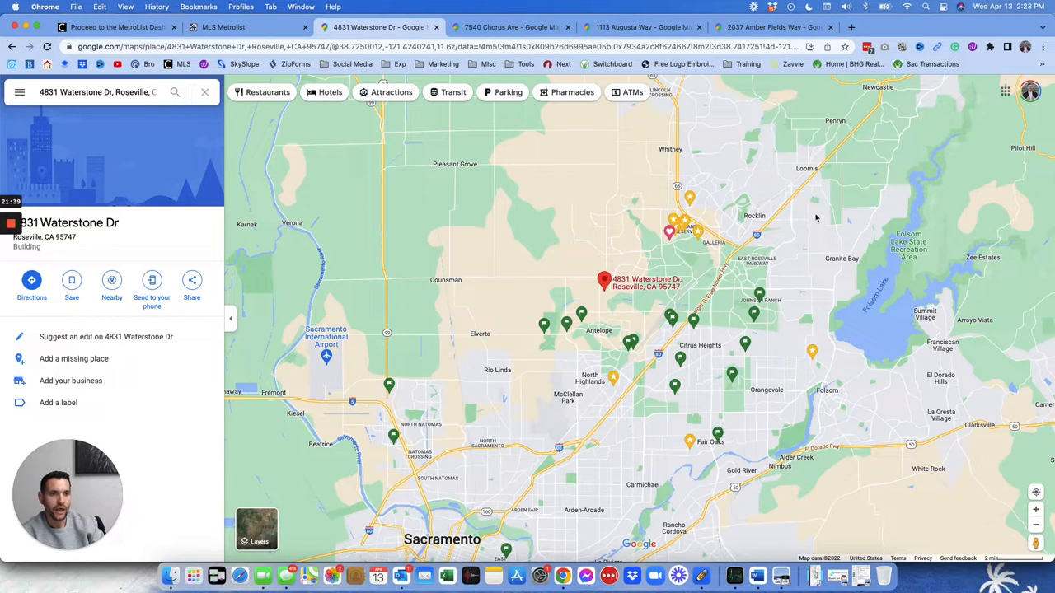
pyautogui.moveTo(834, 165)
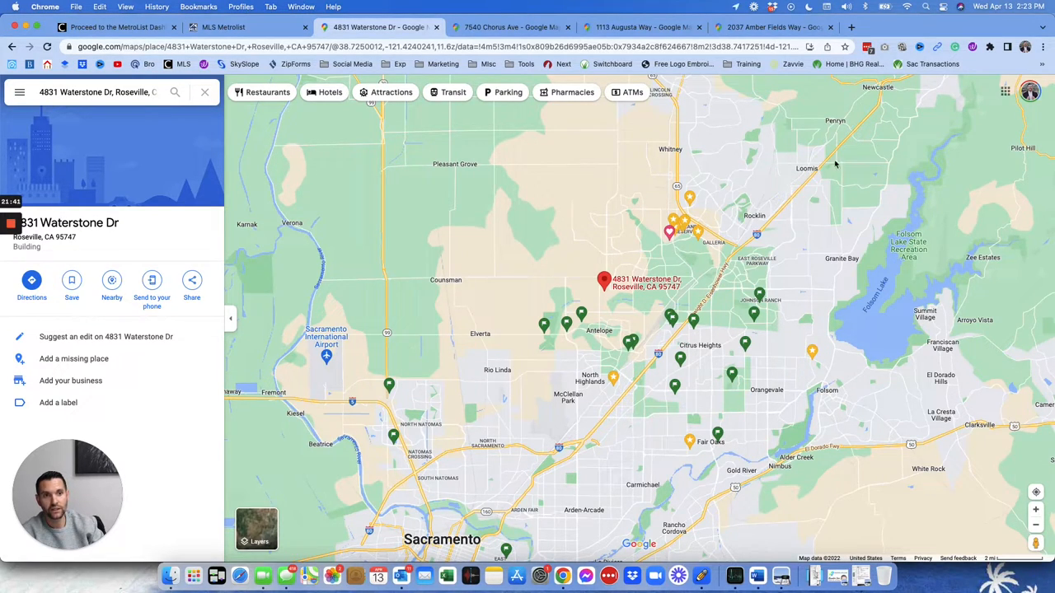
pyautogui.moveTo(814, 163)
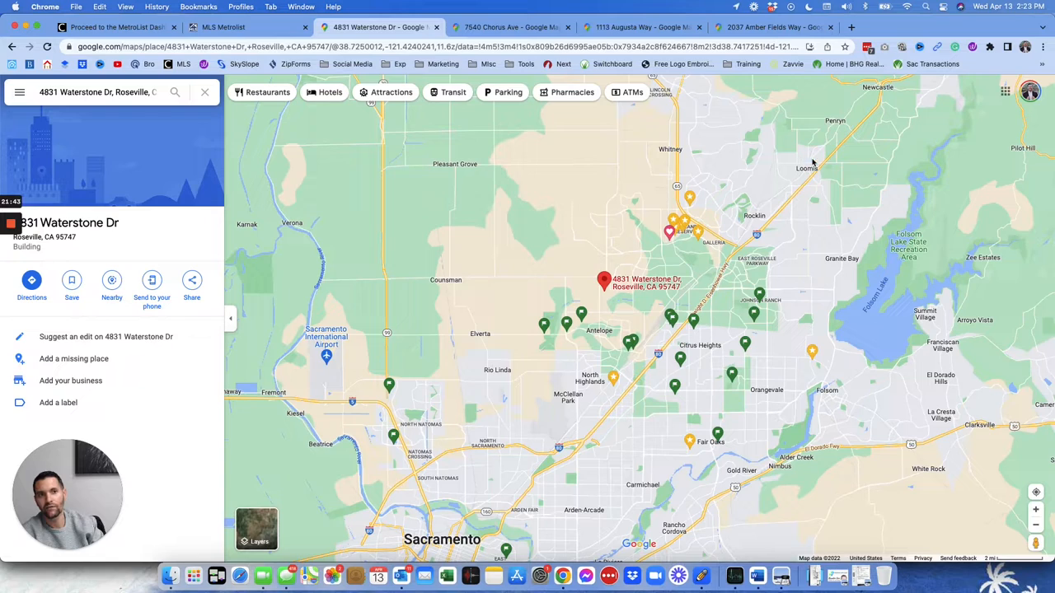
pyautogui.moveTo(827, 176)
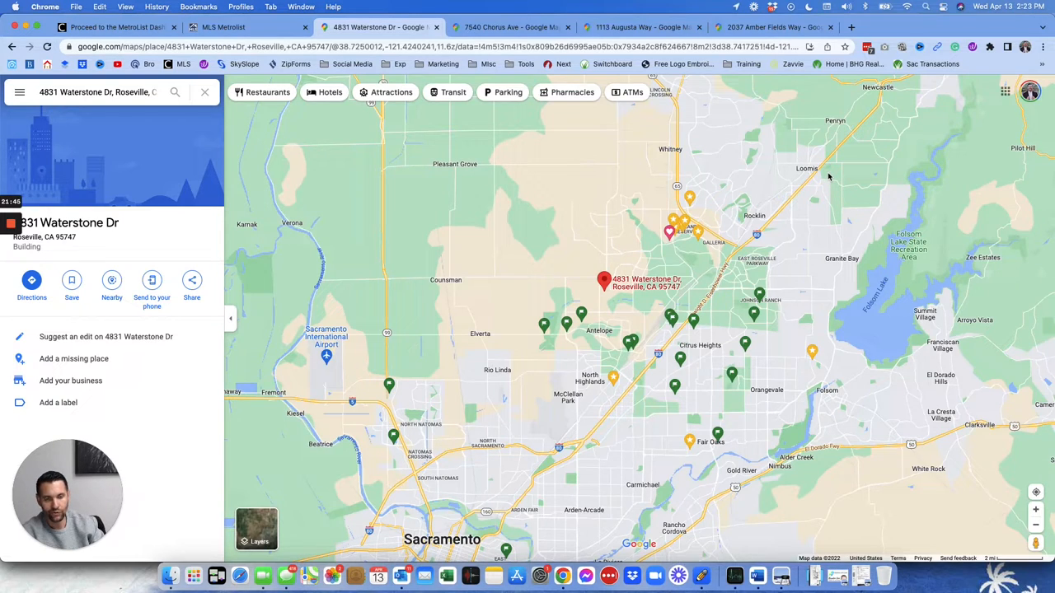
pyautogui.moveTo(824, 187)
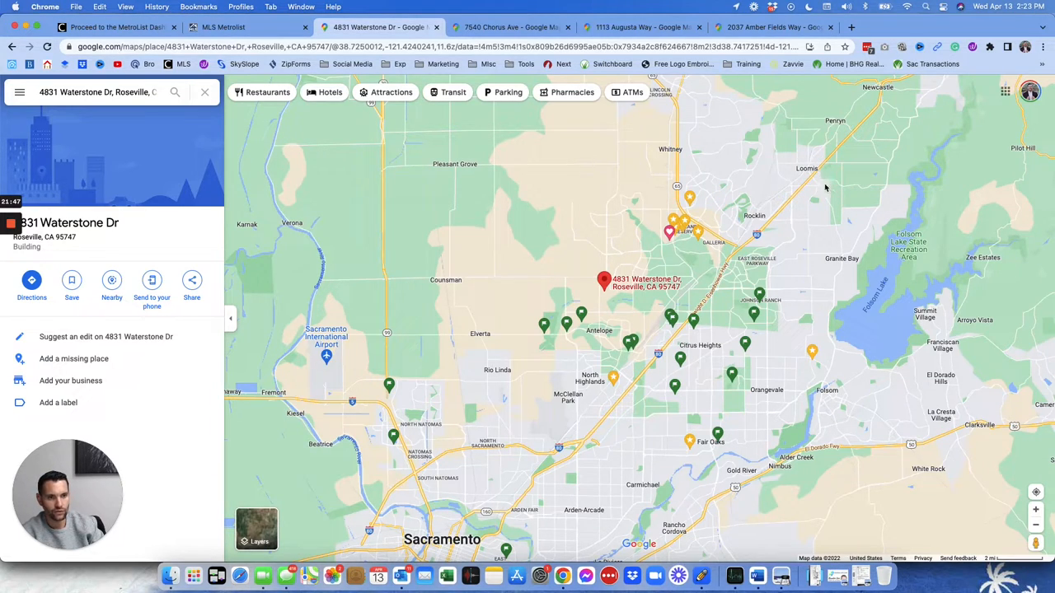
pyautogui.moveTo(745, 241)
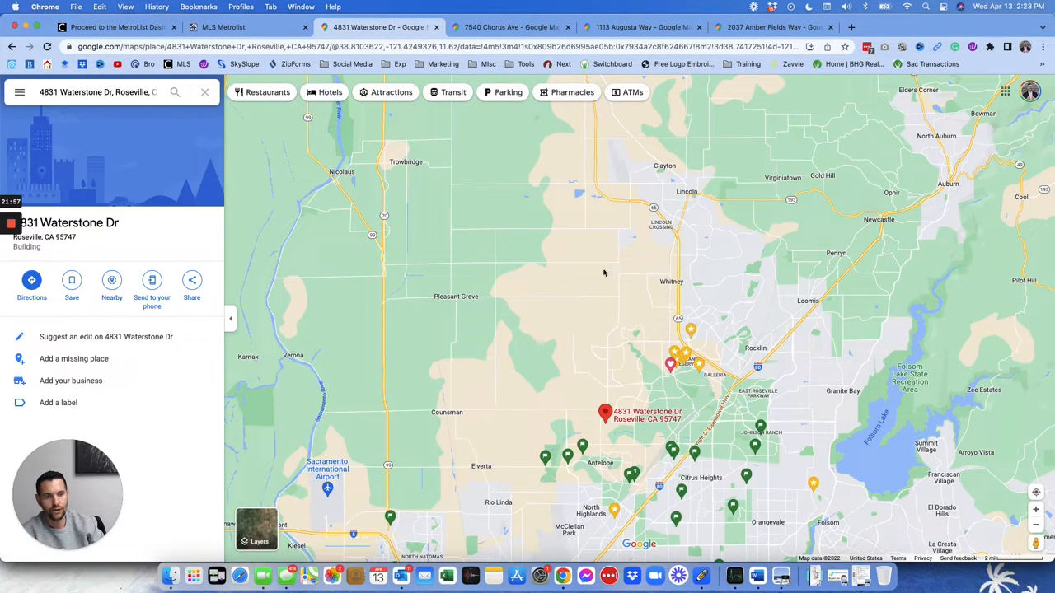
pyautogui.moveTo(757, 371)
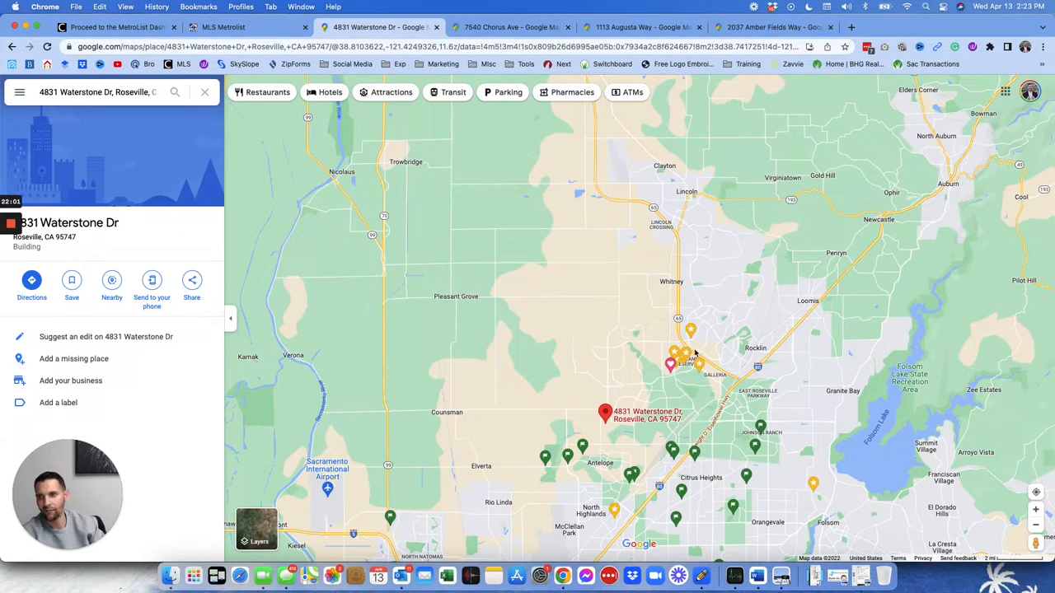
pyautogui.moveTo(366, 206)
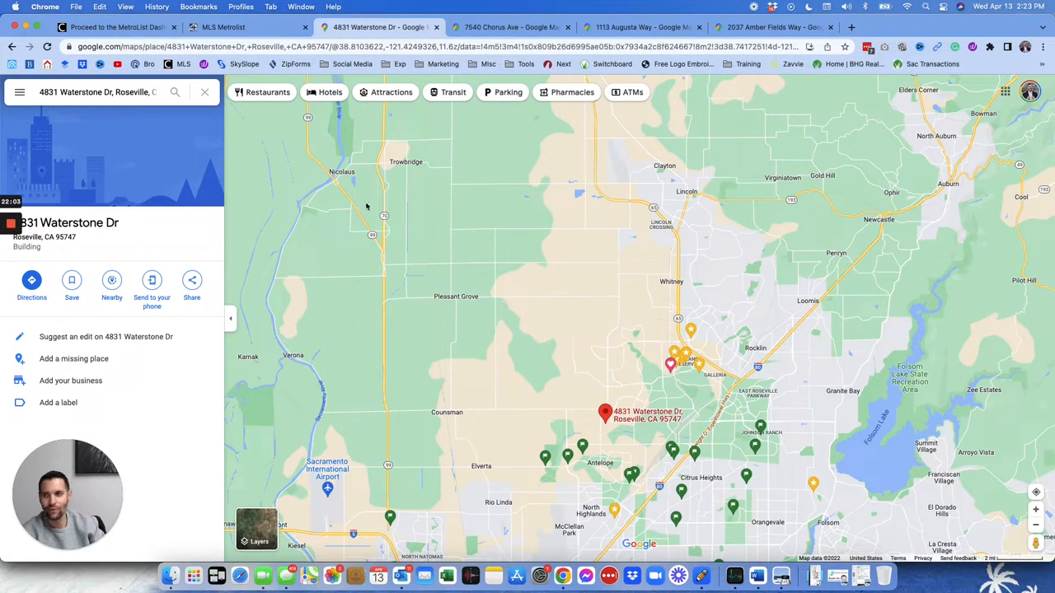
pyautogui.click(224, 26)
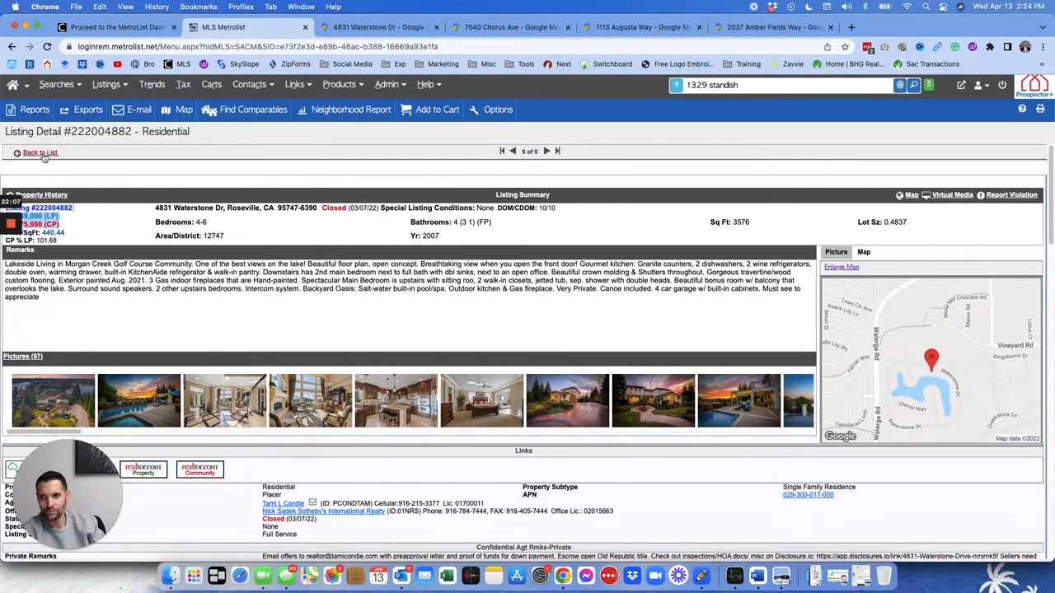
# Go back to the search results list of six closed Roseville sales
pyautogui.click(40, 151)
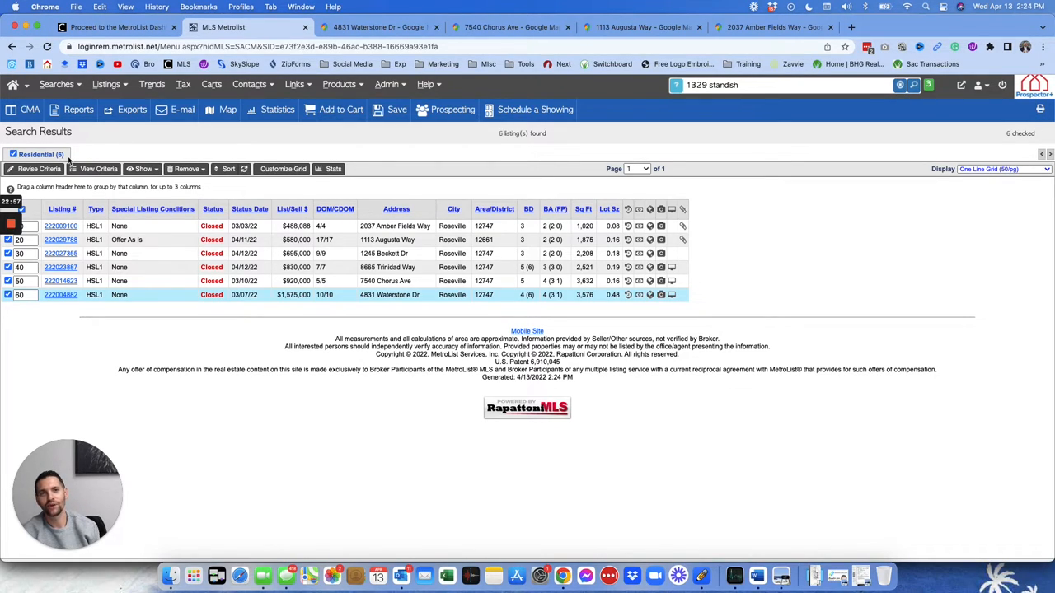
pyautogui.click(13, 84)
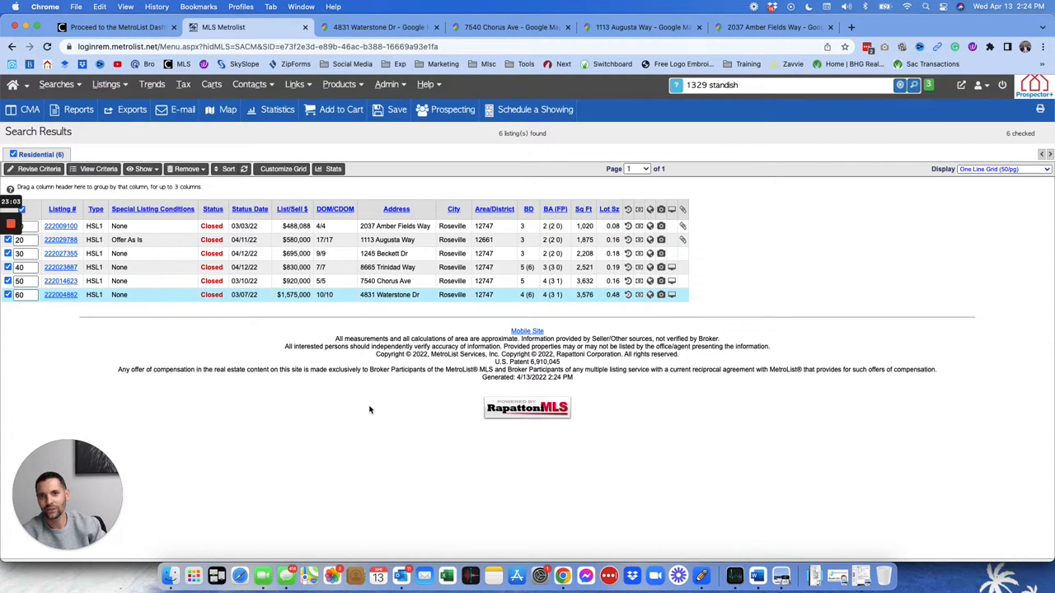
pyautogui.moveTo(404, 373)
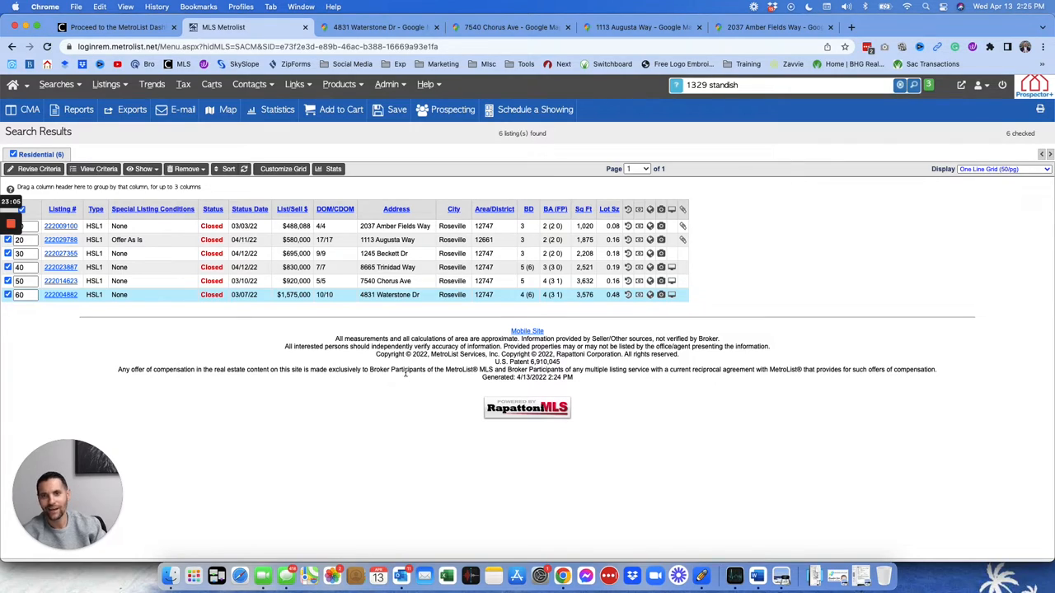